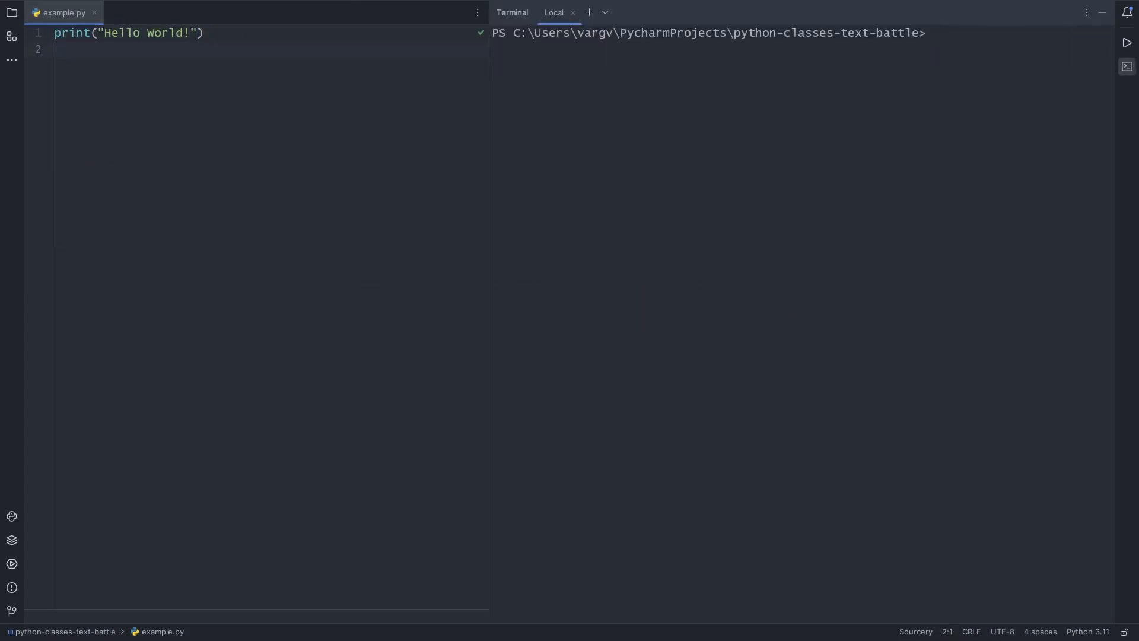
# Run example.py, add print(type("Hello World!")), then leave a bare str on line 4
pyautogui.write('python example.py')
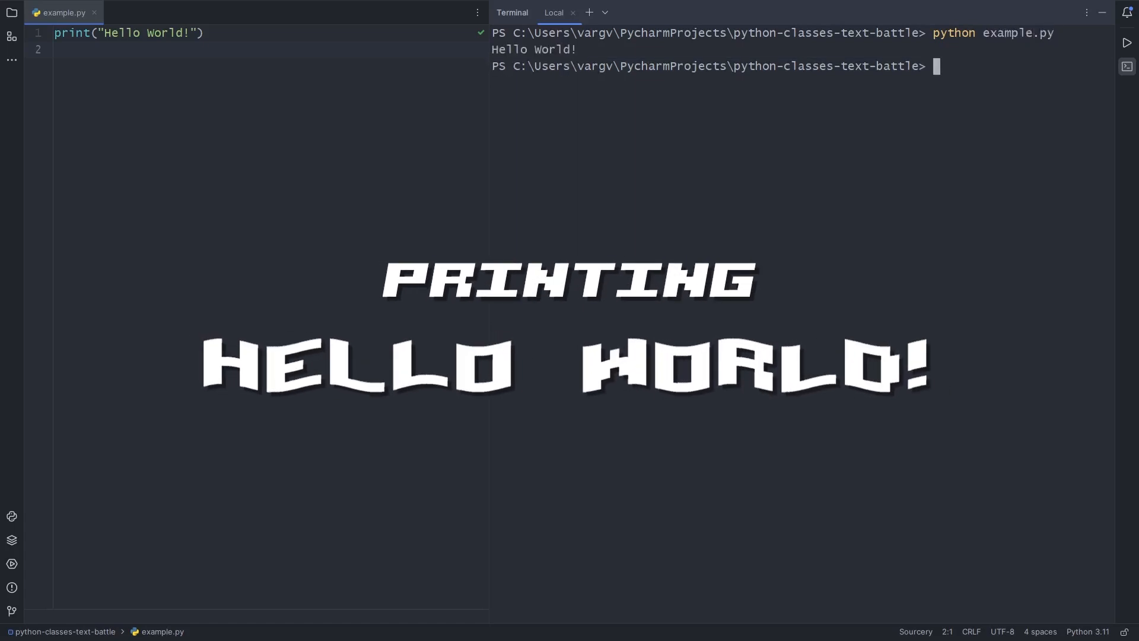
pyautogui.write('print(type()')
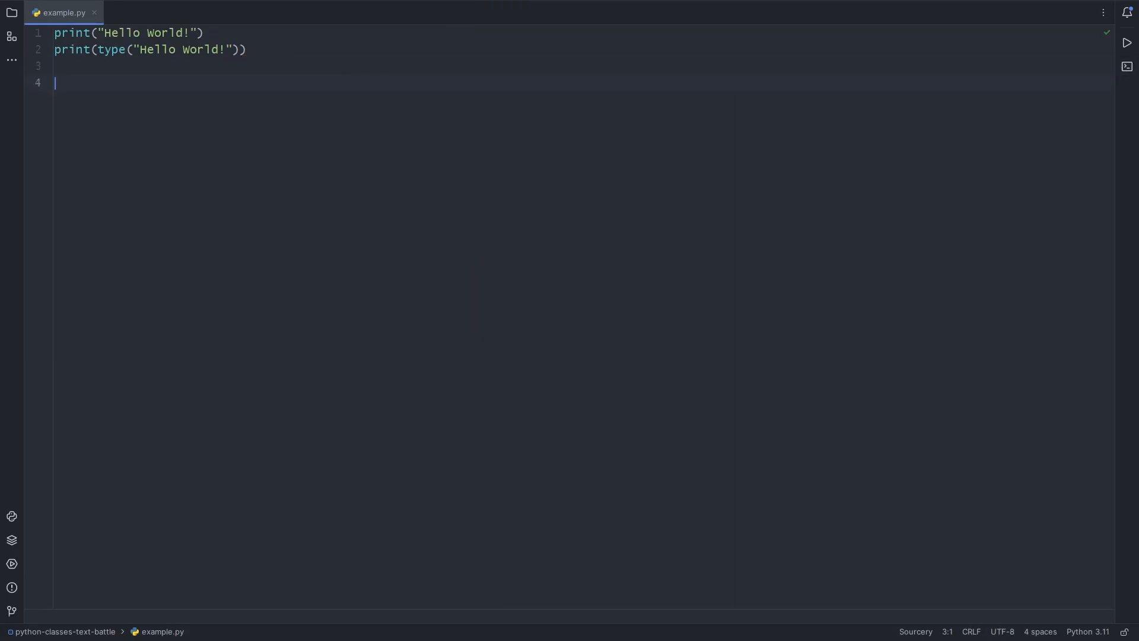
pyautogui.write('str = ???')
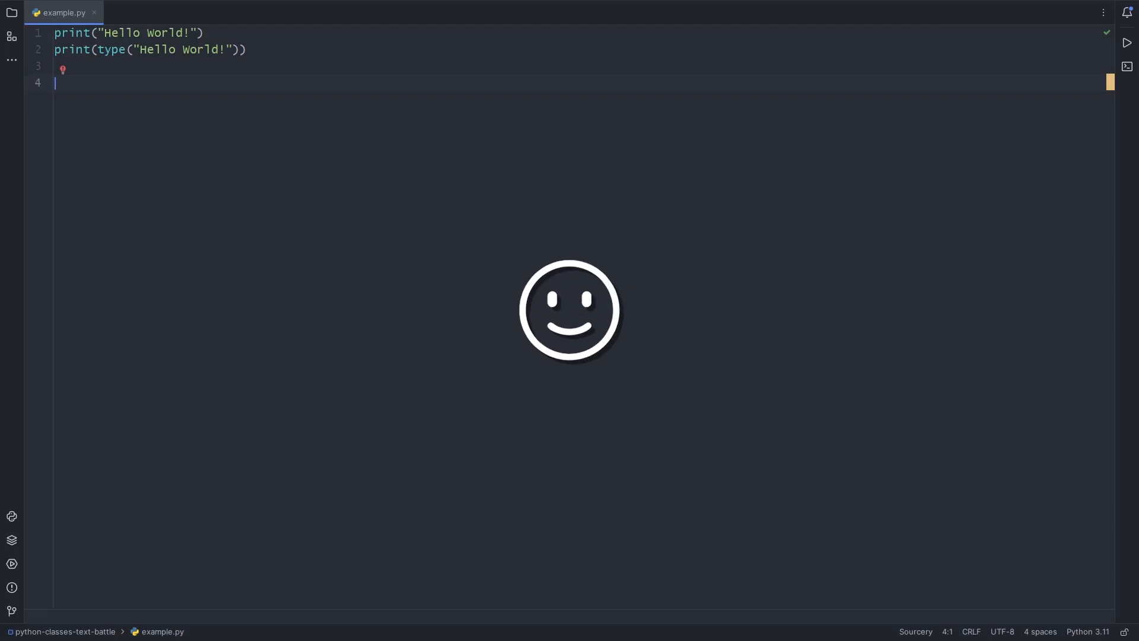
pyautogui.write('str')
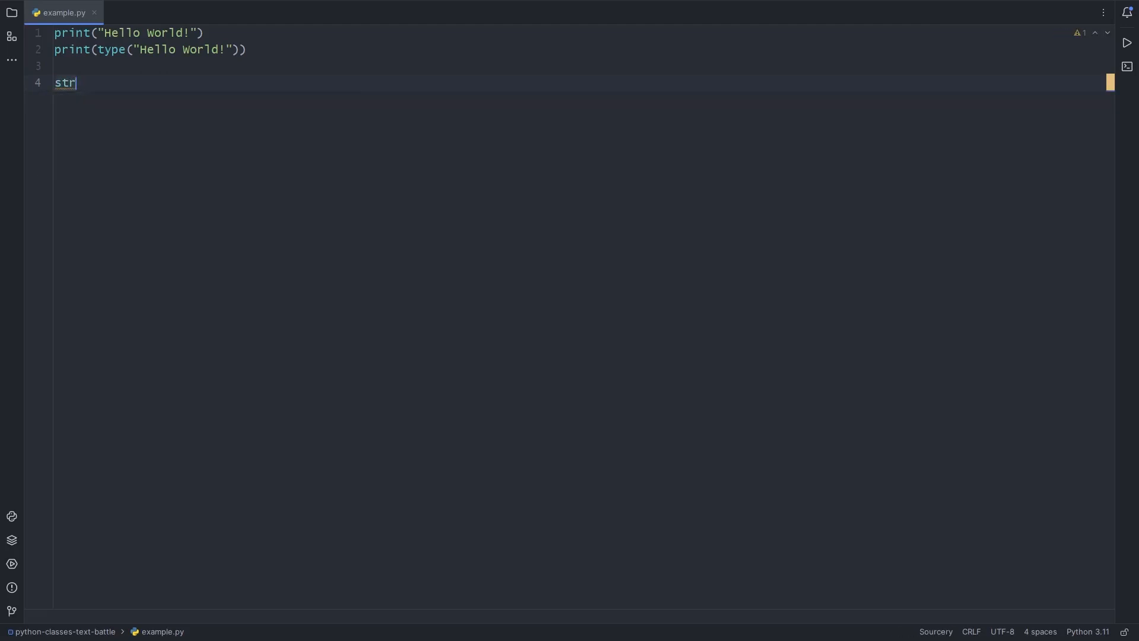
pyautogui.press('enter')
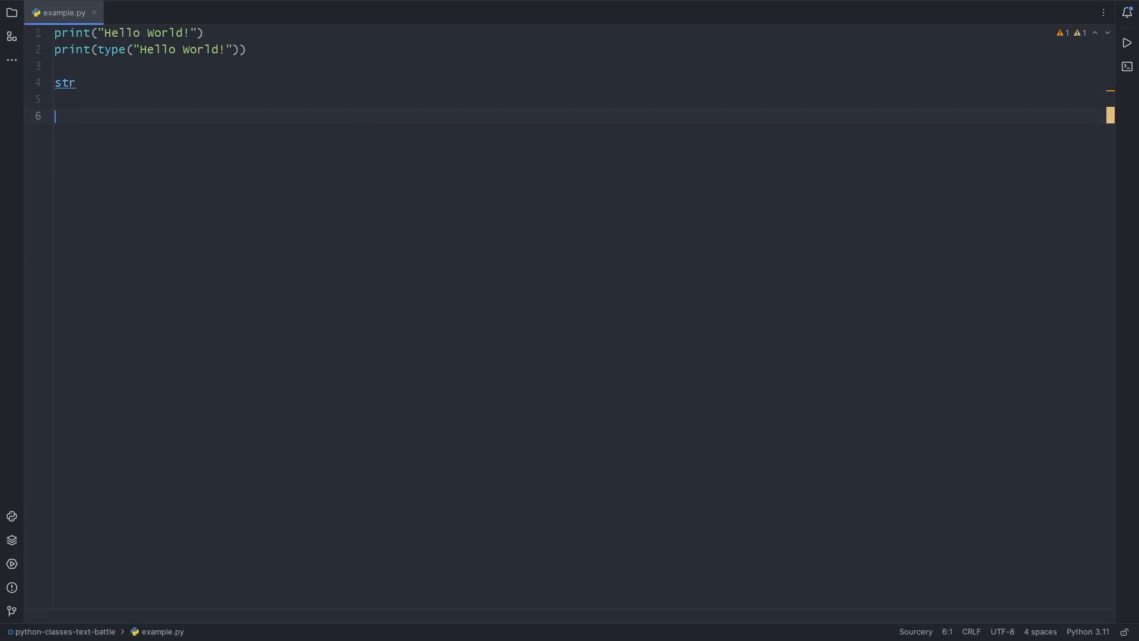
# Inspect the str definition in builtins.py, then replace str with message = "Hello World"
pyautogui.click(64, 82)
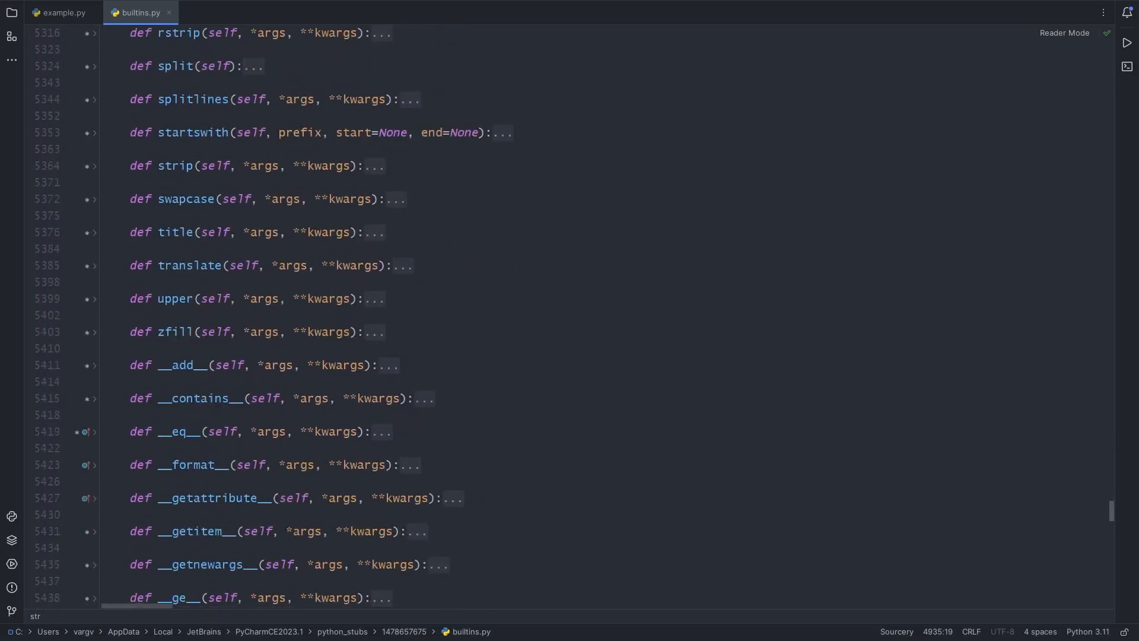
pyautogui.scroll(-3)
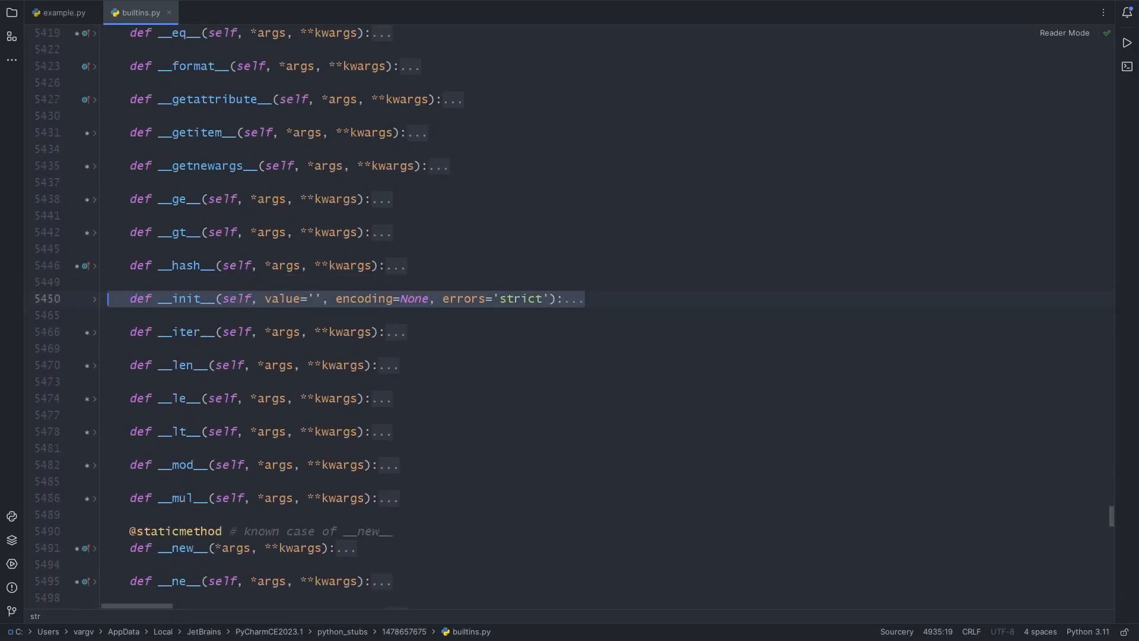
pyautogui.click(63, 12)
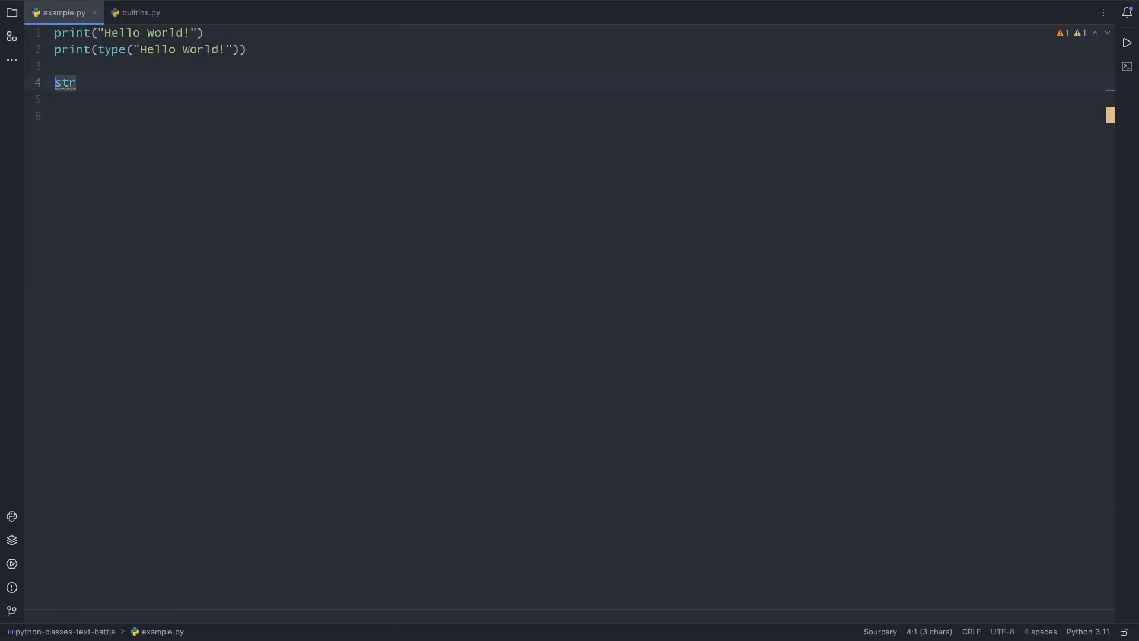
pyautogui.write('message')
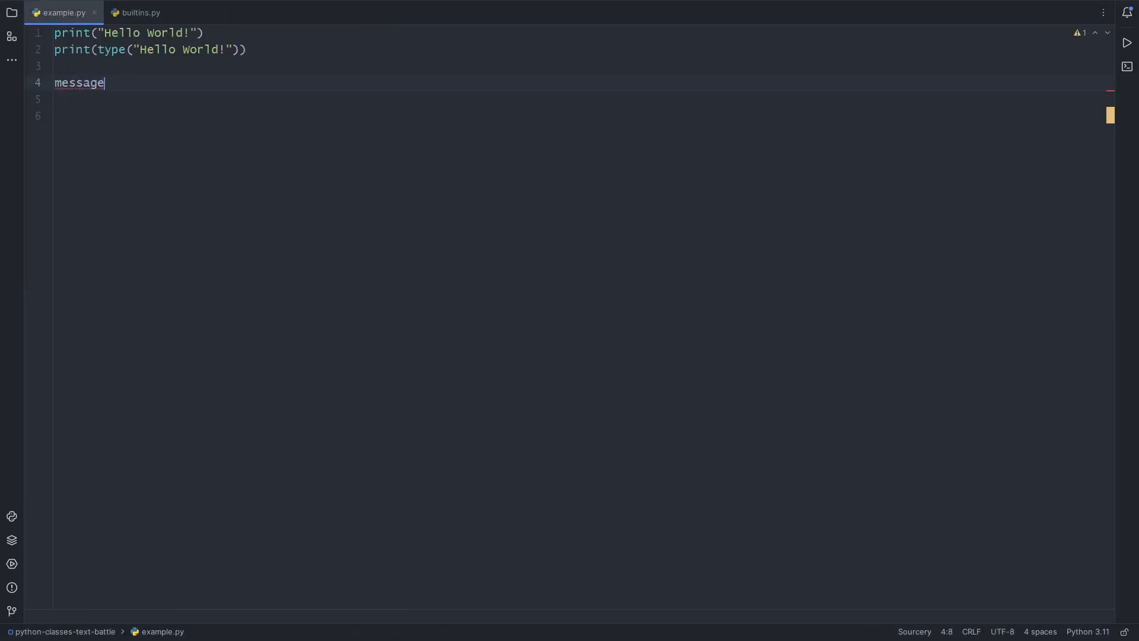
pyautogui.write('= "Hello Wo"')
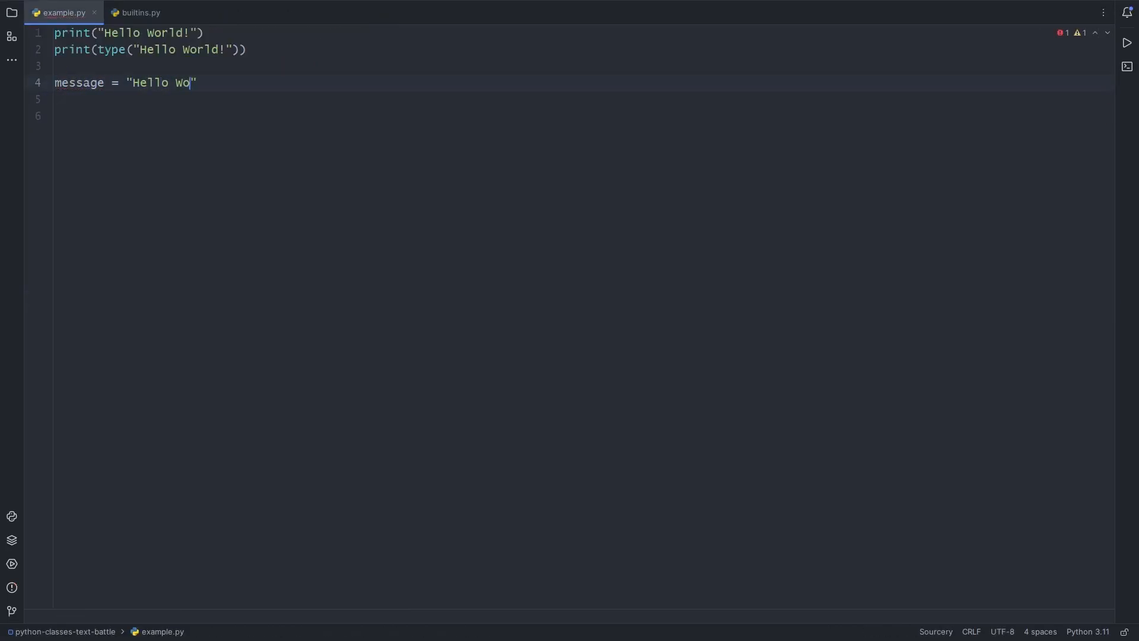
# Reopen the str source, unfold __init__ to read its docstring, and return to example.py
pyautogui.click(140, 12)
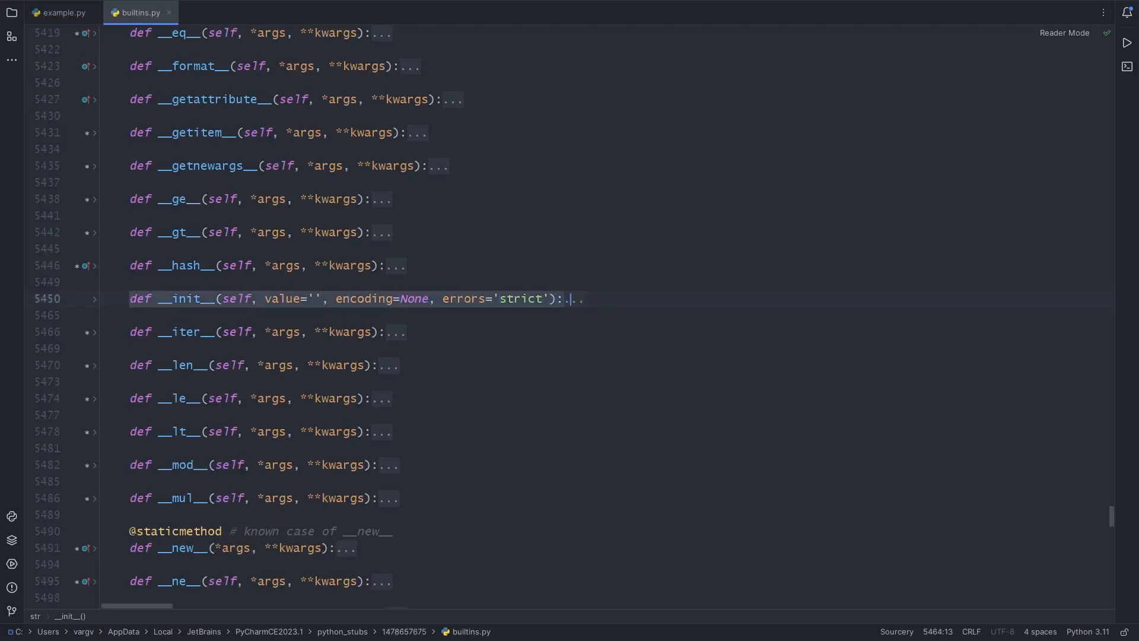
pyautogui.click(95, 299)
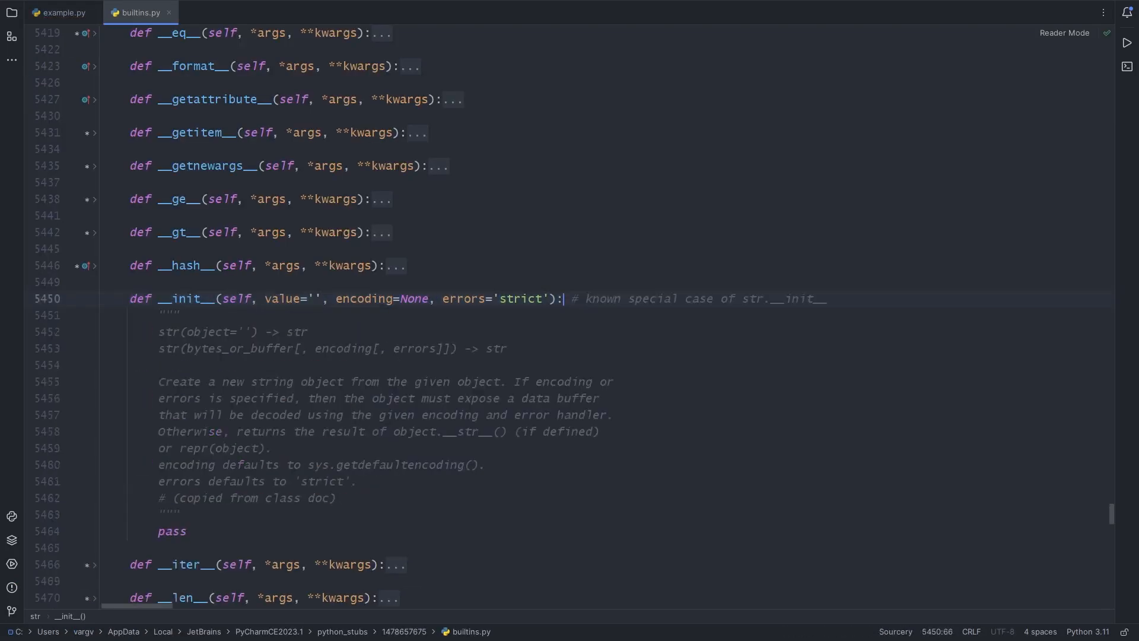
pyautogui.doubleClick(278, 298)
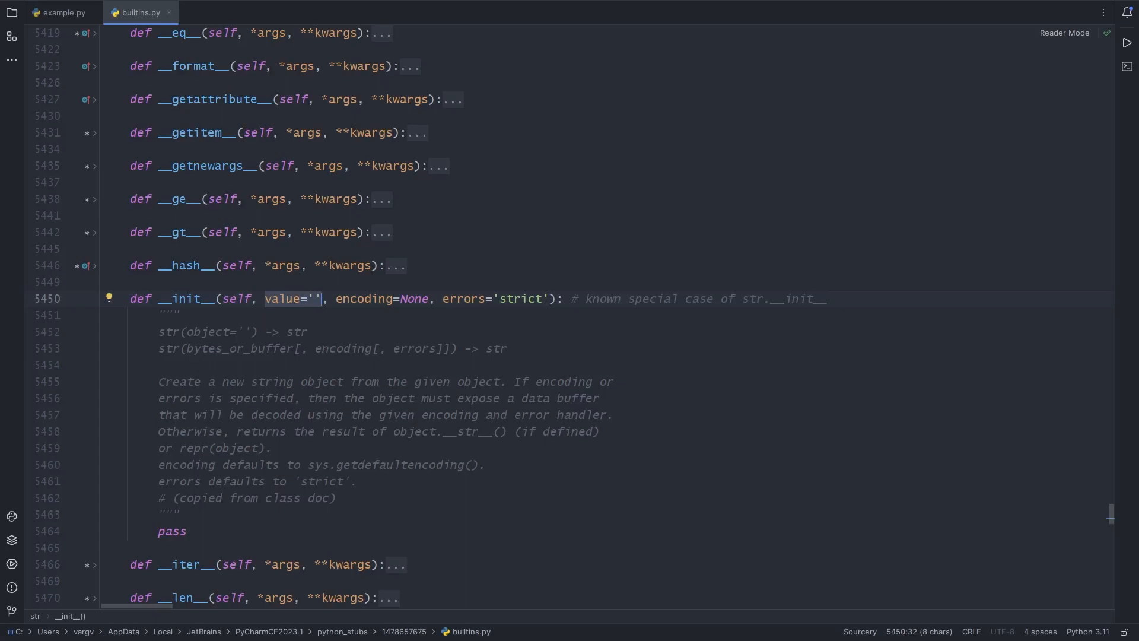
pyautogui.click(64, 12)
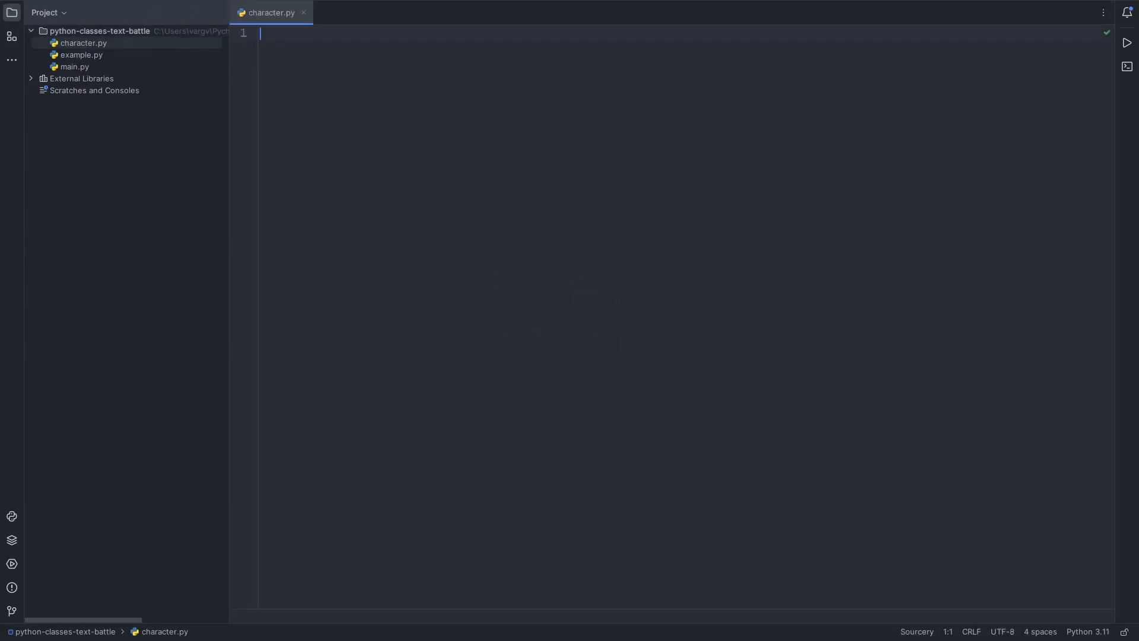
# Define class Character with an empty __init__(self) method
pyautogui.write('class Character:')
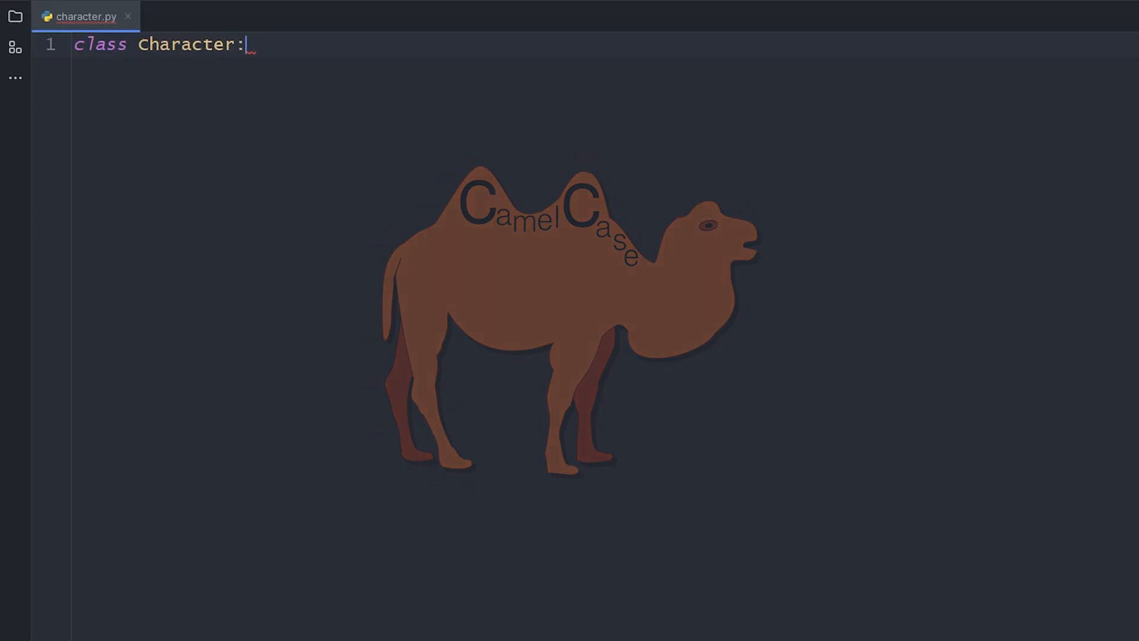
pyautogui.press('enter')
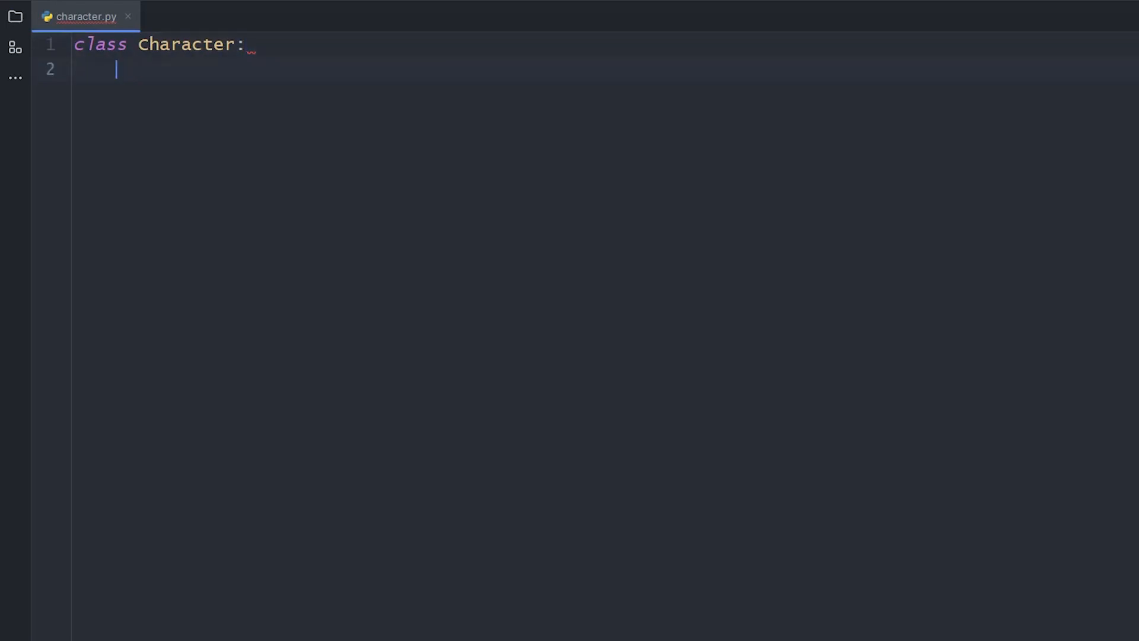
pyautogui.write('def __init__(self):')
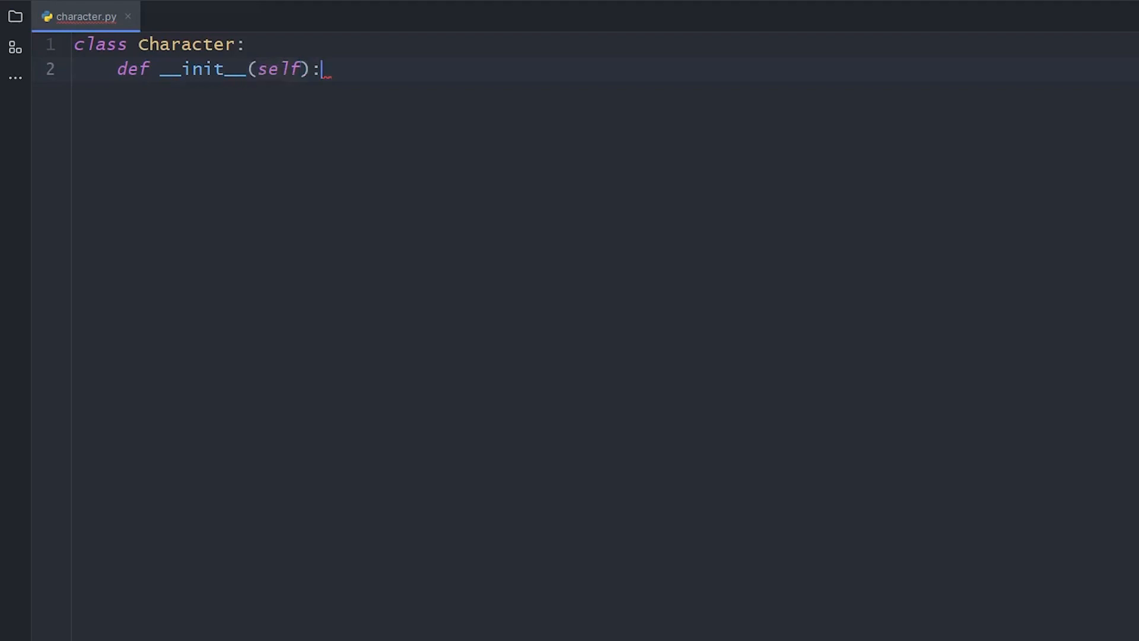
pyautogui.press('enter')
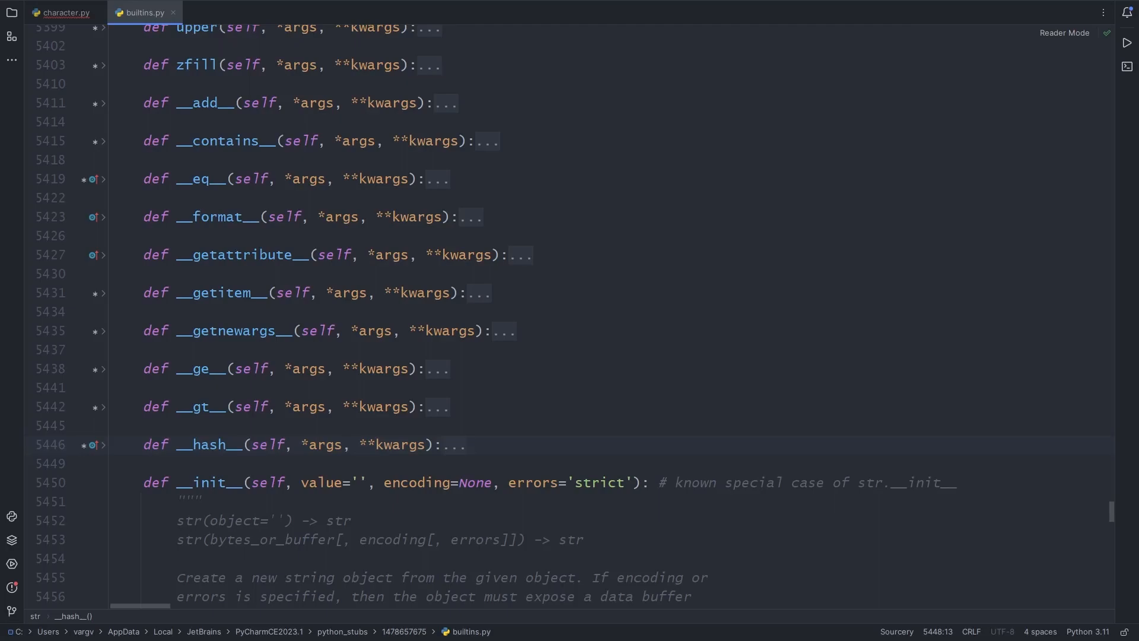
# Browse the str methods in builtins.py and return to character.py
pyautogui.scroll(-3)
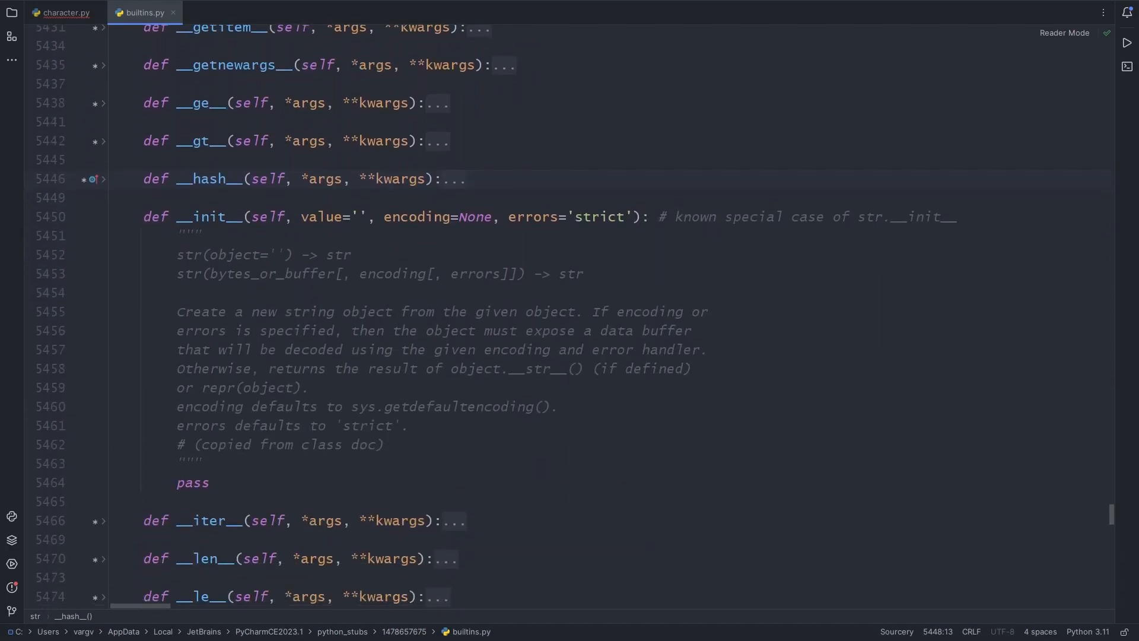
pyautogui.scroll(-3)
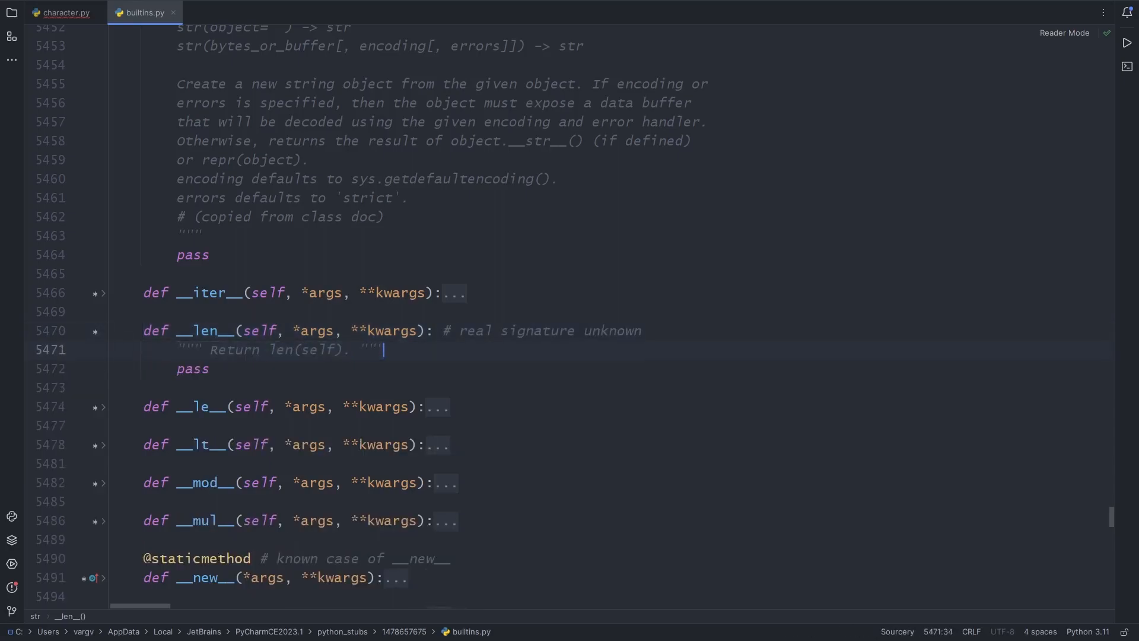
pyautogui.click(64, 12)
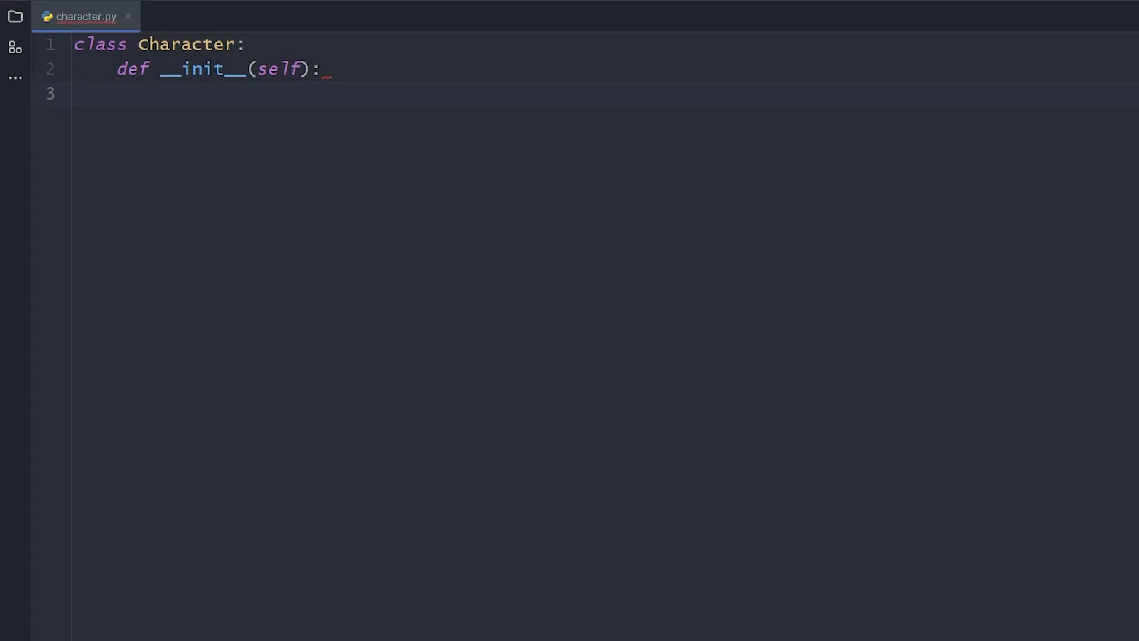
# Give __init__ typed parameters name: str, health: int and damage: int
pyautogui.write(',')
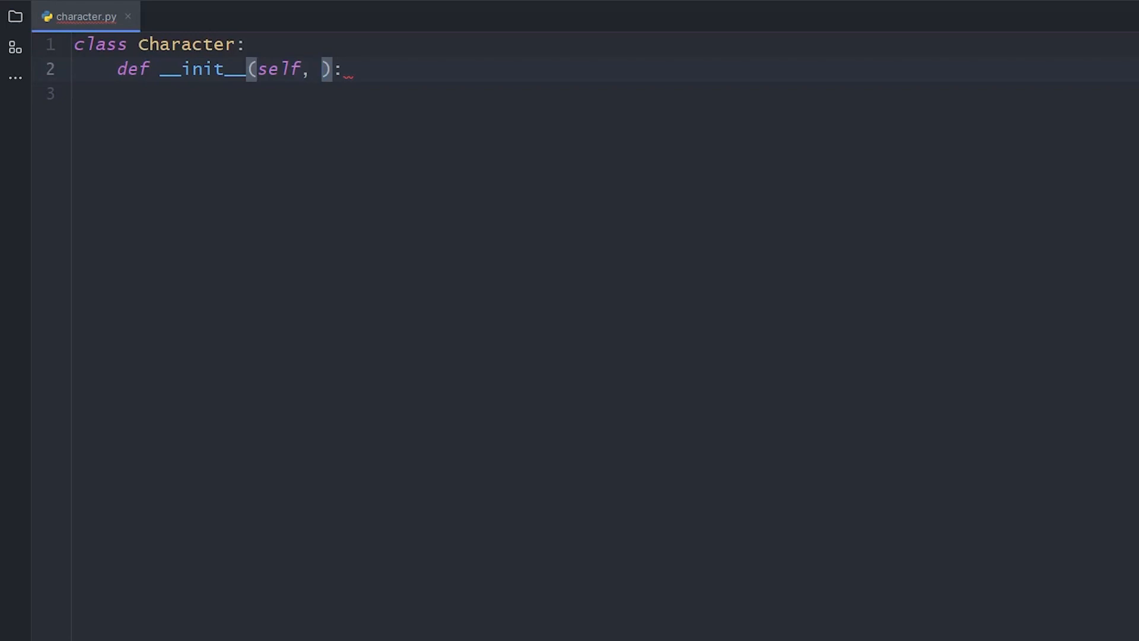
pyautogui.write('name, h')
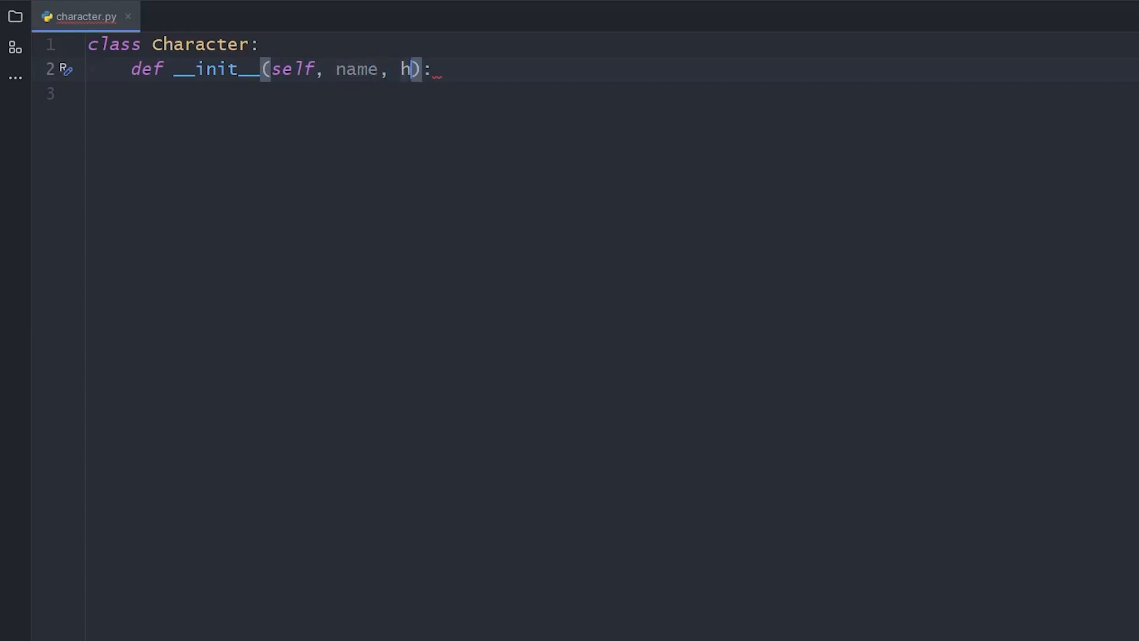
pyautogui.write('ealth, damage')
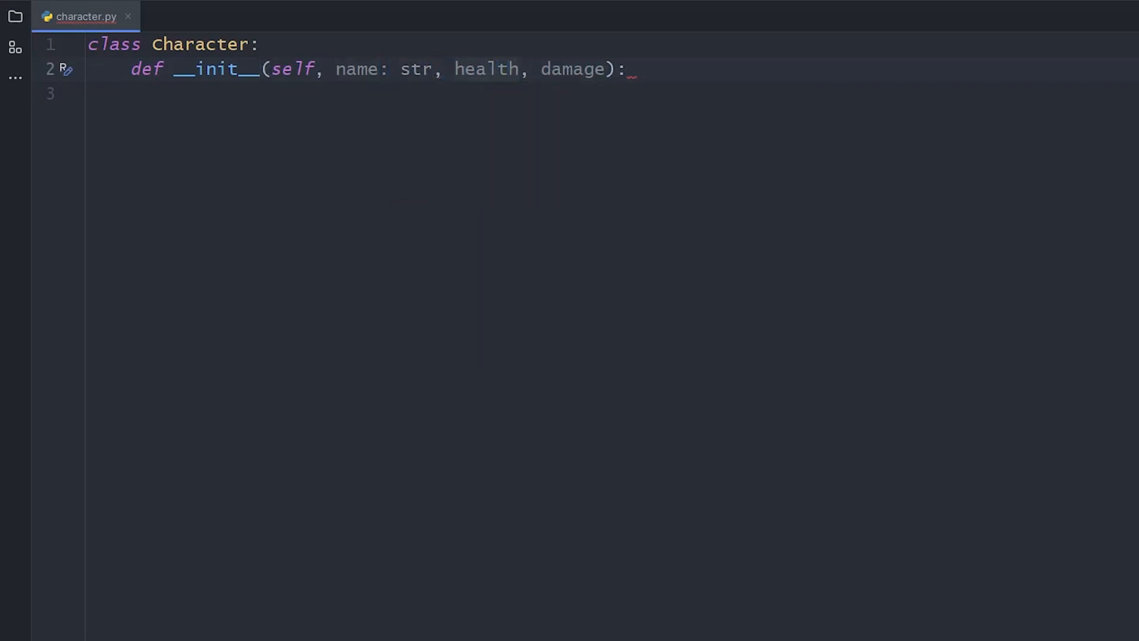
pyautogui.write(': int')
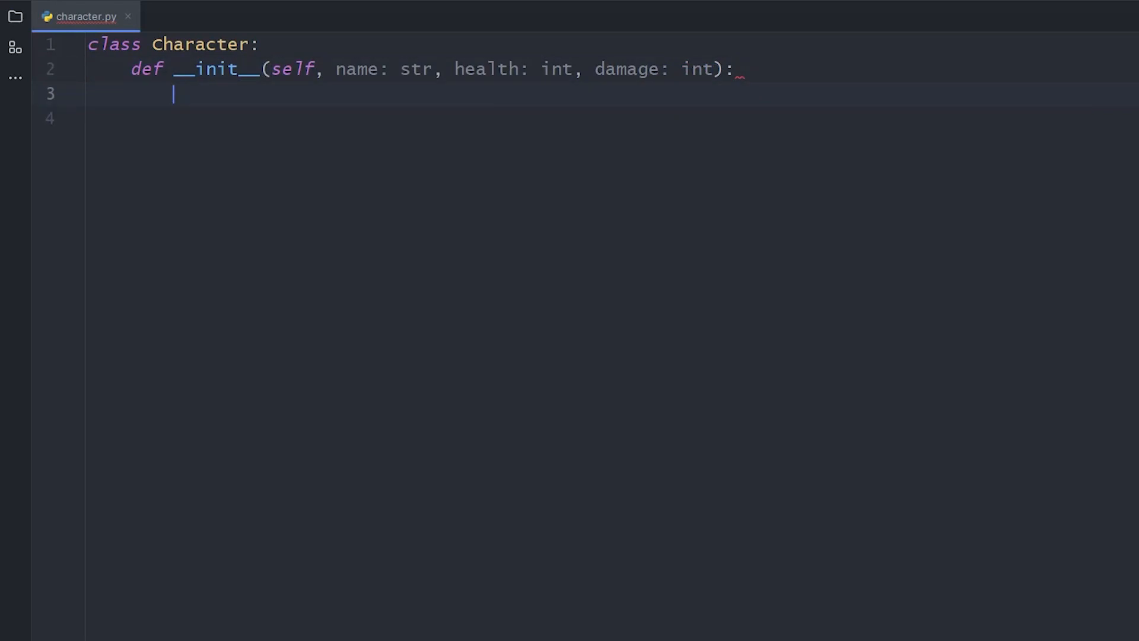
# Assign self.name, self.health and self.damage in the __init__ body
pyautogui.write('self.')
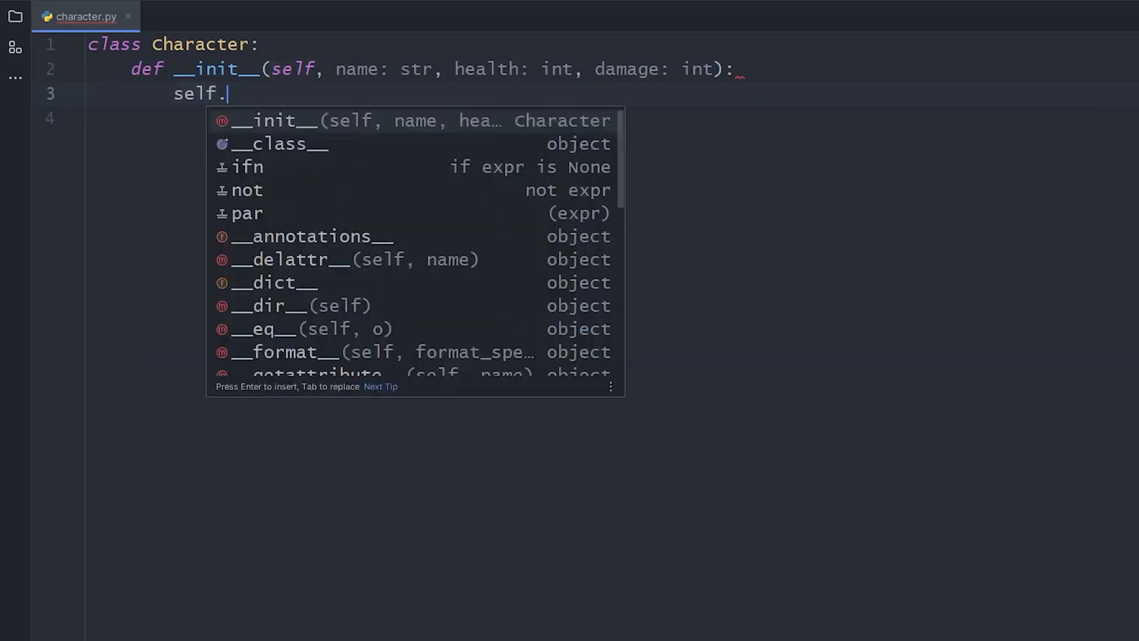
pyautogui.write('name = name')
pyautogui.write('sel')
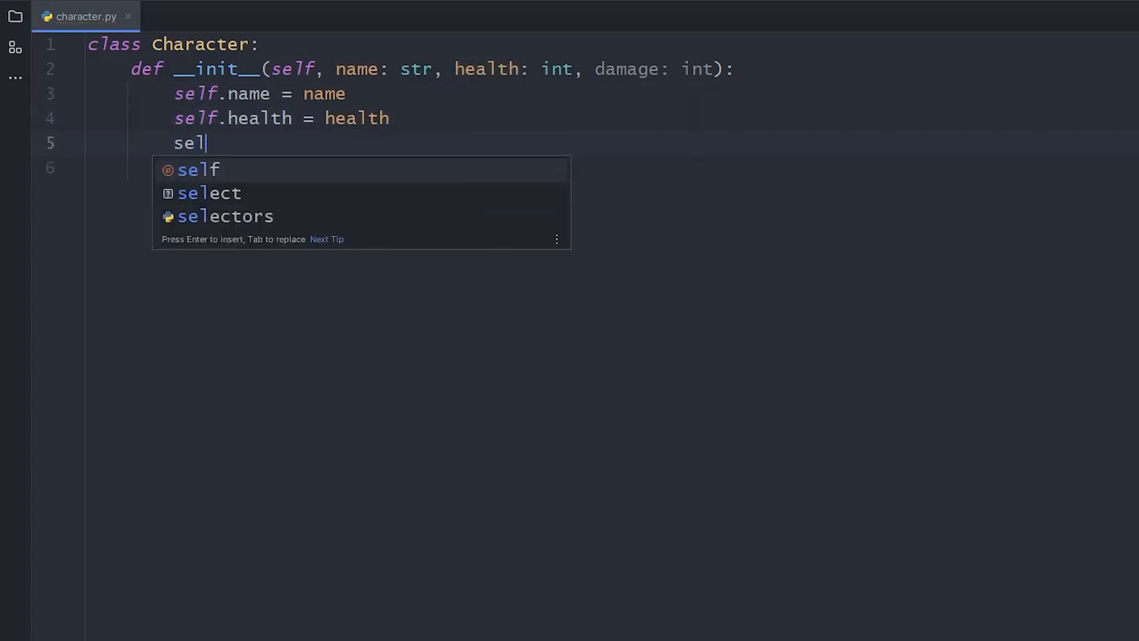
pyautogui.write('.damage = damage')
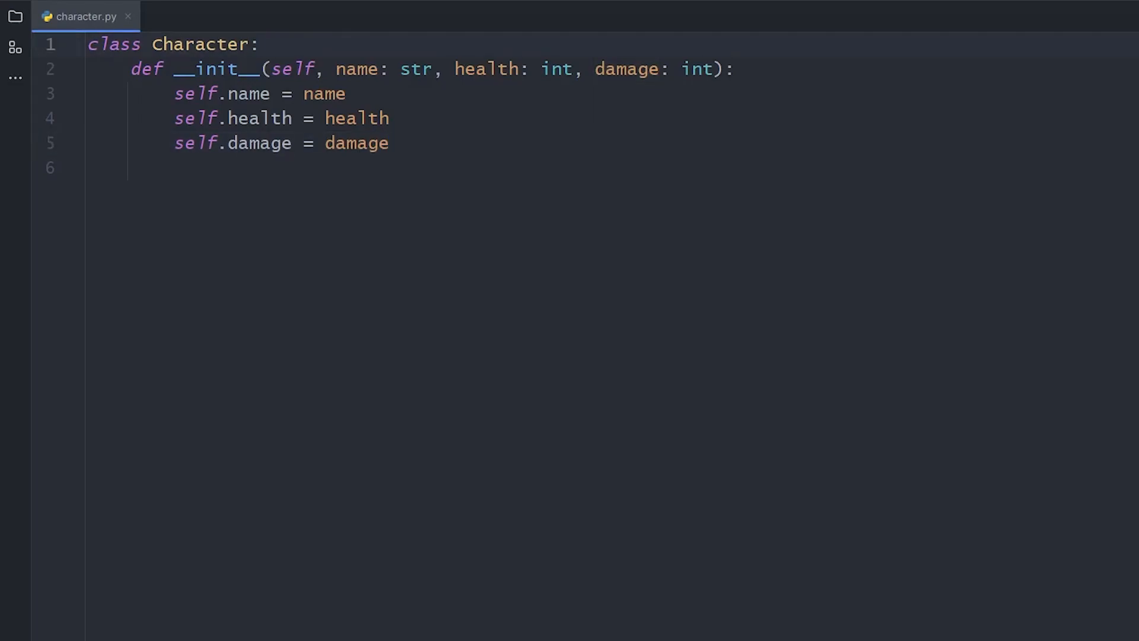
pyautogui.write('ra')
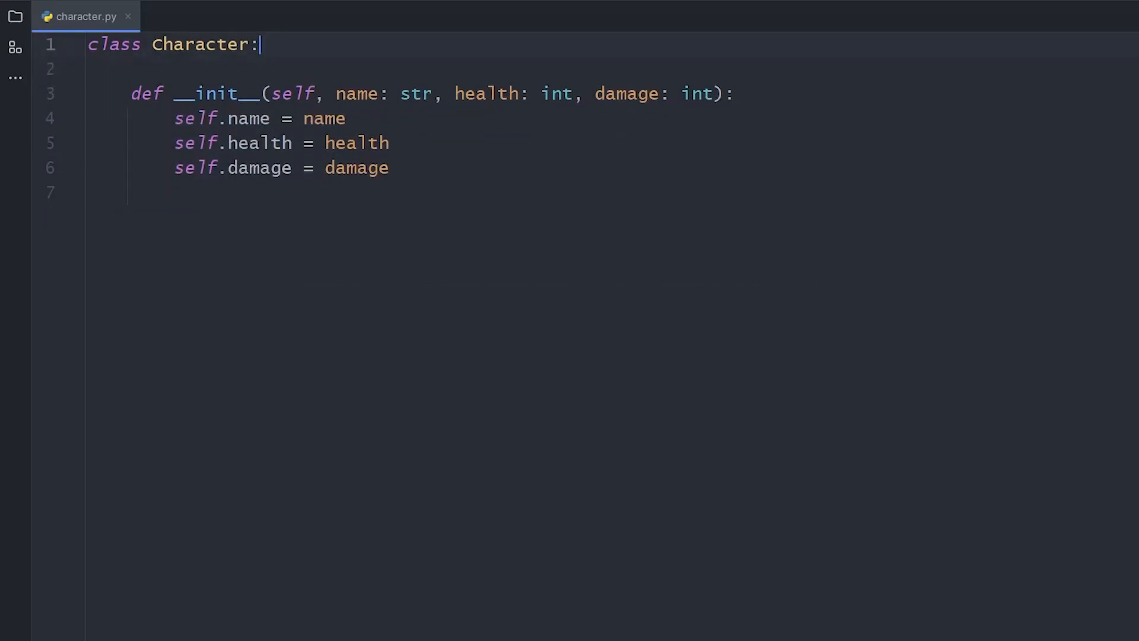
# Store self.health_max = health and declare attack(self, target) -> None
pyautogui.write('self.health_max =')
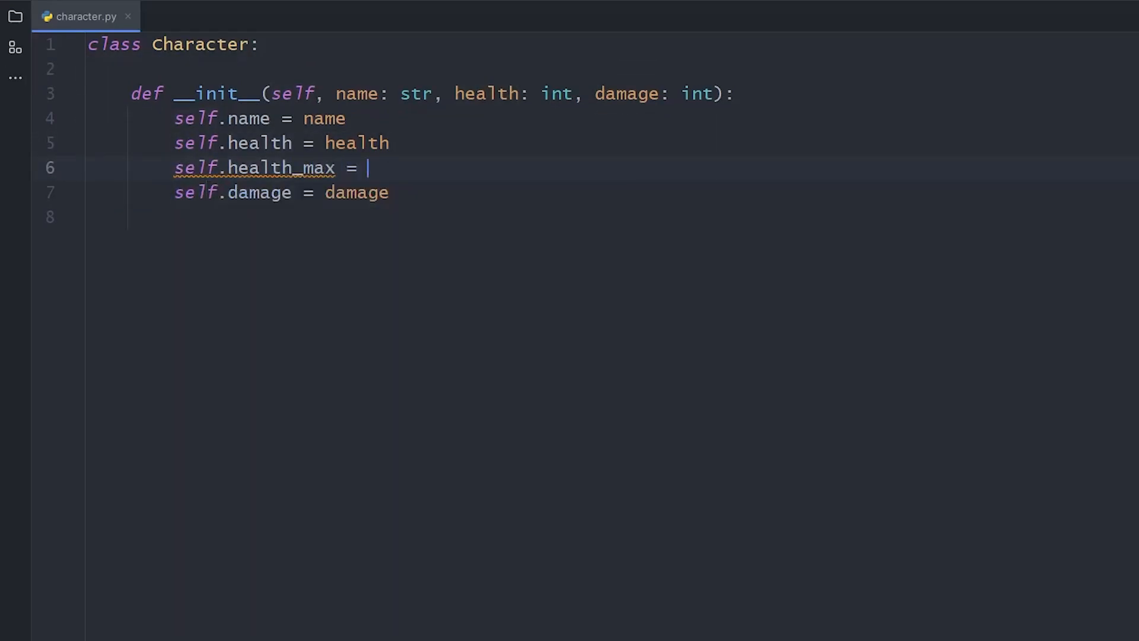
pyautogui.write('health')
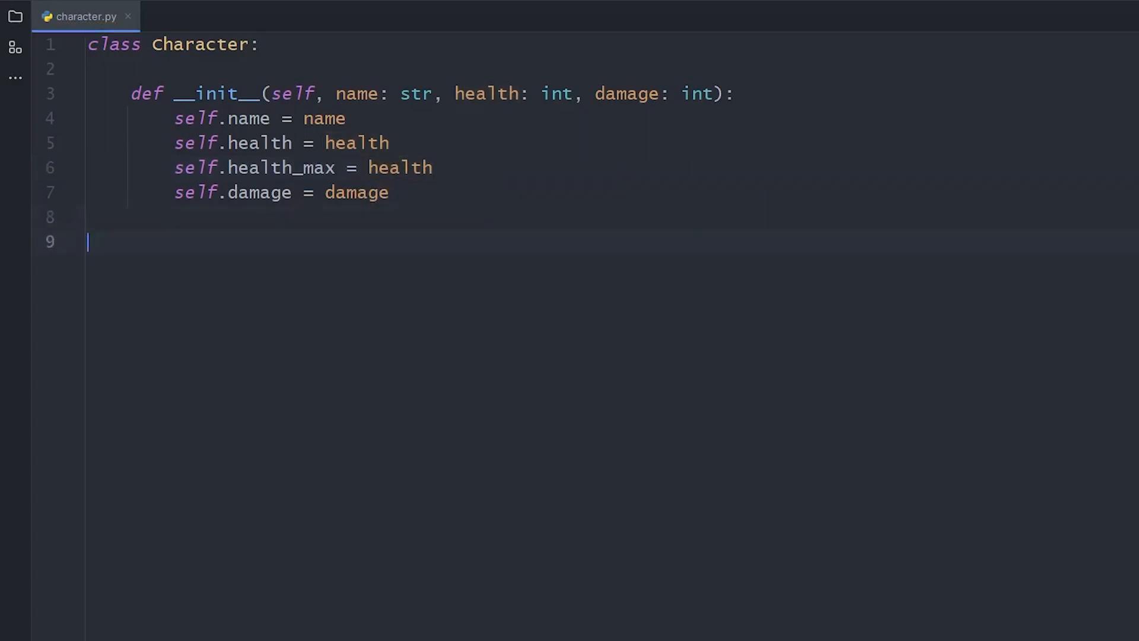
pyautogui.write('def attack(self, ):')
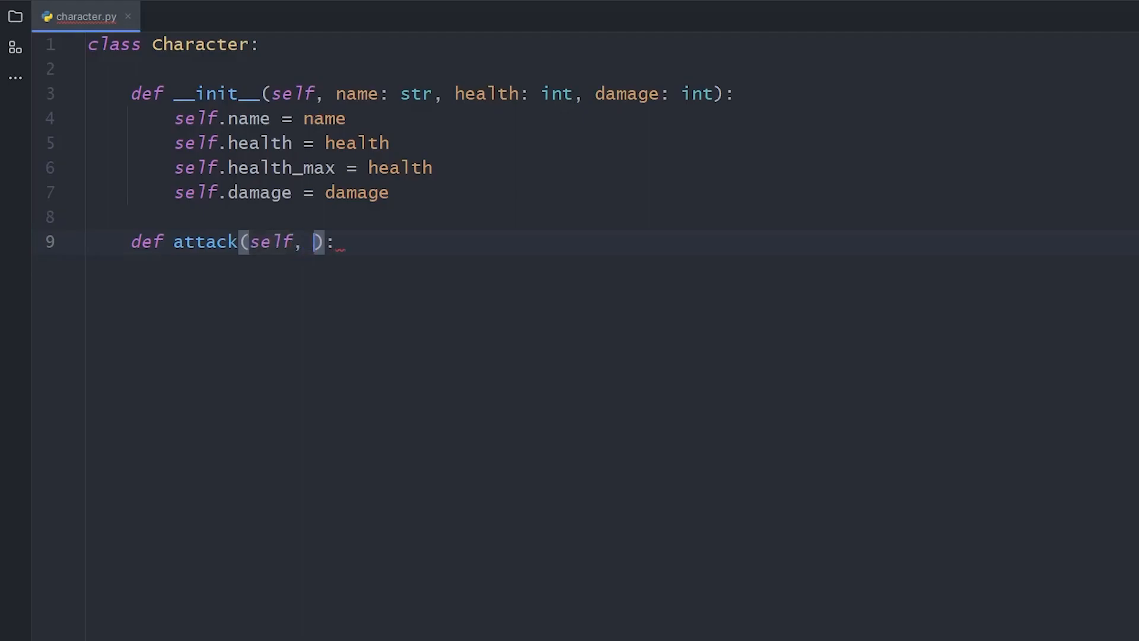
pyautogui.write('target')
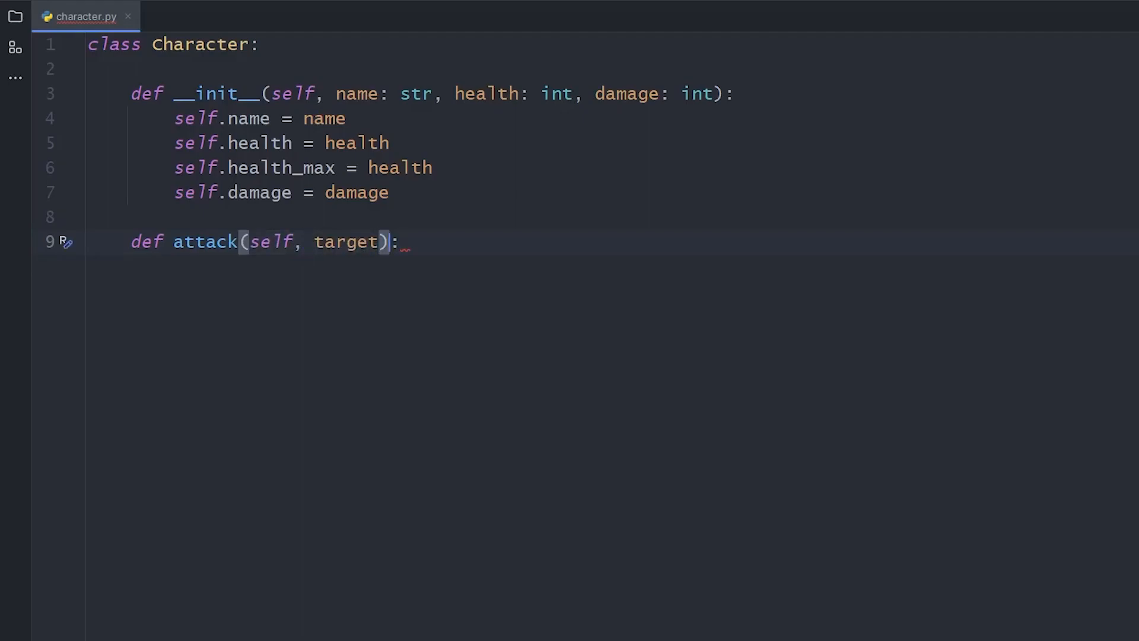
pyautogui.write('-> None')
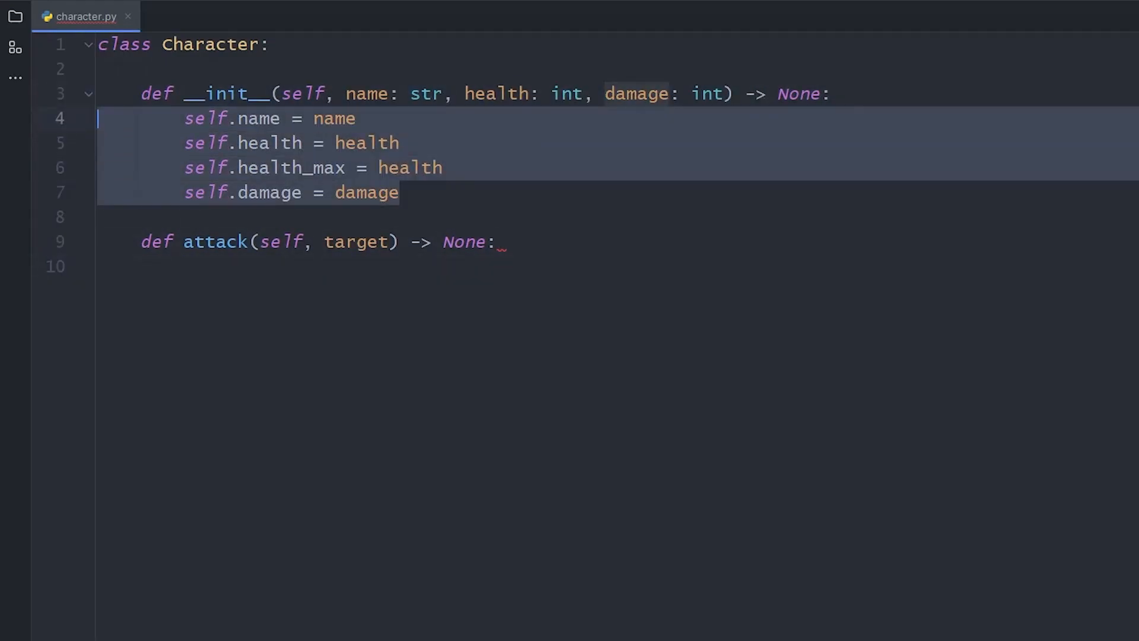
# Make attack subtract self.damage from target.hp and clamp it with max(target.hp, 0)
pyautogui.write('target')
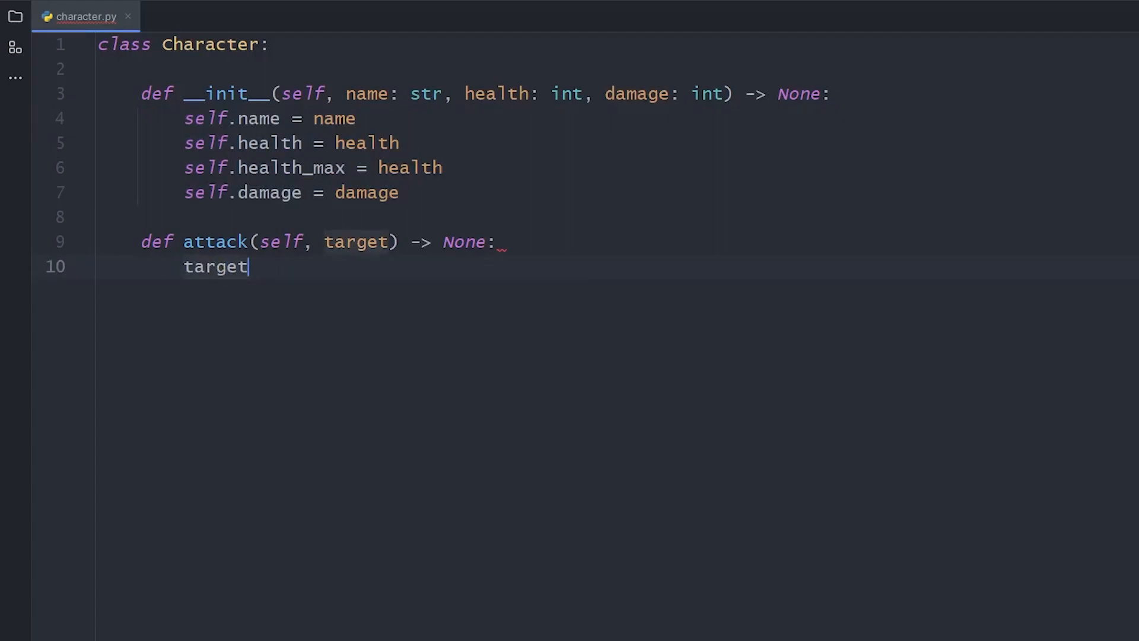
pyautogui.write('.hp -=')
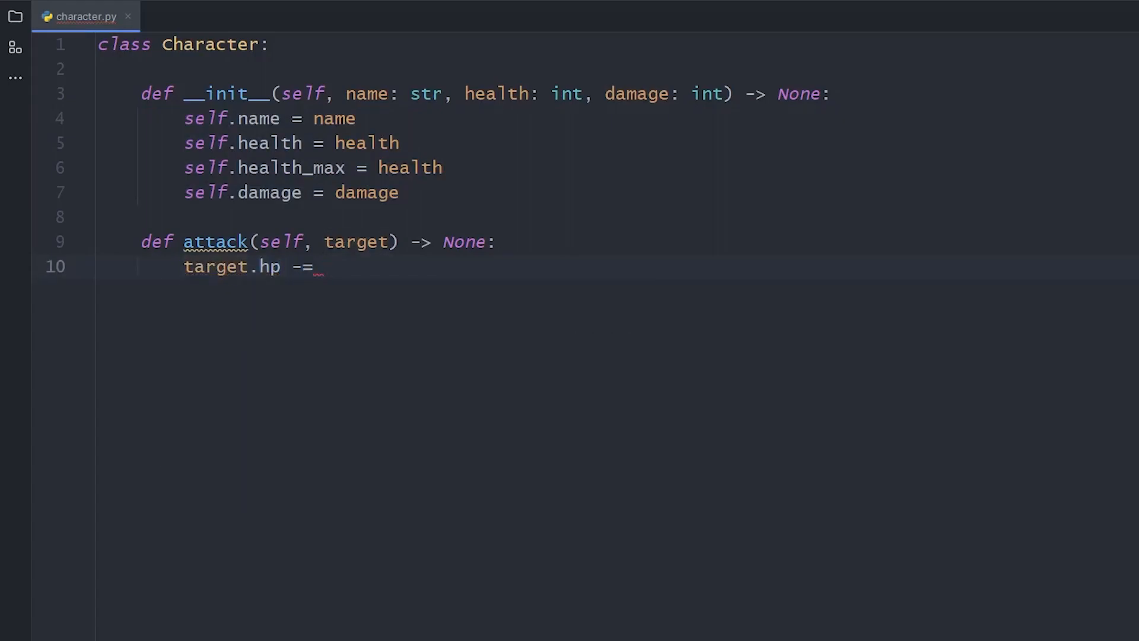
pyautogui.write('self.damage')
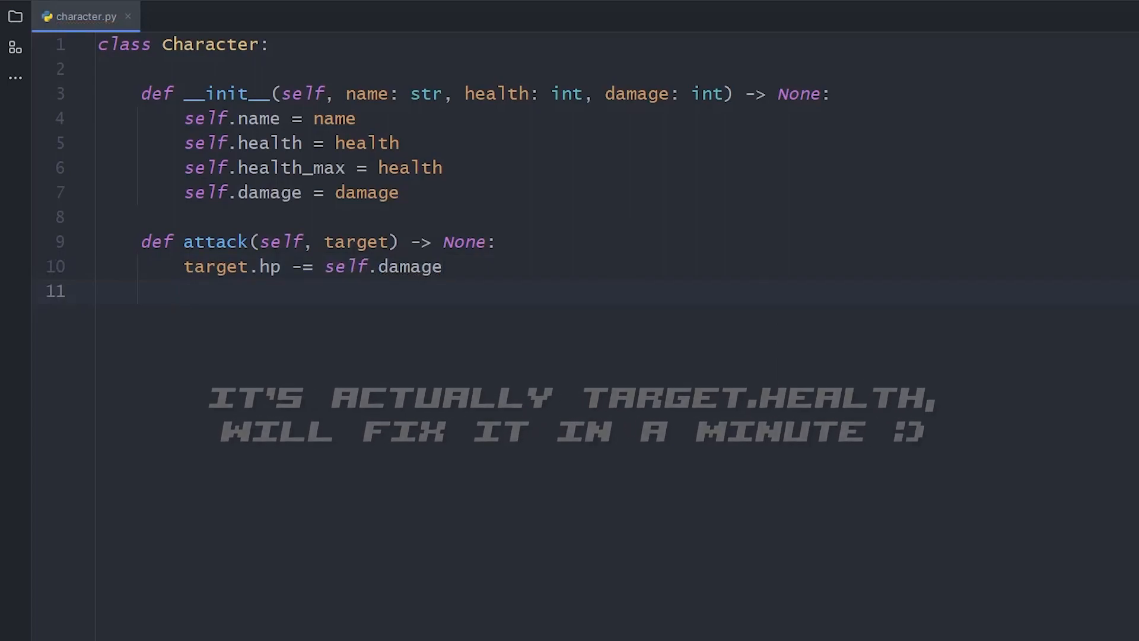
pyautogui.write('target.hp')
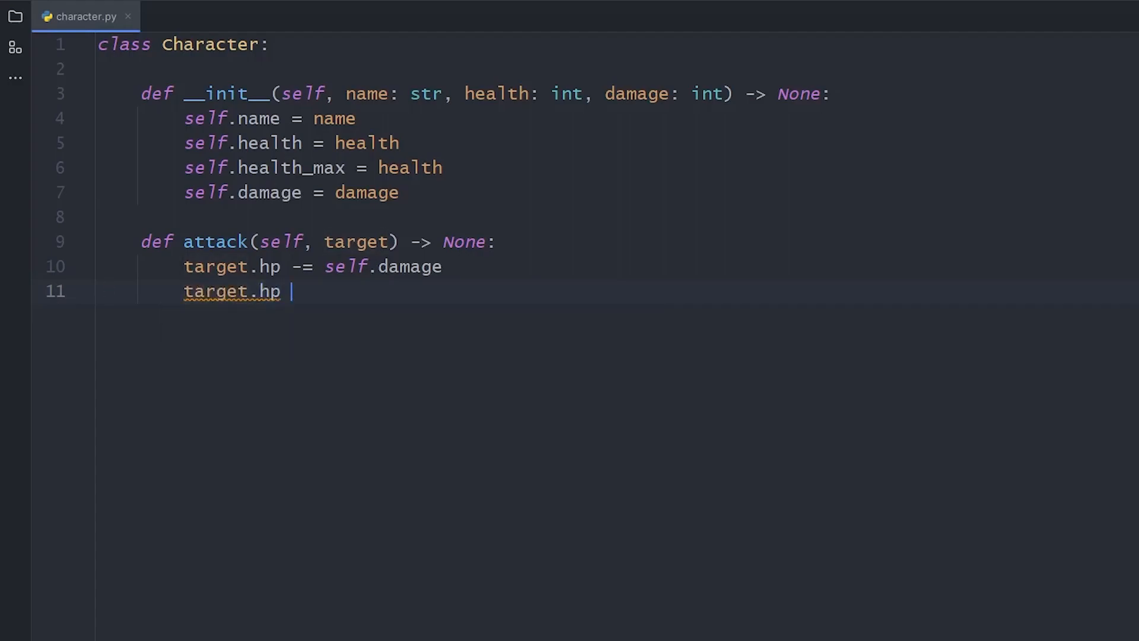
pyautogui.write('= max(target.')
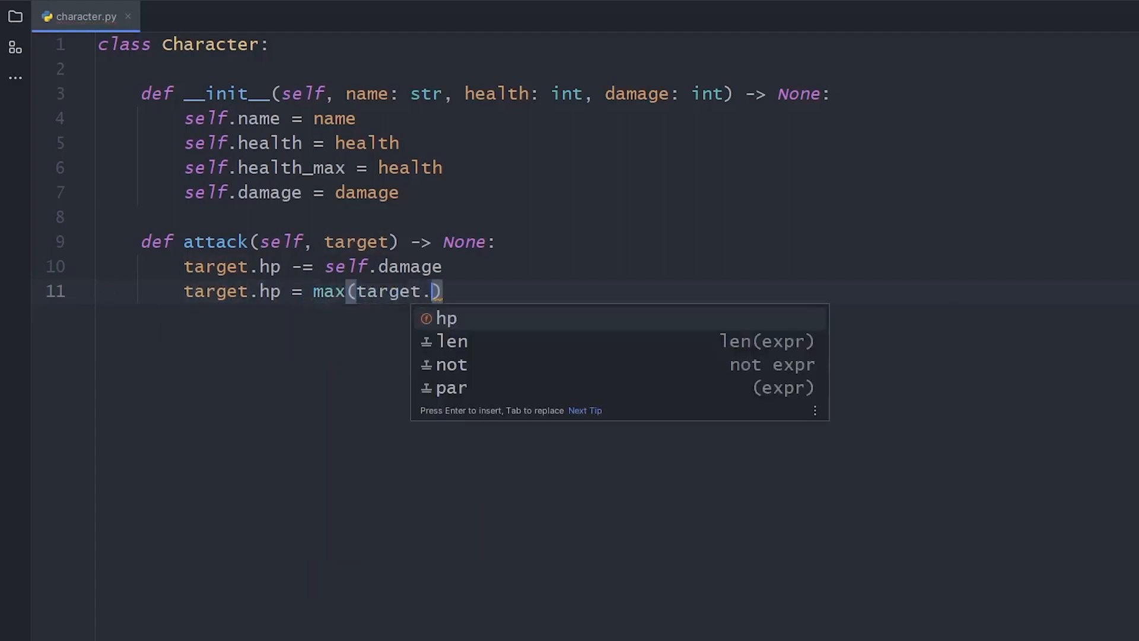
pyautogui.write('hp, 0)')
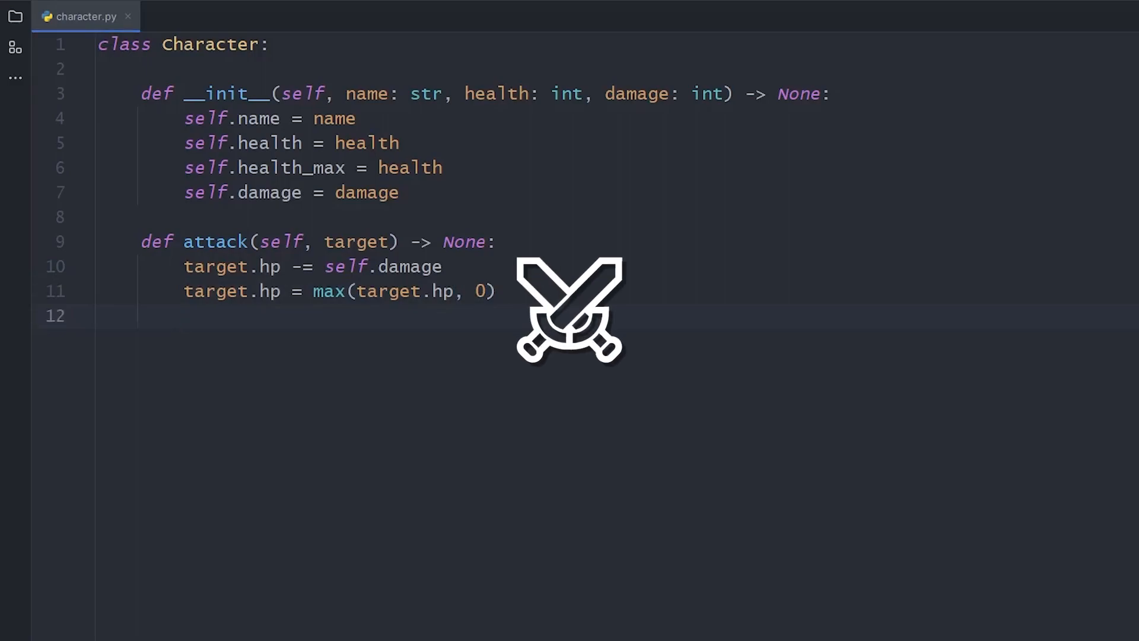
# Create main.py via Search Everywhere and import Character from character
pyautogui.write('type')
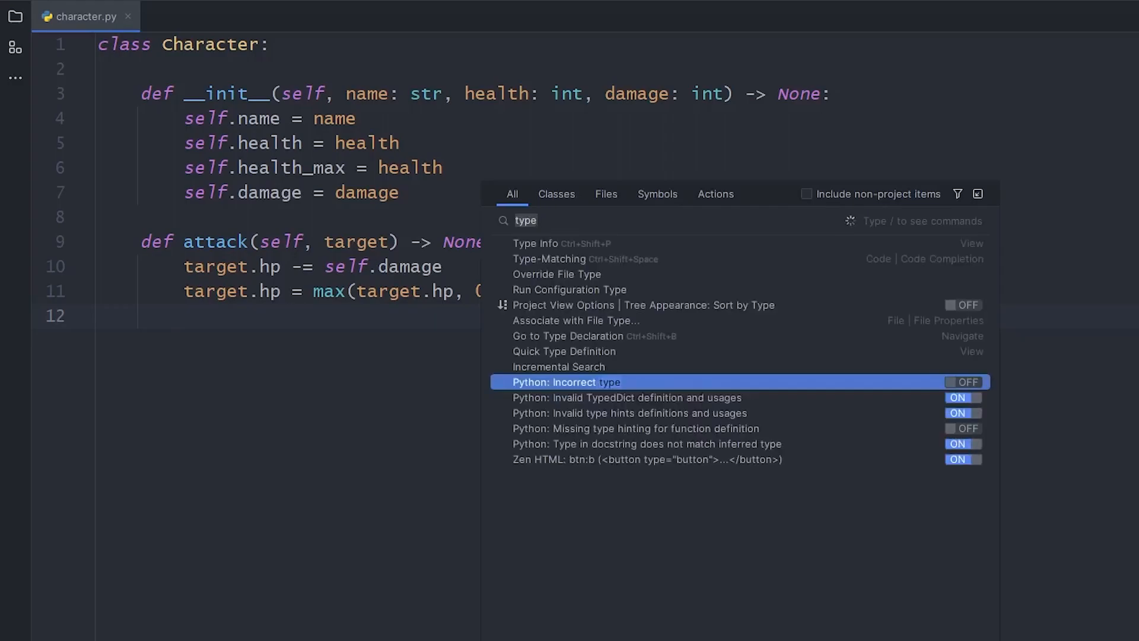
pyautogui.write('main')
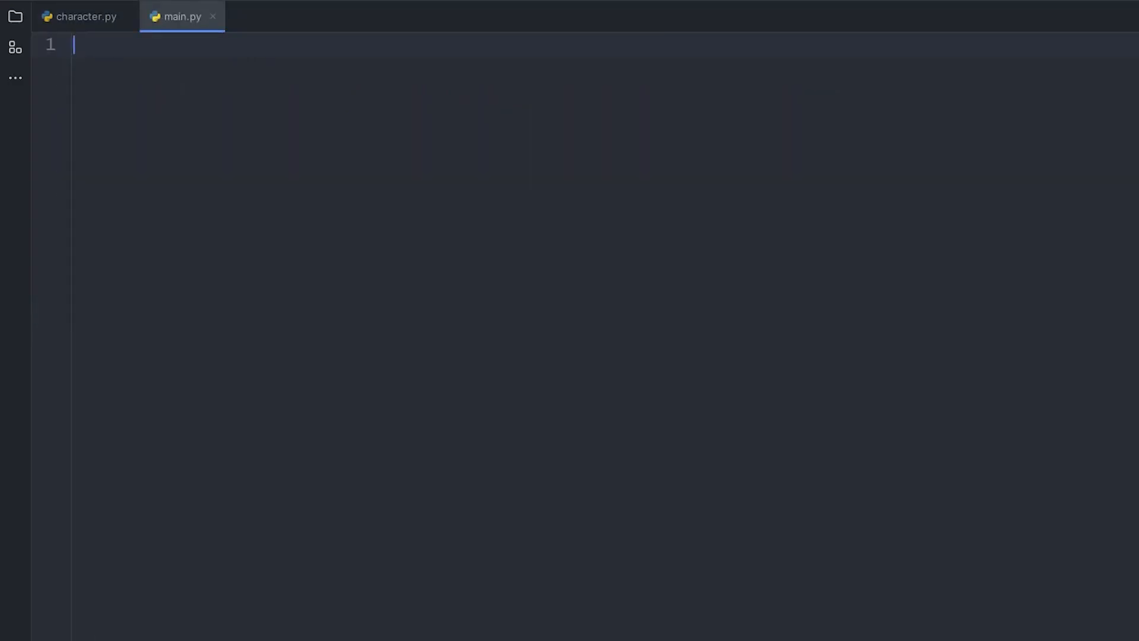
pyautogui.write('from character import Character')
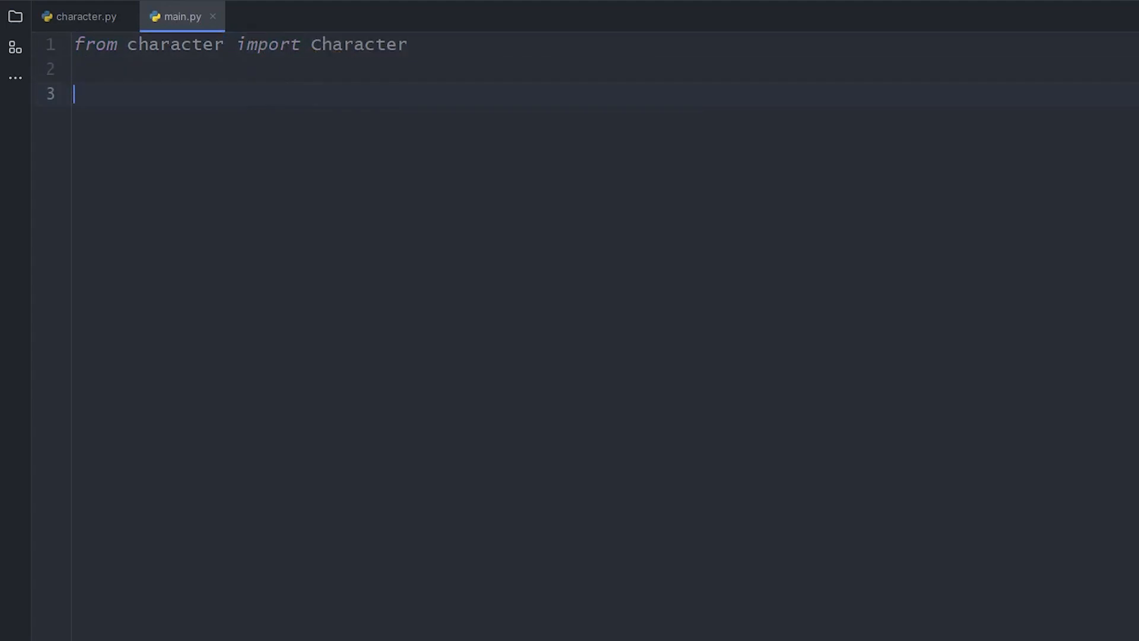
# Create hero = Character(name="Hero", health=100, damage=5)
pyautogui.write('hero = Character(')
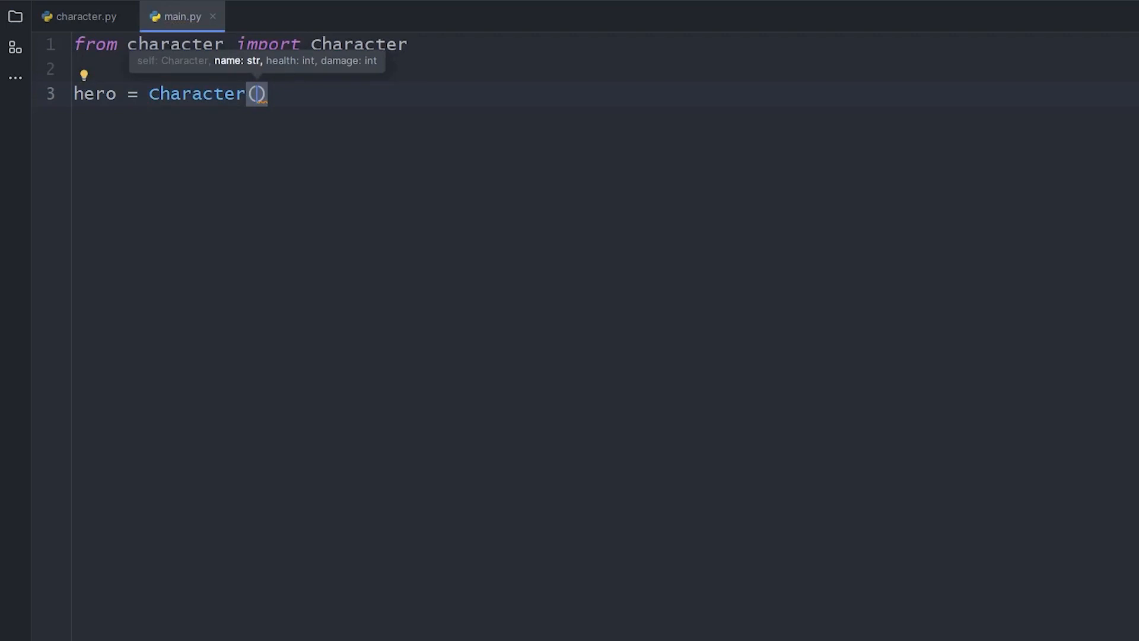
pyautogui.write('"Hero", 100')
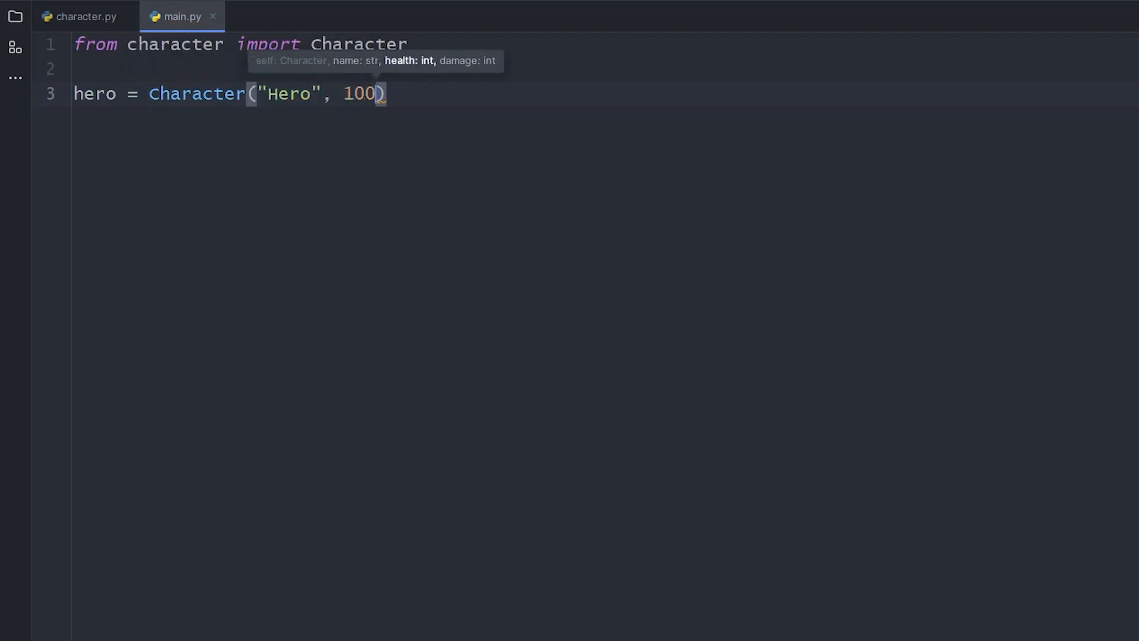
pyautogui.write('name=')
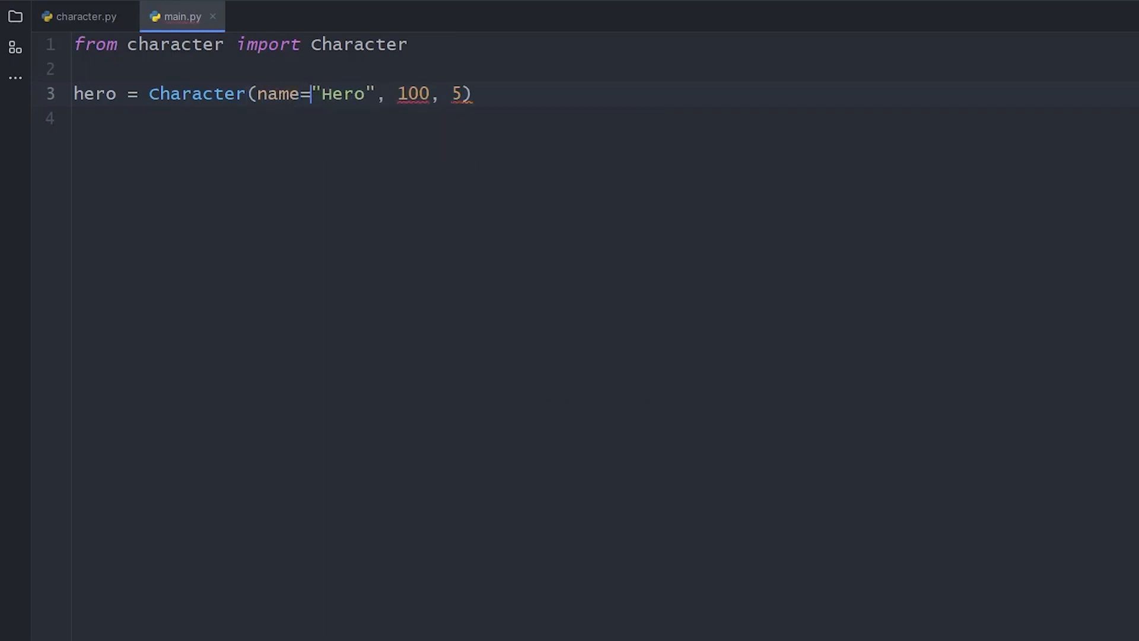
pyautogui.write('health=')
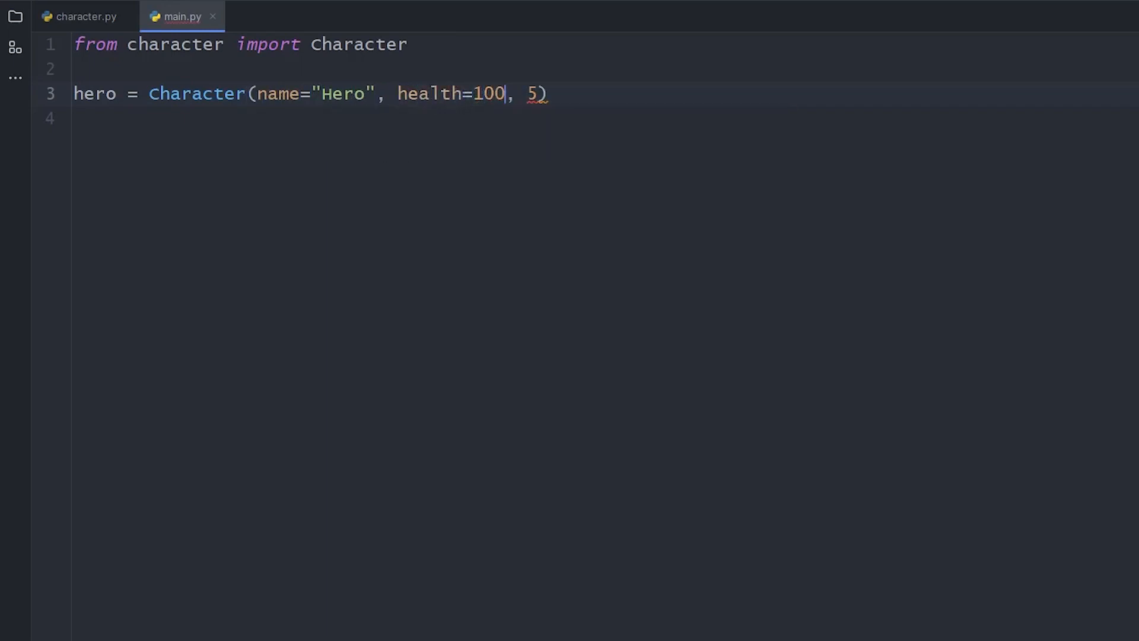
pyautogui.write('damage=')
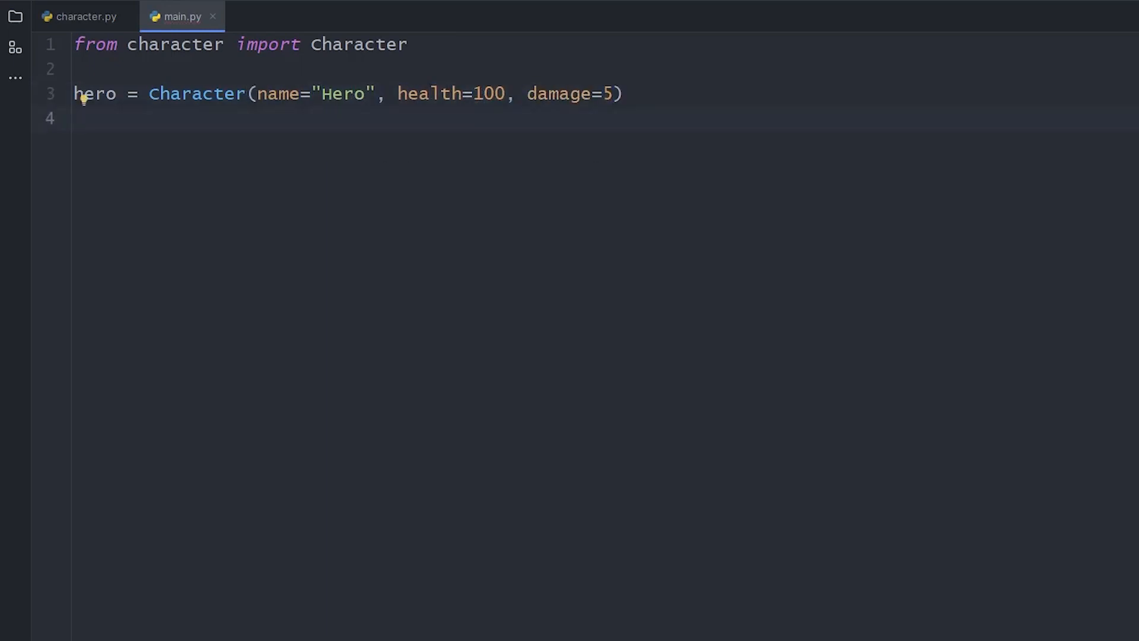
# Create enemy = Character(name="Enemy", health=100, damage=3)
pyautogui.write('enemy')
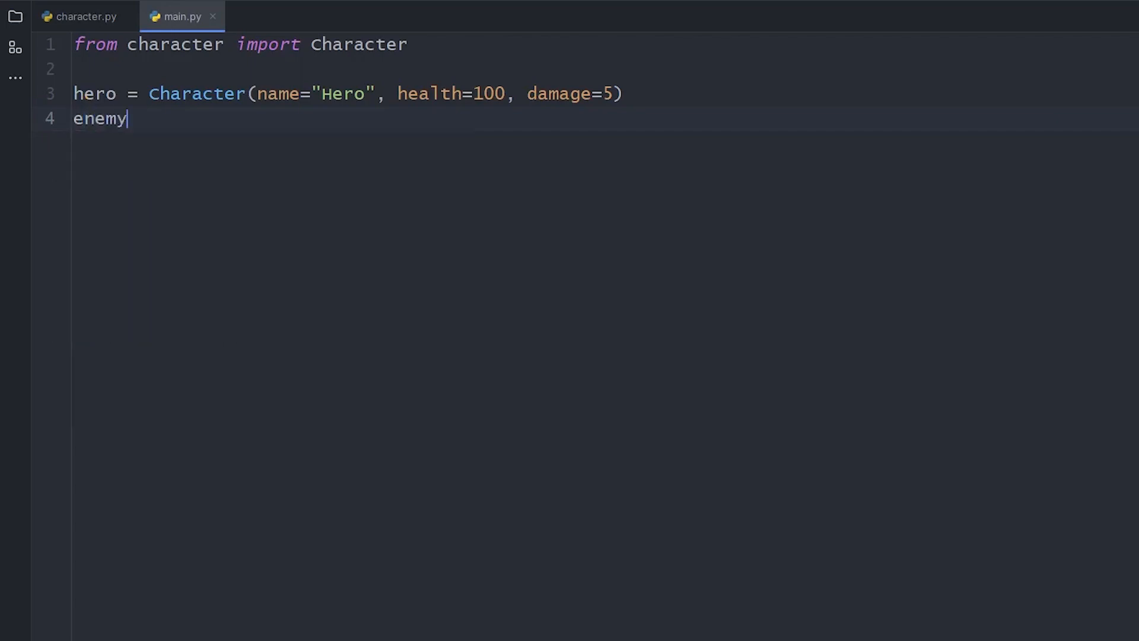
pyautogui.write('= Character(name')
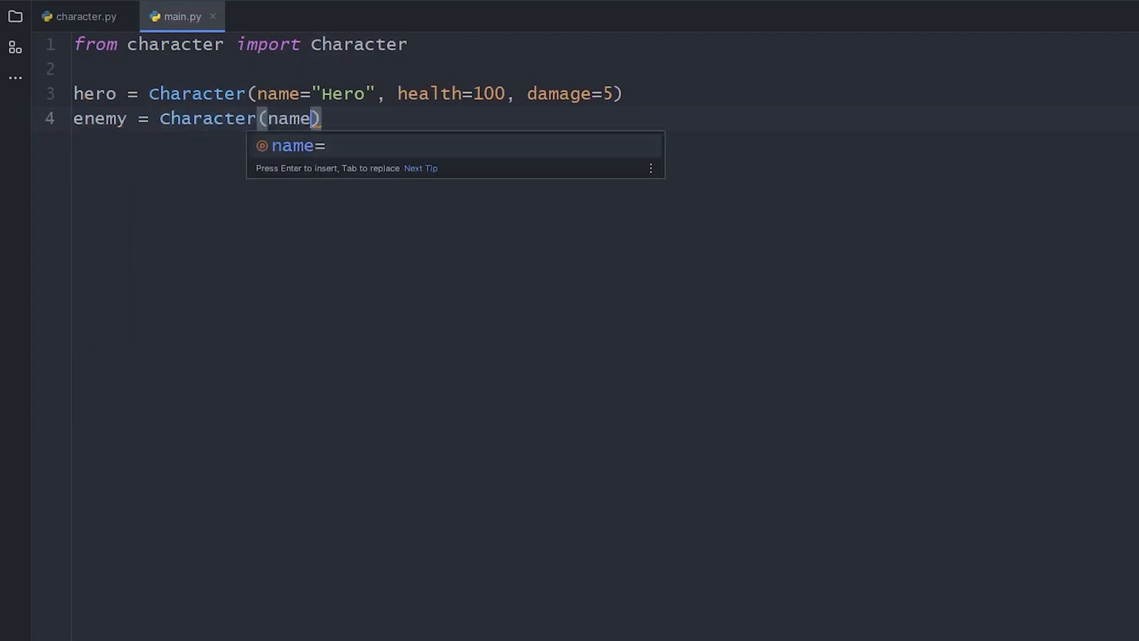
pyautogui.write('="Enemy", hea')
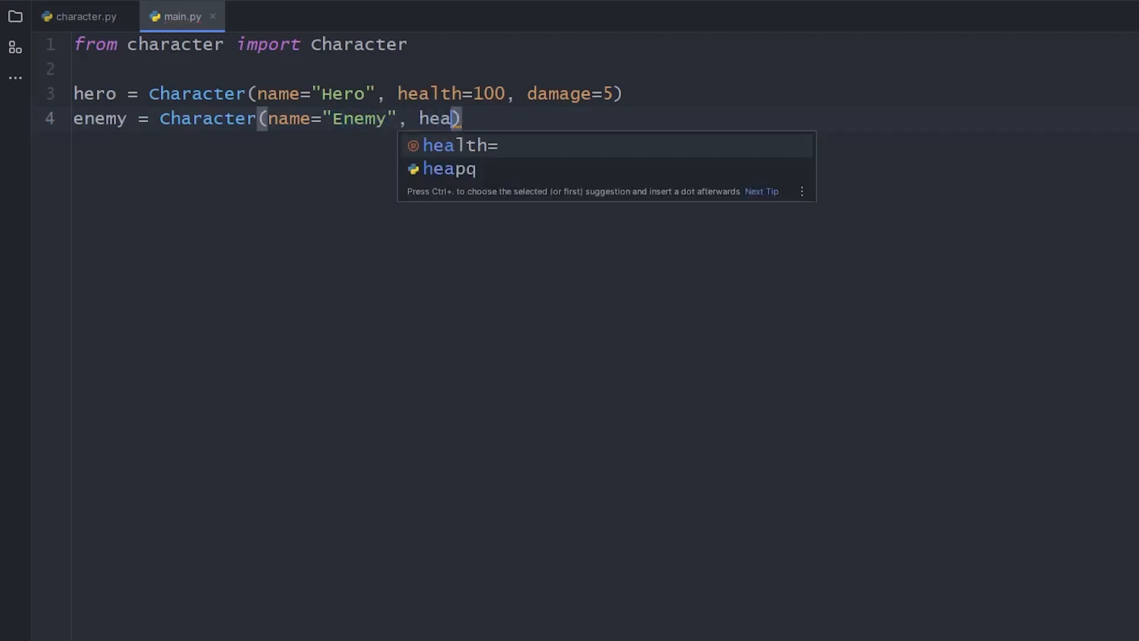
pyautogui.write('lth=100, damage=3')
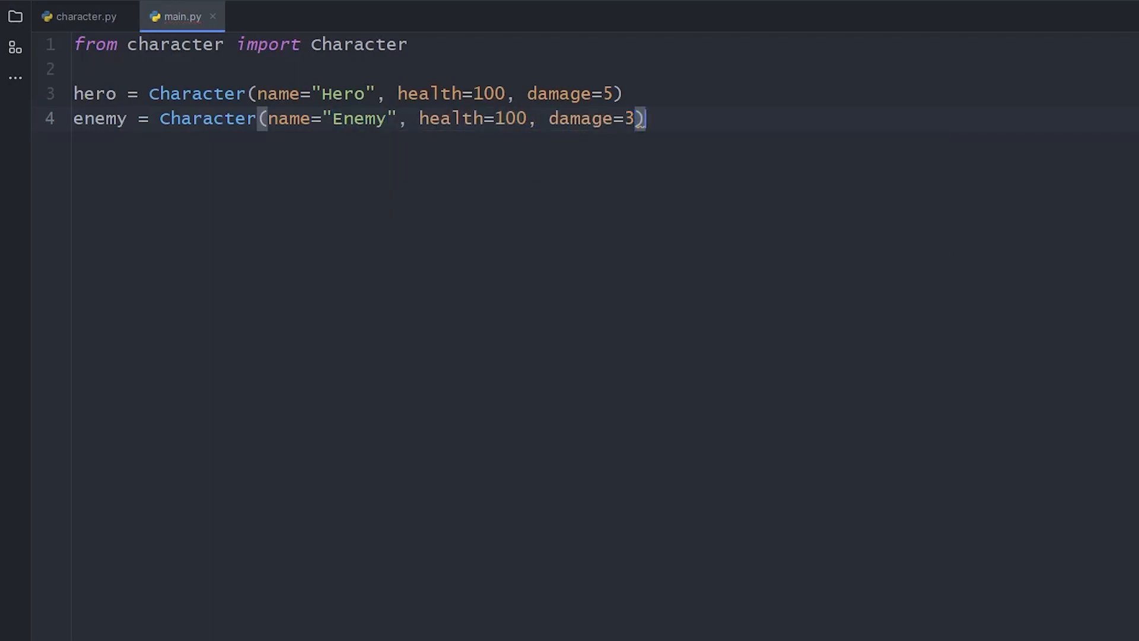
# Write a while True loop where hero attacks enemy and enemy attacks hero
pyautogui.write('while True:')
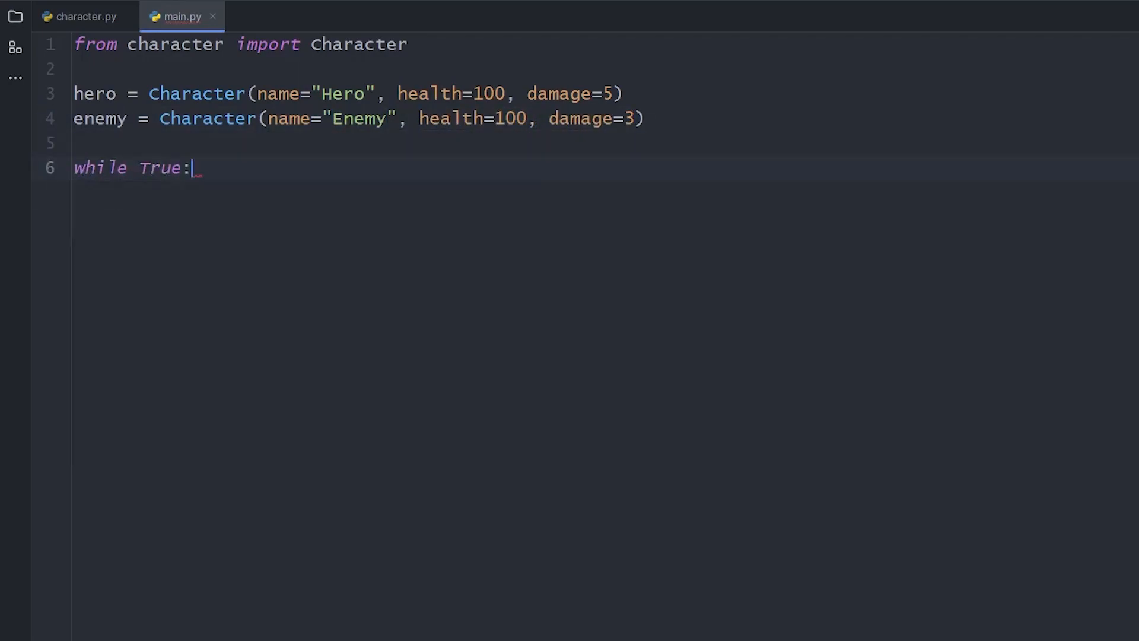
pyautogui.write('hero.attack()')
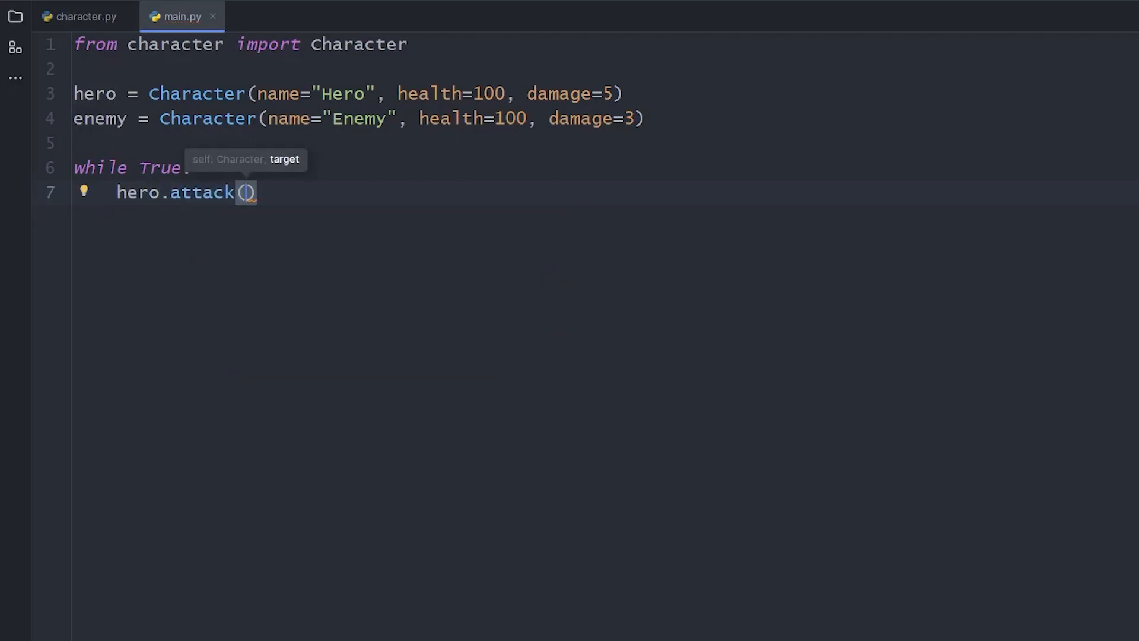
pyautogui.write('enemy')
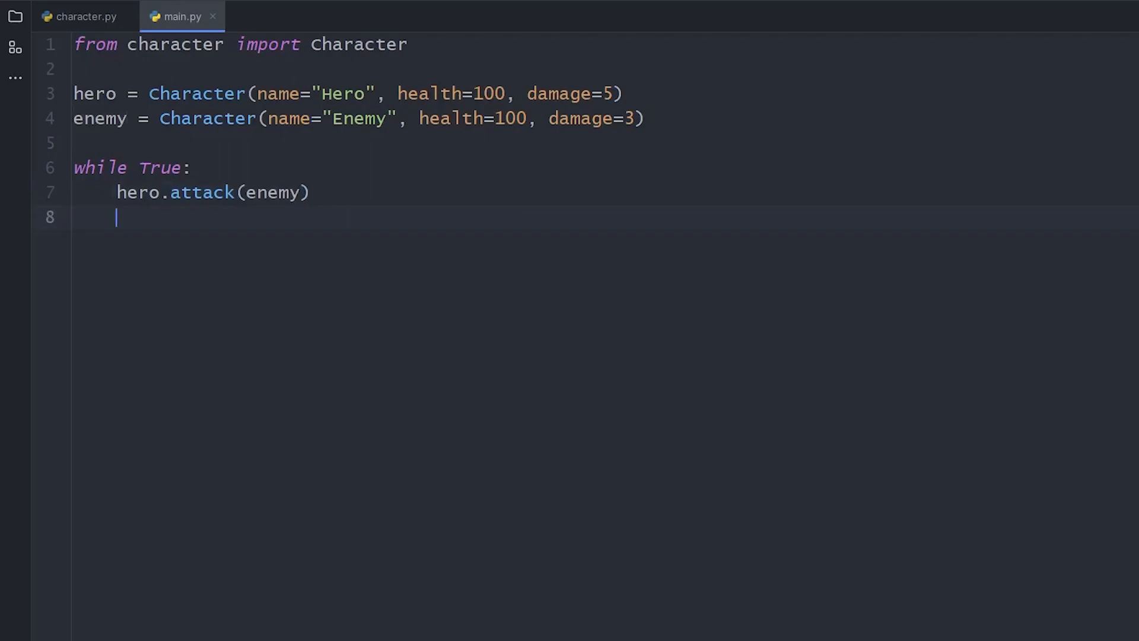
pyautogui.write('enemy.attack(hero)')
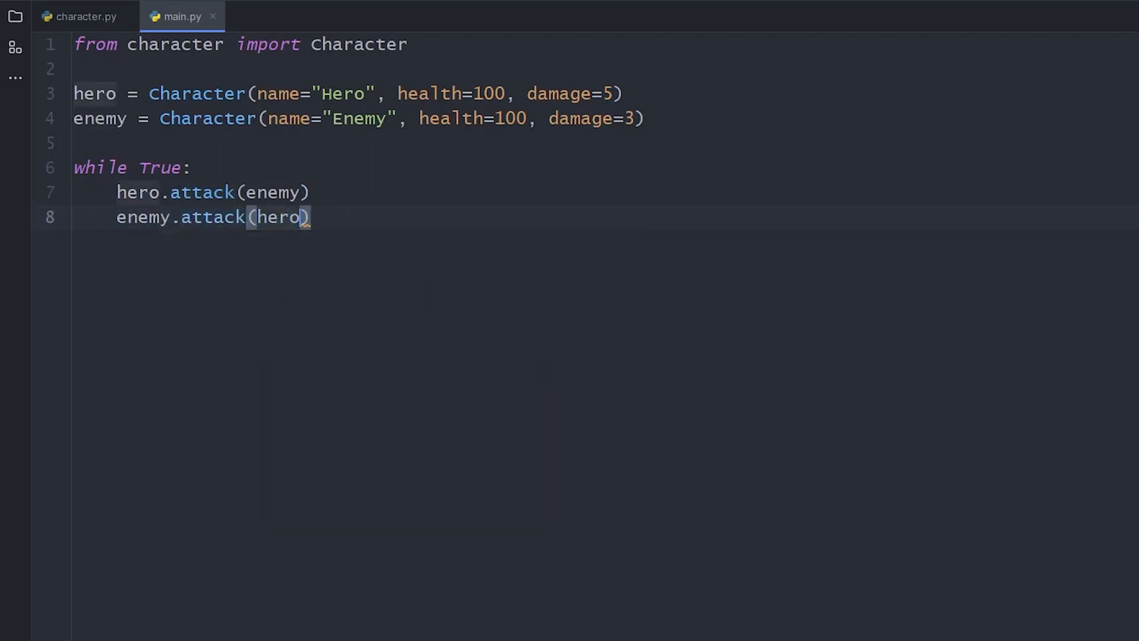
pyautogui.press('Enter')
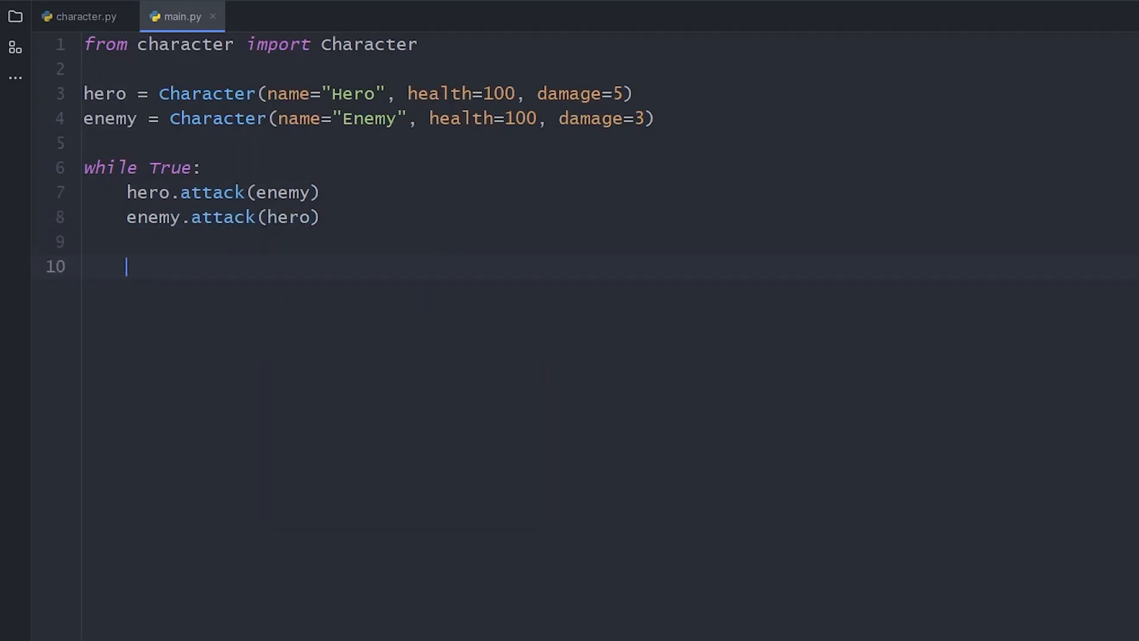
# Print hero's and enemy's health with f-strings and pause each round with input()
pyautogui.write('print(f"")')
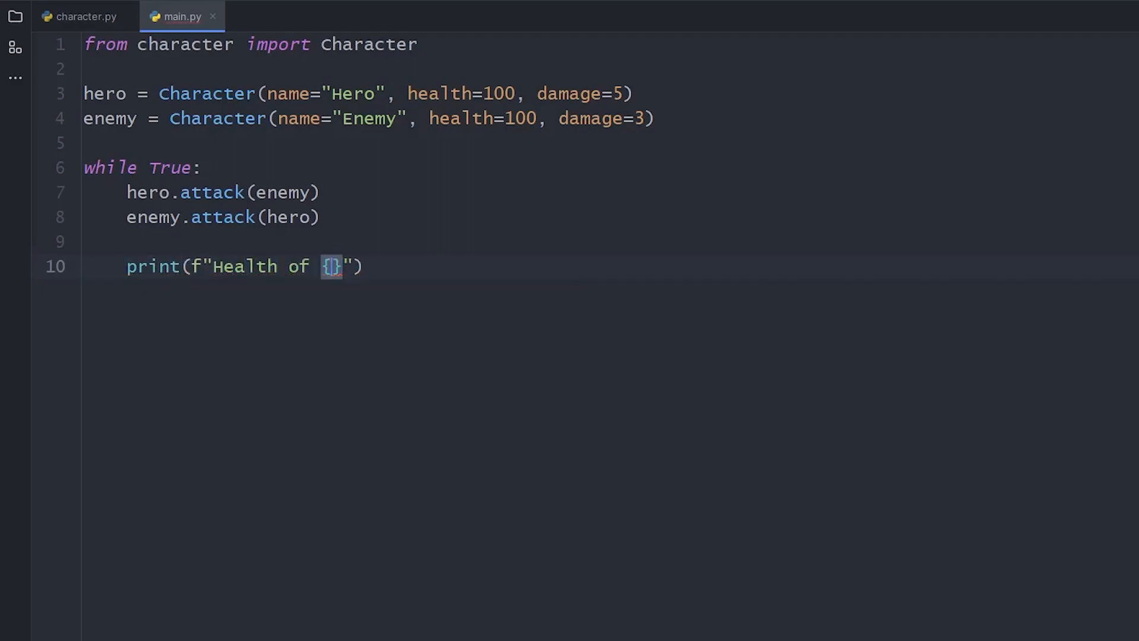
pyautogui.write('he')
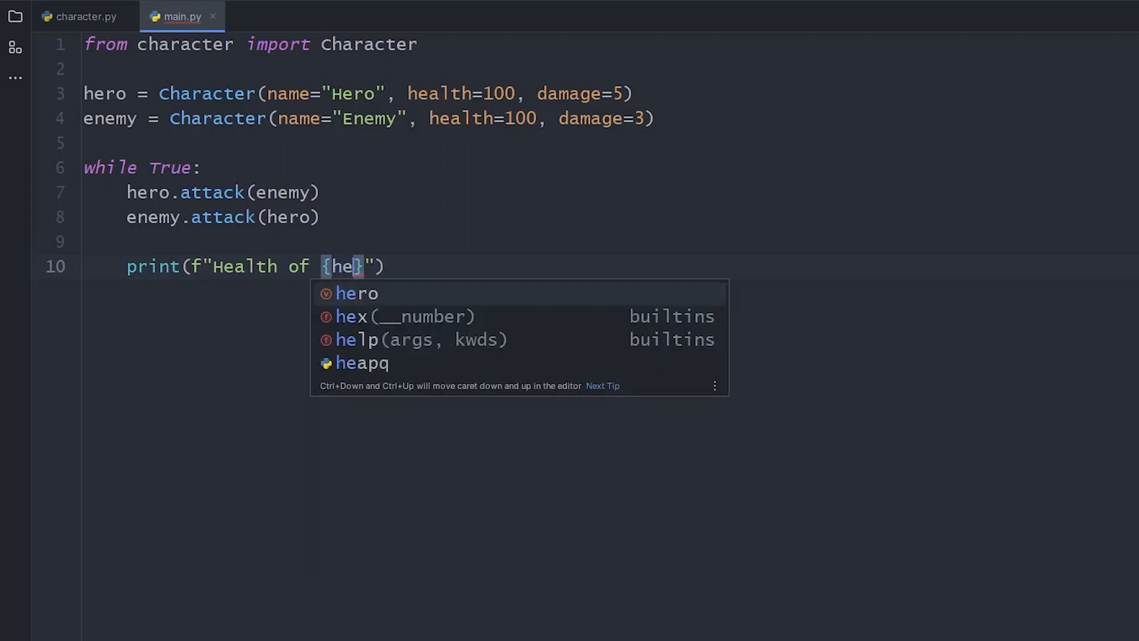
pyautogui.write('ro.name}: {hero.health')
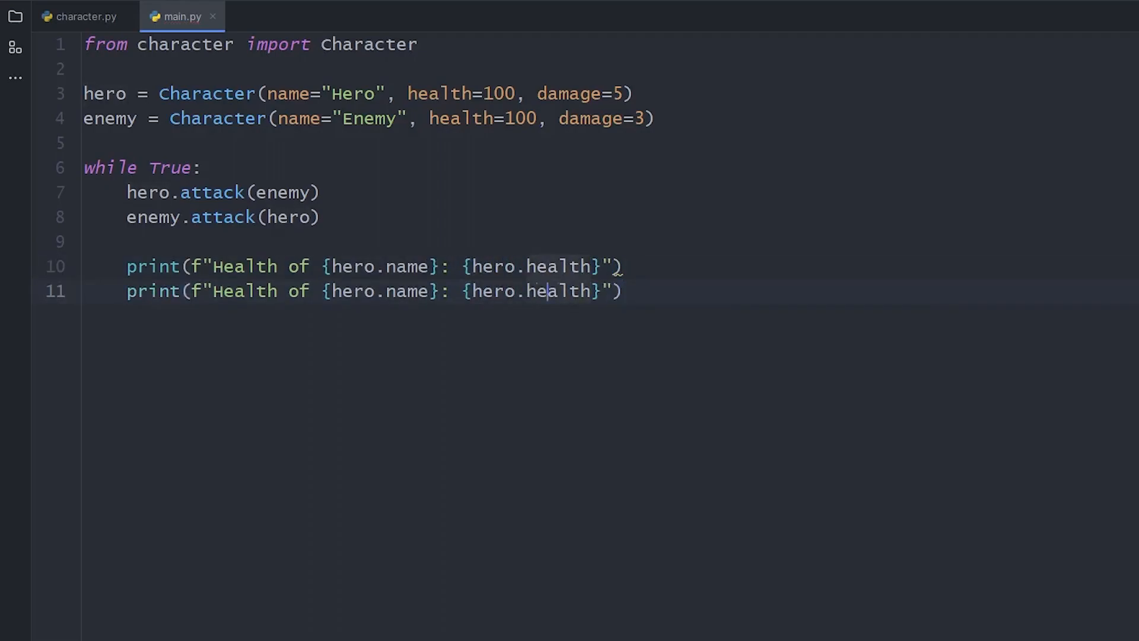
pyautogui.write('enemy')
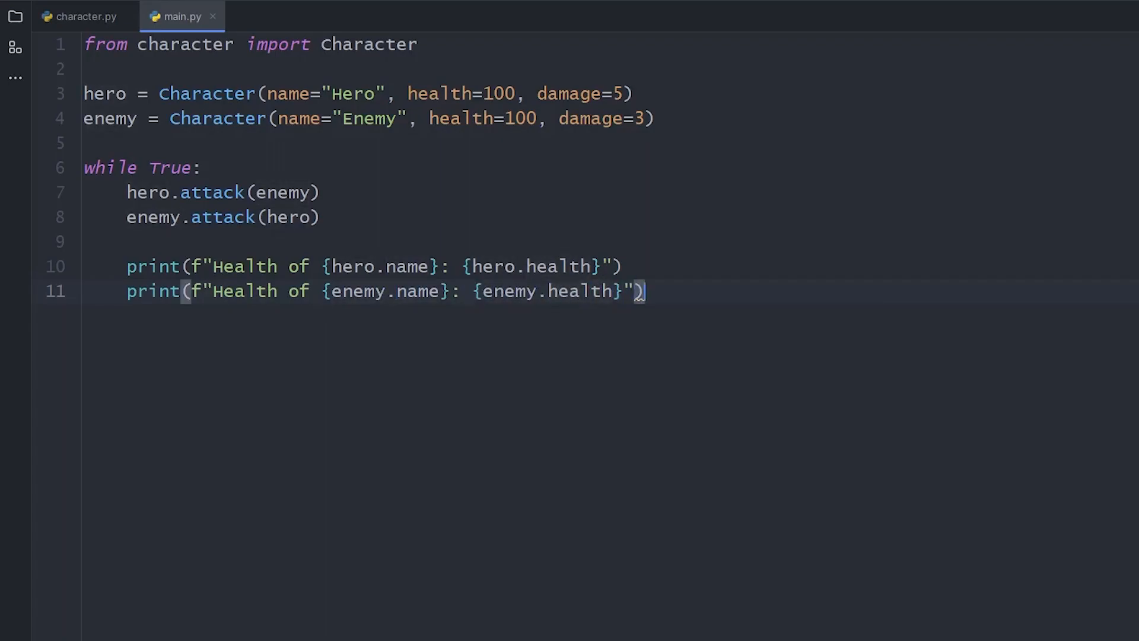
pyautogui.write('in')
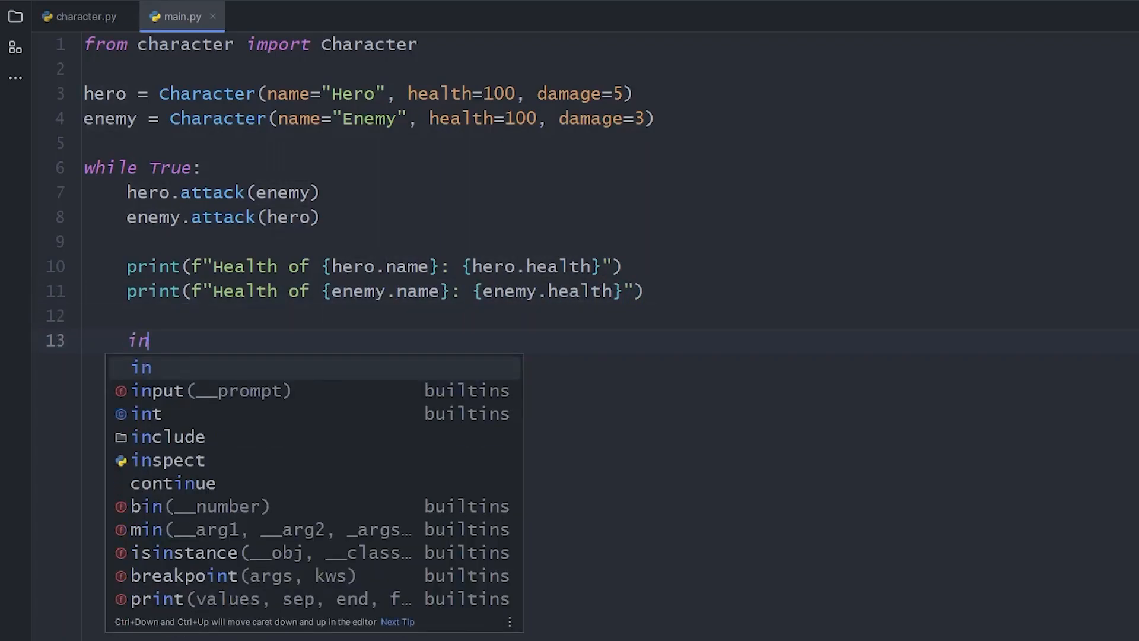
pyautogui.click(79, 16)
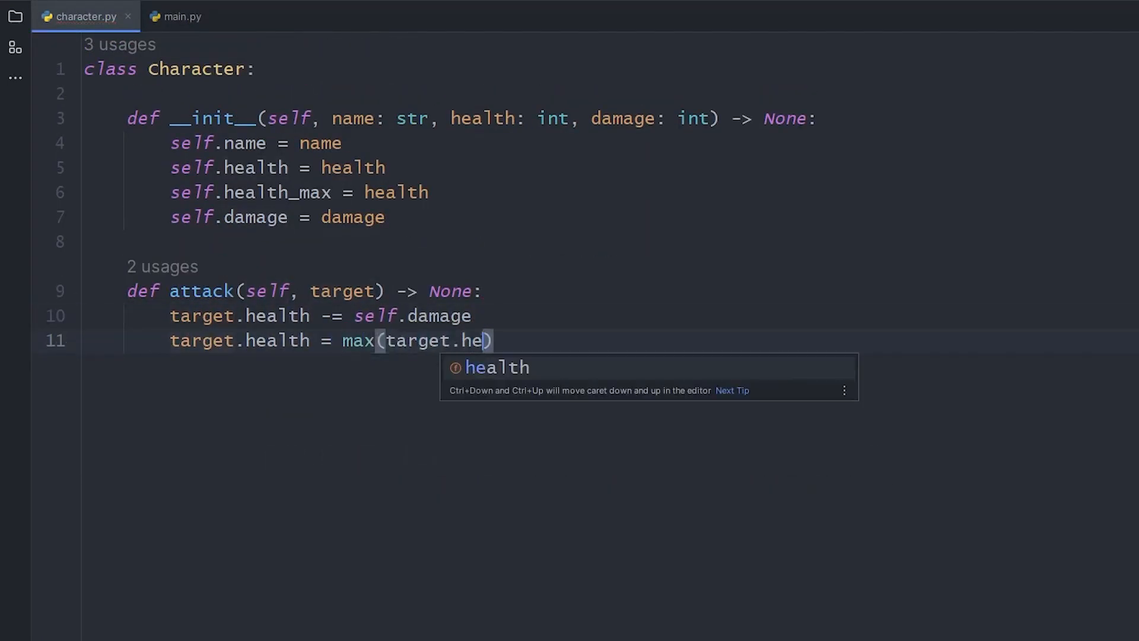
# Run main.py to watch the health drop each round, then create a new weapon.py
pyautogui.click(172, 16)
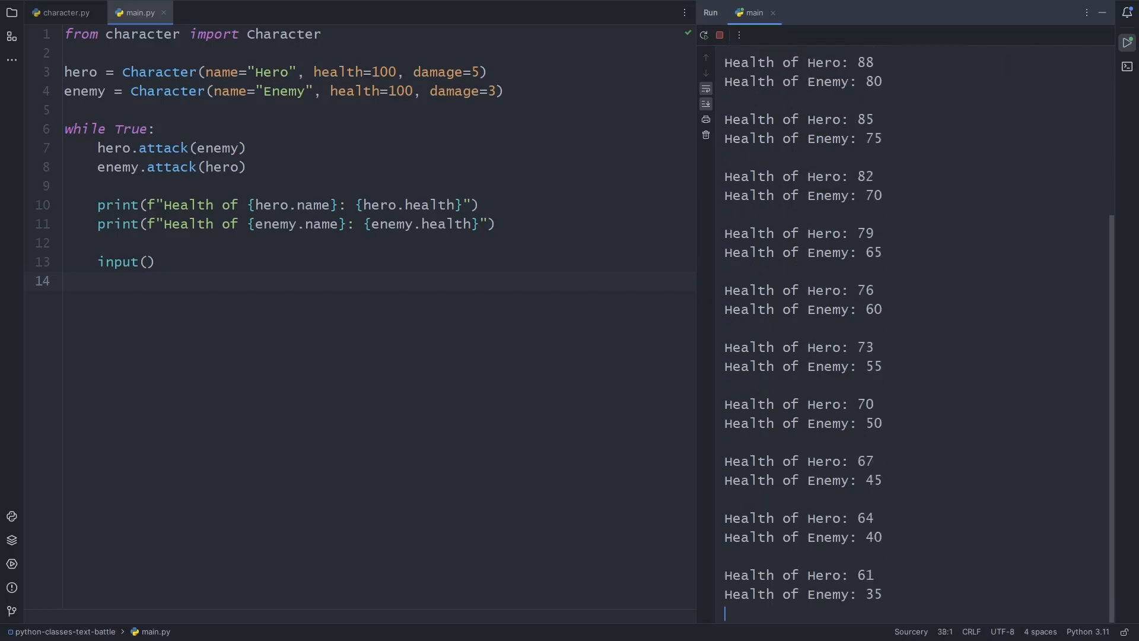
pyautogui.write('weapon')
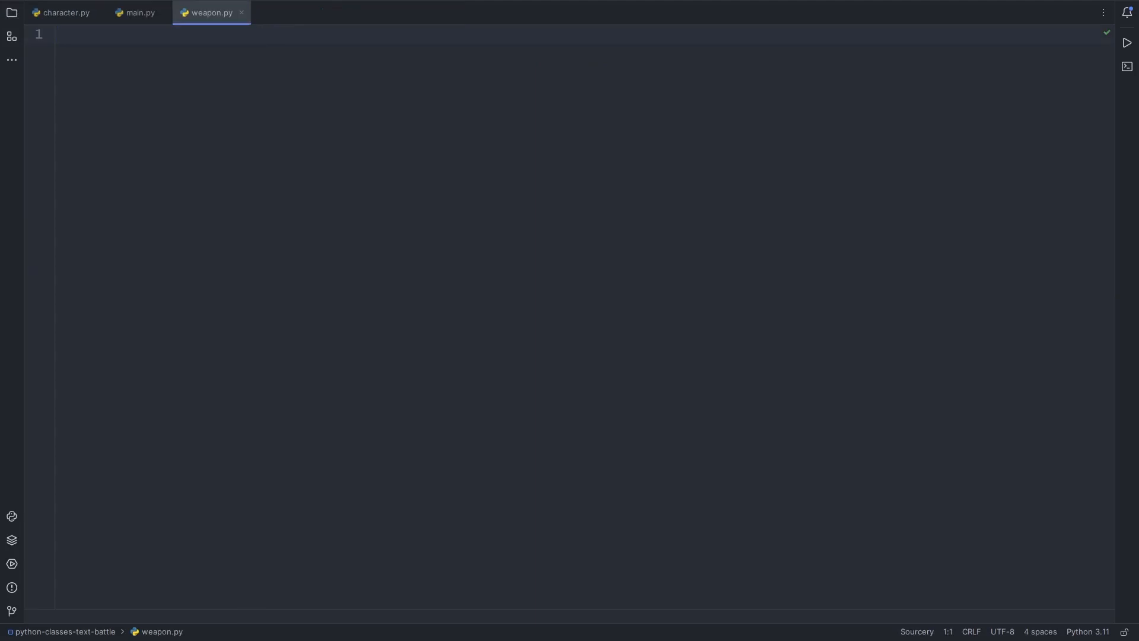
# Define class Weapon with __init__(name: str, weapon_type: str, damage: int, value: int) storing each on self
pyautogui.write('class Weapon:')
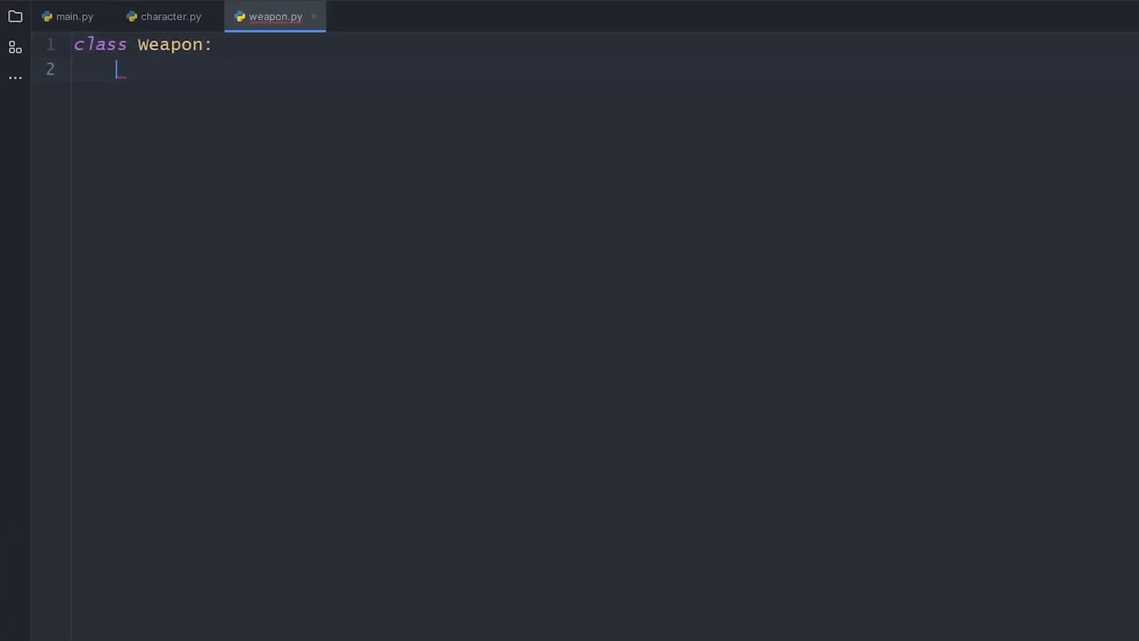
pyautogui.write('def __init__(self):')
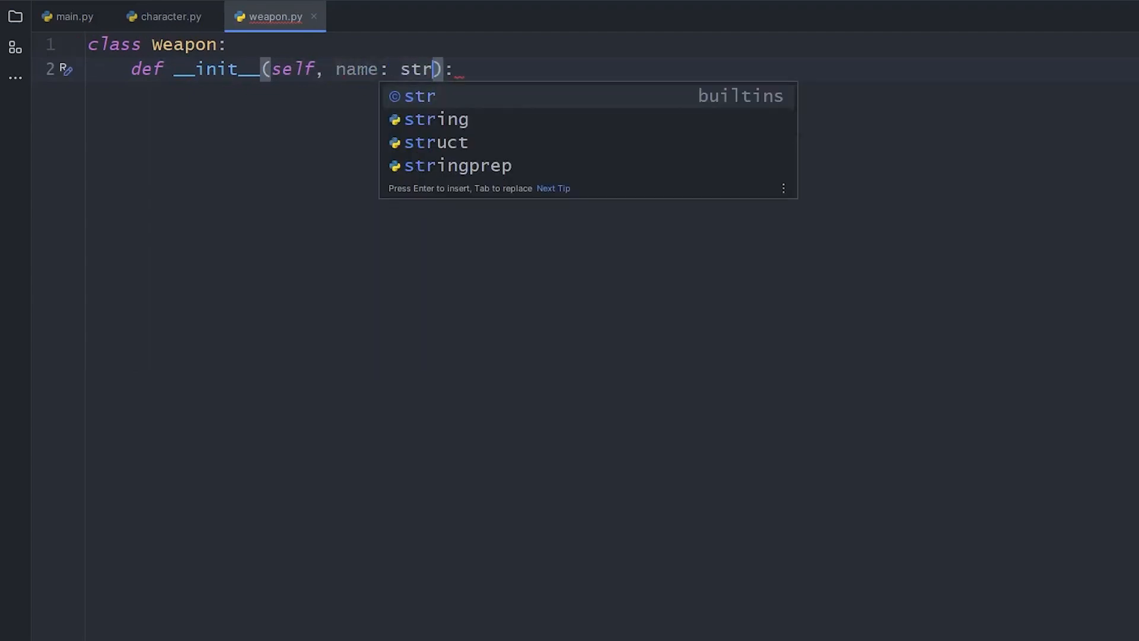
pyautogui.write(', weapon_type')
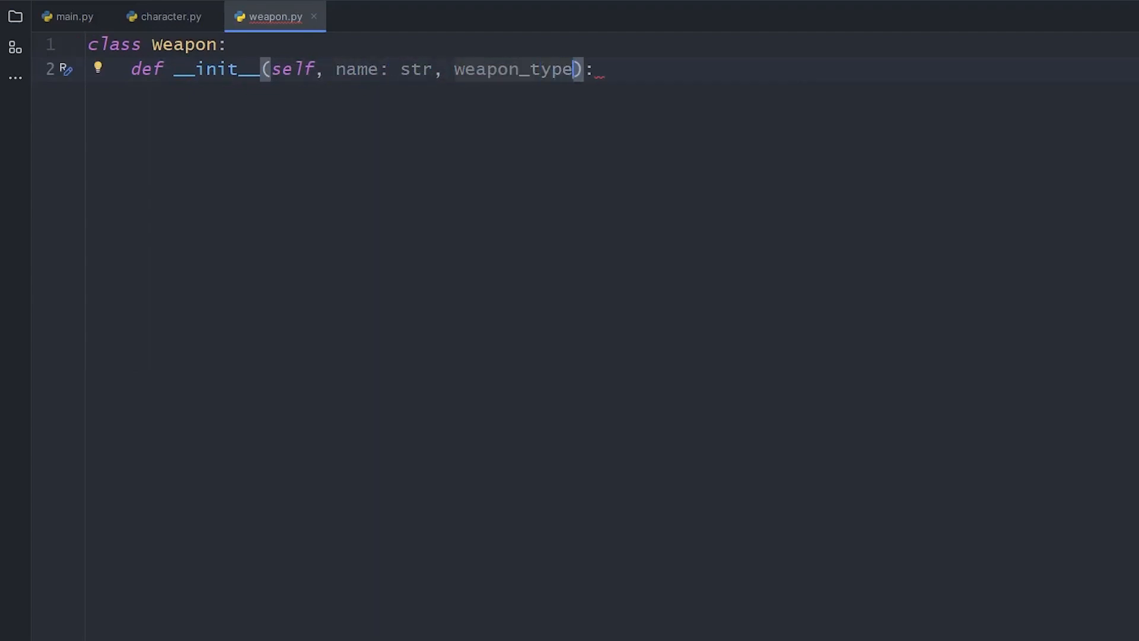
pyautogui.write(': str, damage:')
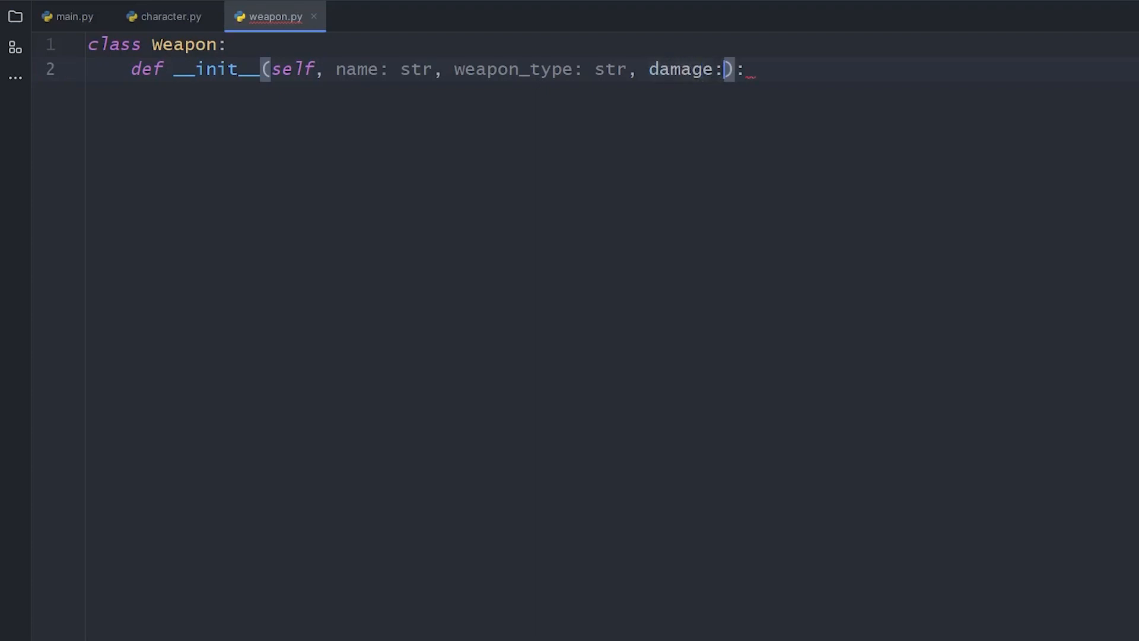
pyautogui.write('int, value: int')
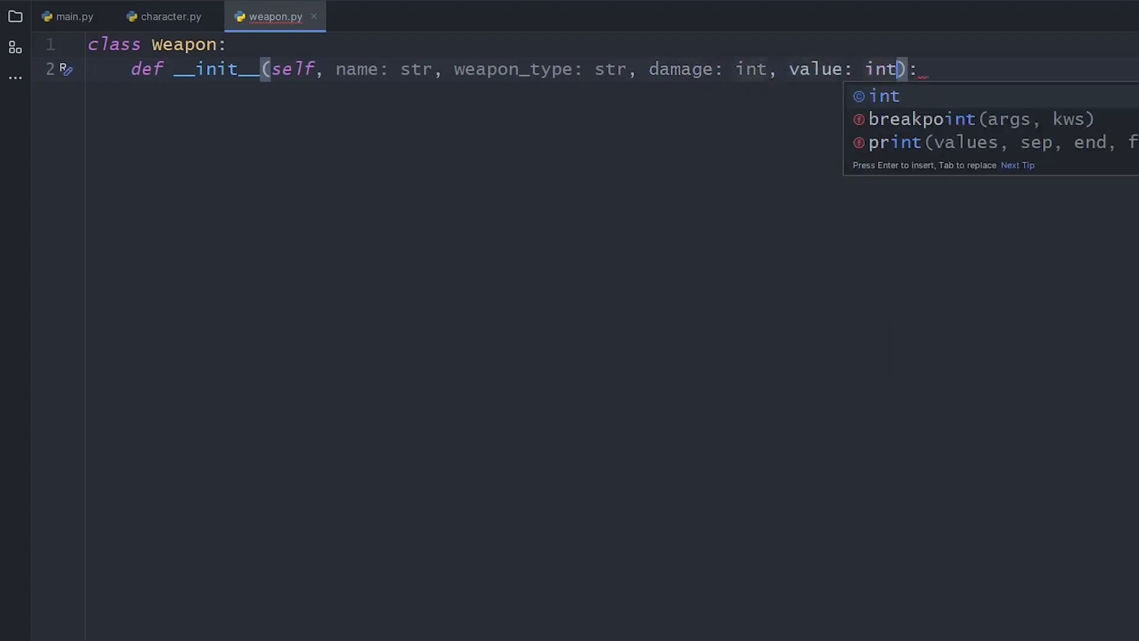
pyautogui.write('-> None')
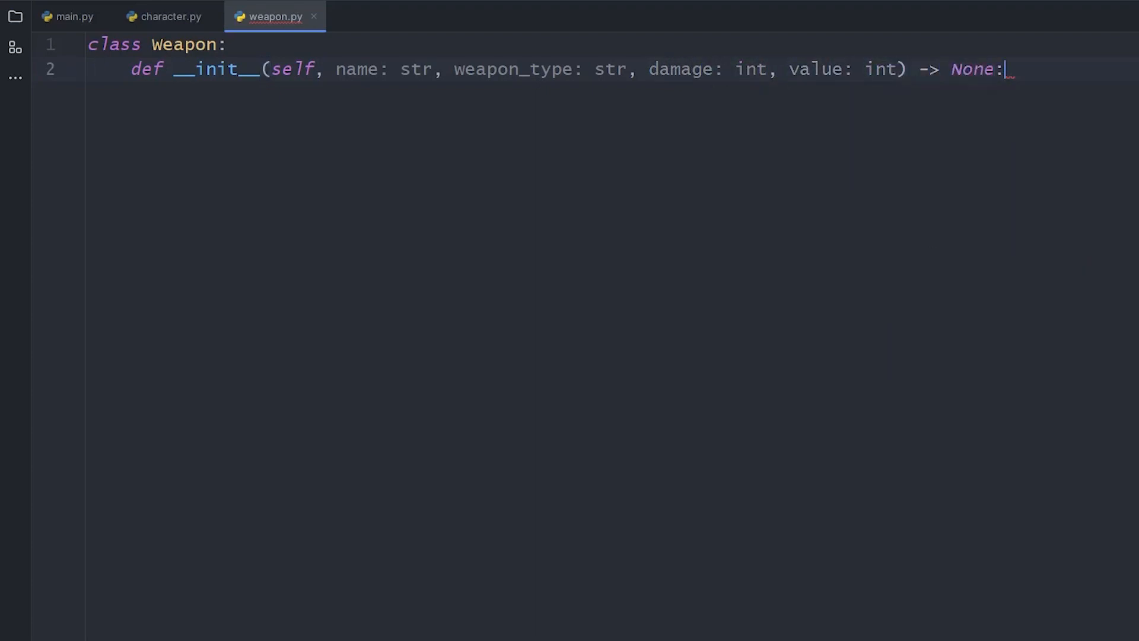
pyautogui.write('self.name = name')
pyautogui.write('self.value = value')
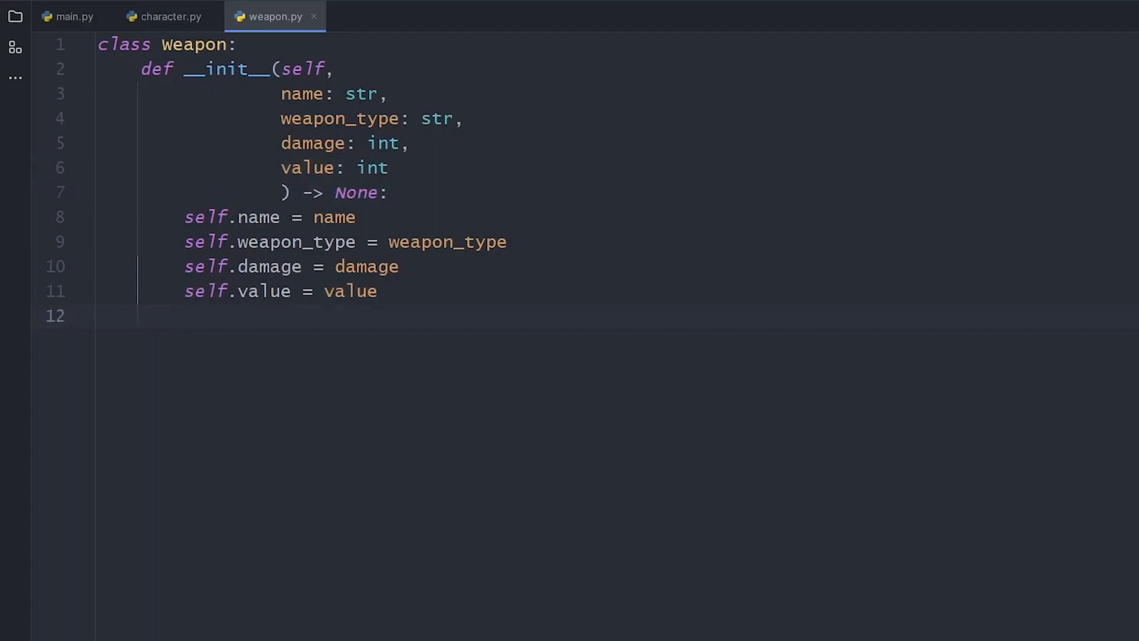
# Create iron_sword (sharp, 5, 10), short_bow (ranged, 4, 8) and fists (blunt, 2, 0) Weapon instances
pyautogui.write('iron_sword = Weapon(name="Iron Sword",')
pyautogui.write('va)')
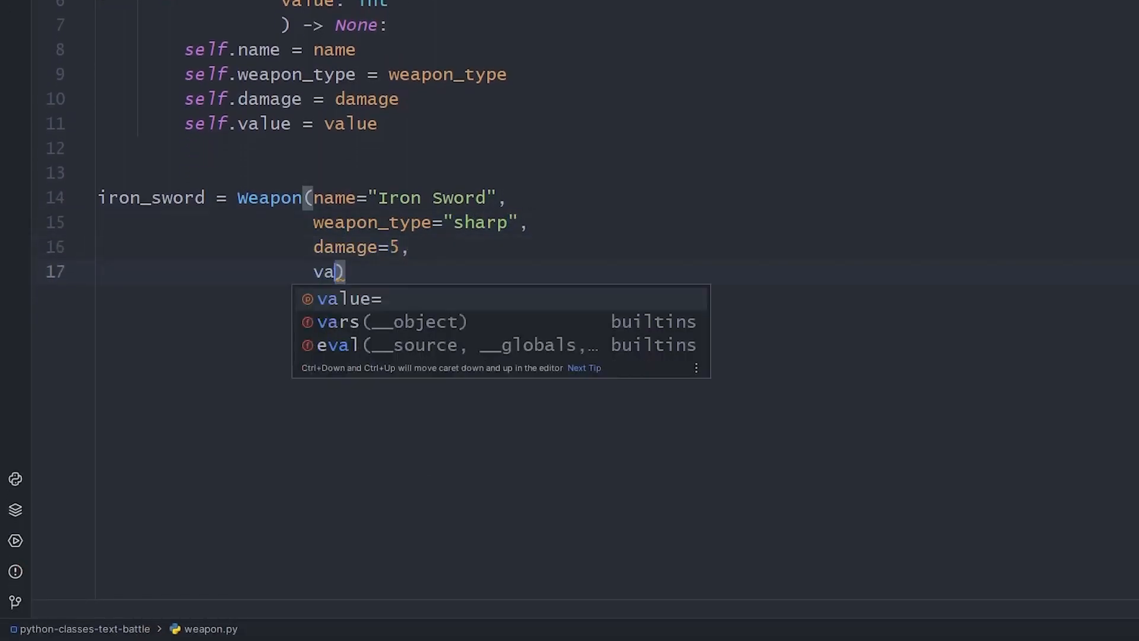
pyautogui.write('short_bow = WE')
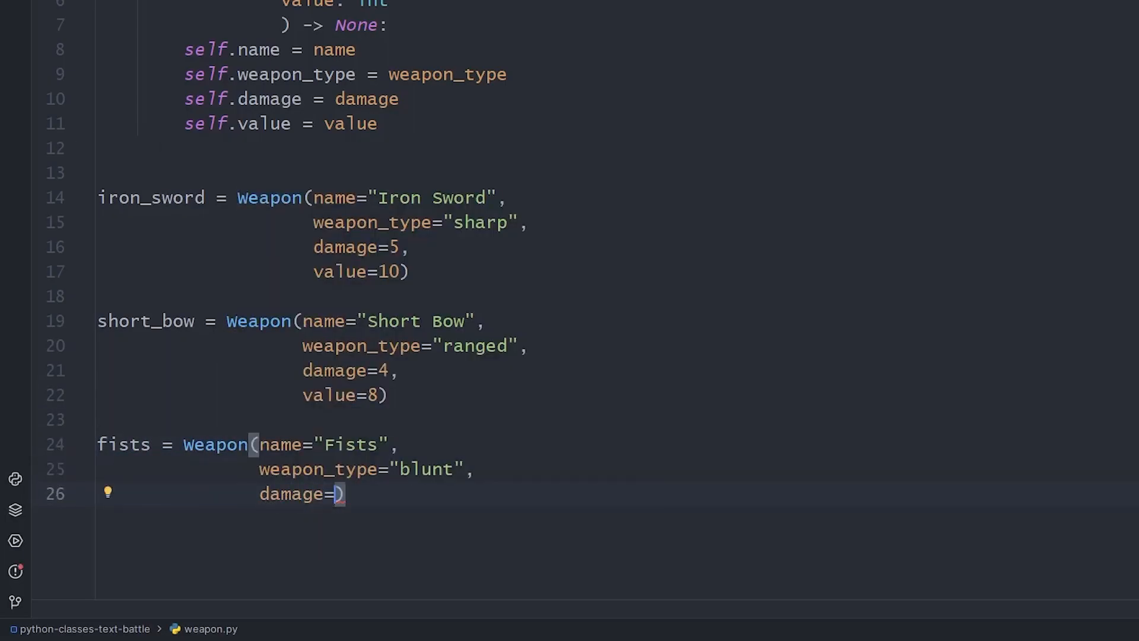
pyautogui.write('2,')
pyautogui.write('value=0)')
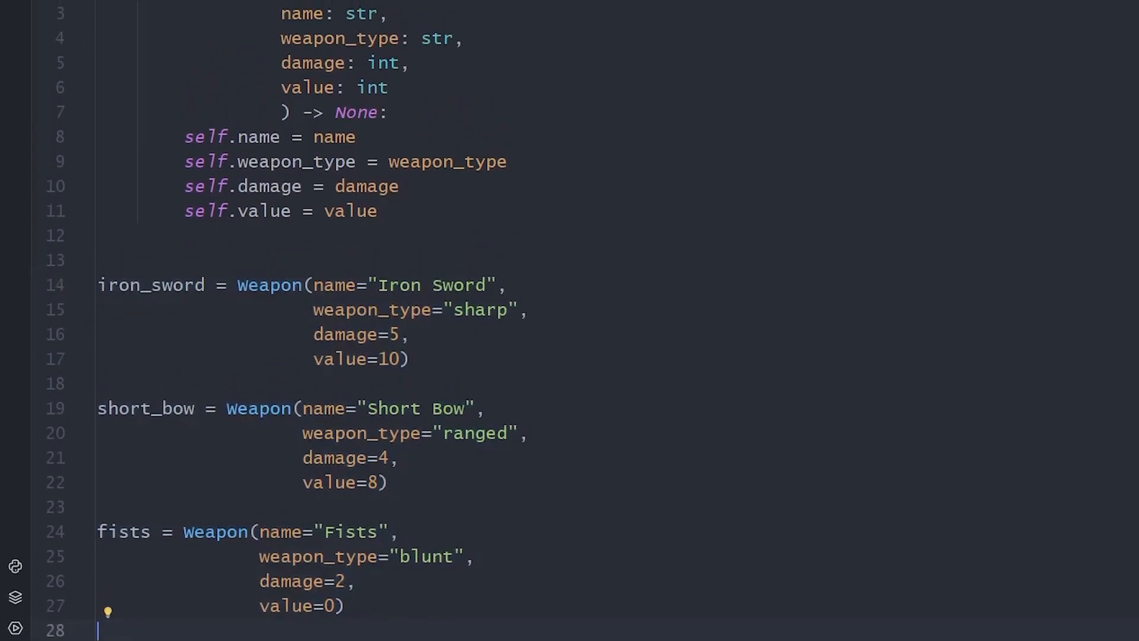
# In character.py import fists from weapon and equip self.weapon = fists, then move to main.py
pyautogui.click(169, 16)
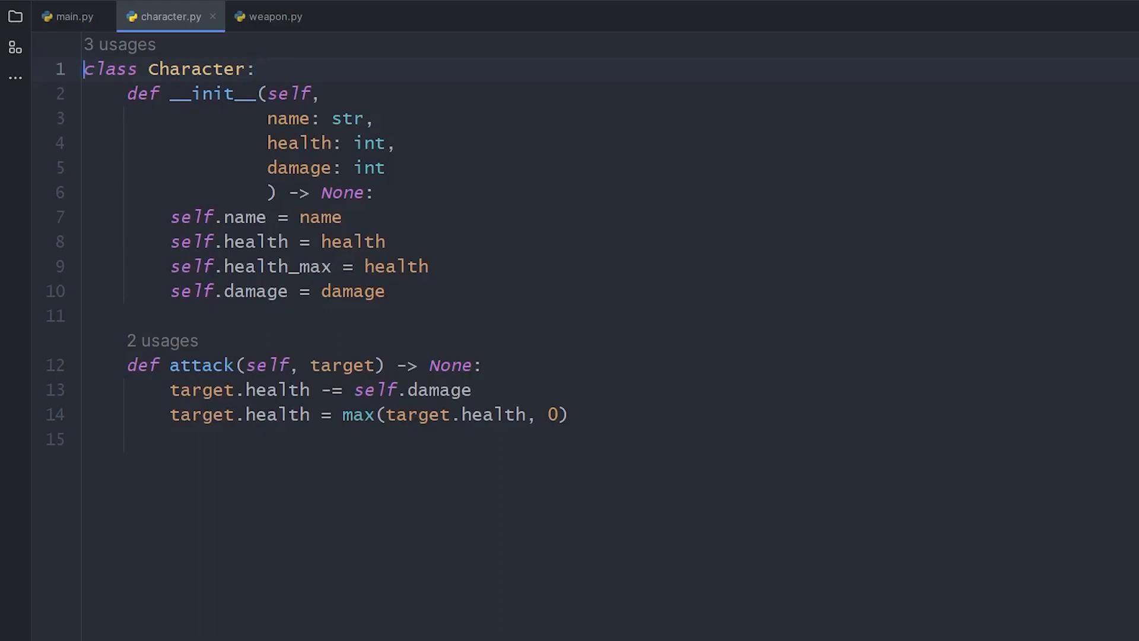
pyautogui.write('from weapon import fist')
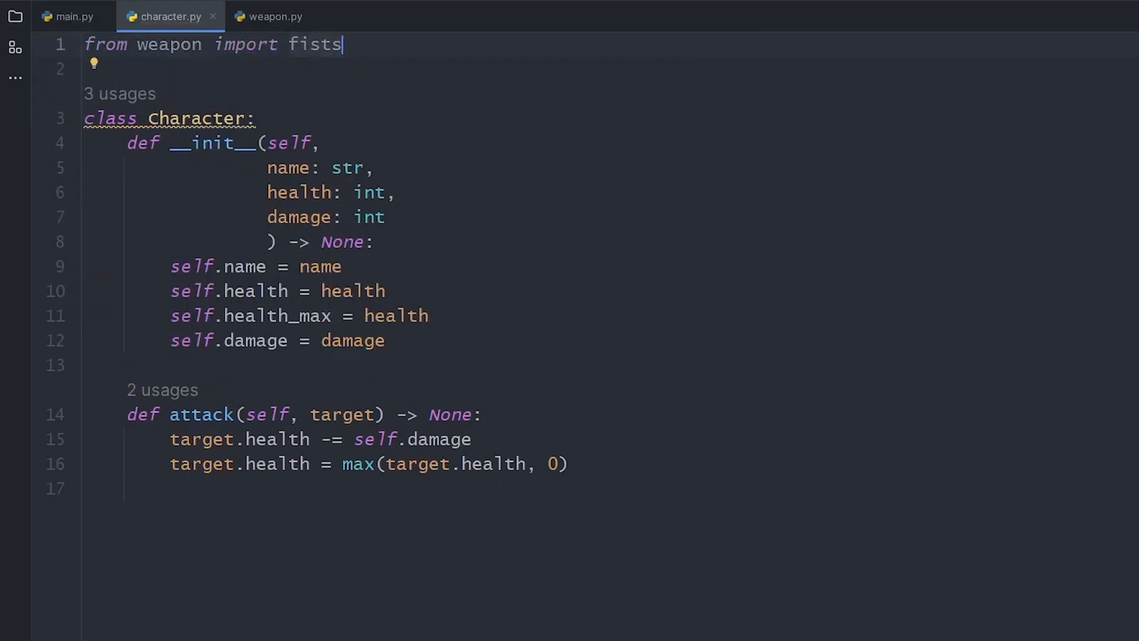
pyautogui.write('s')
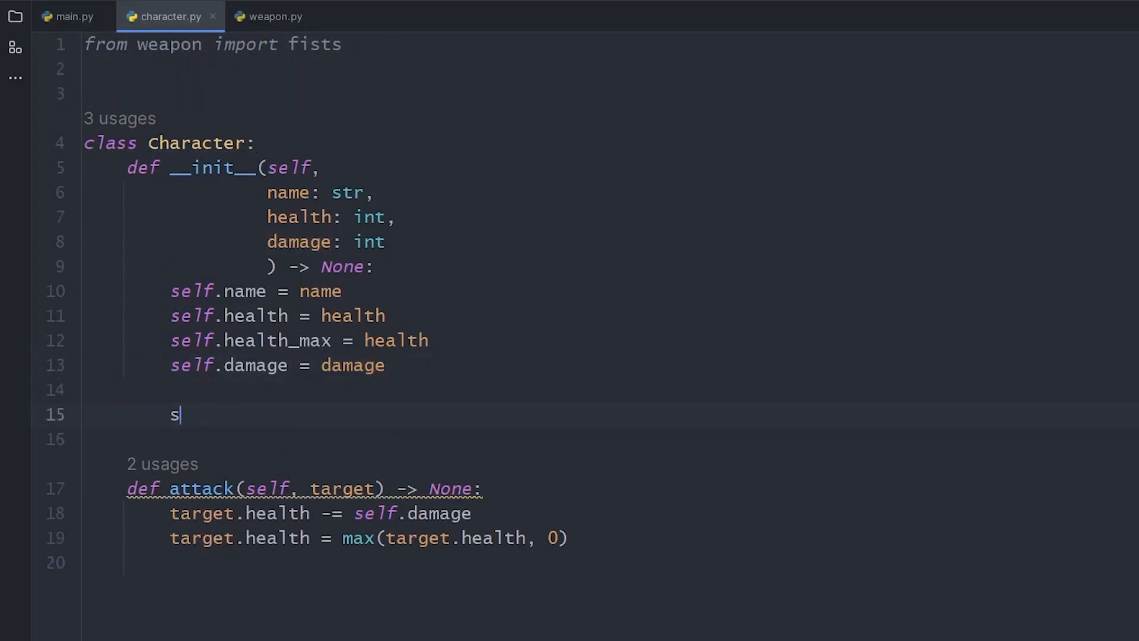
pyautogui.write('elf.weapon = fists')
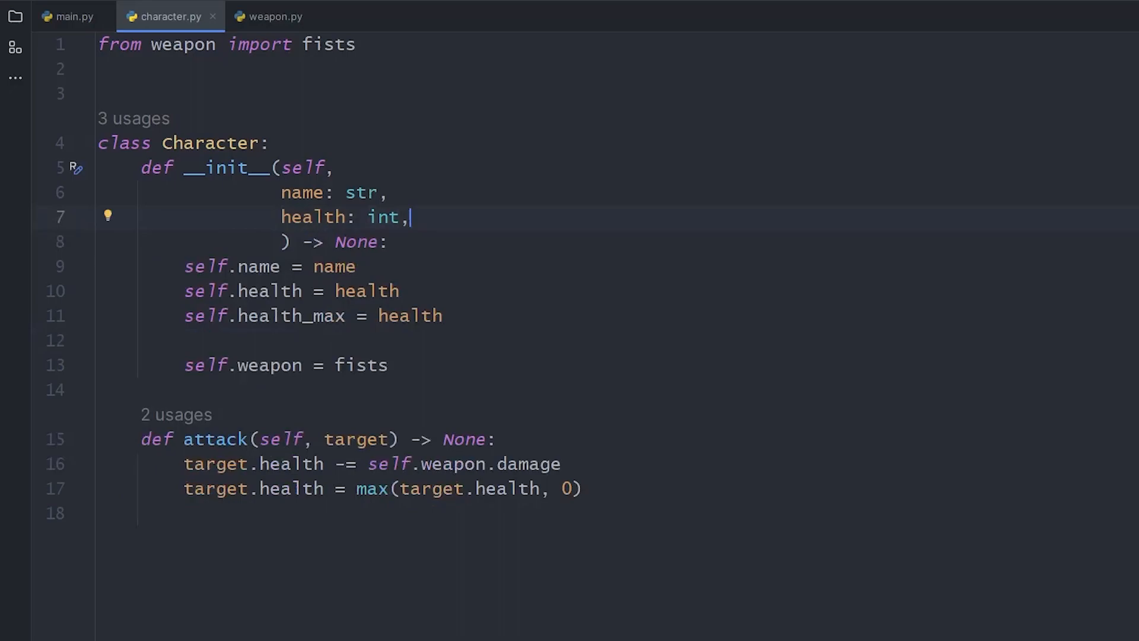
pyautogui.click(60, 13)
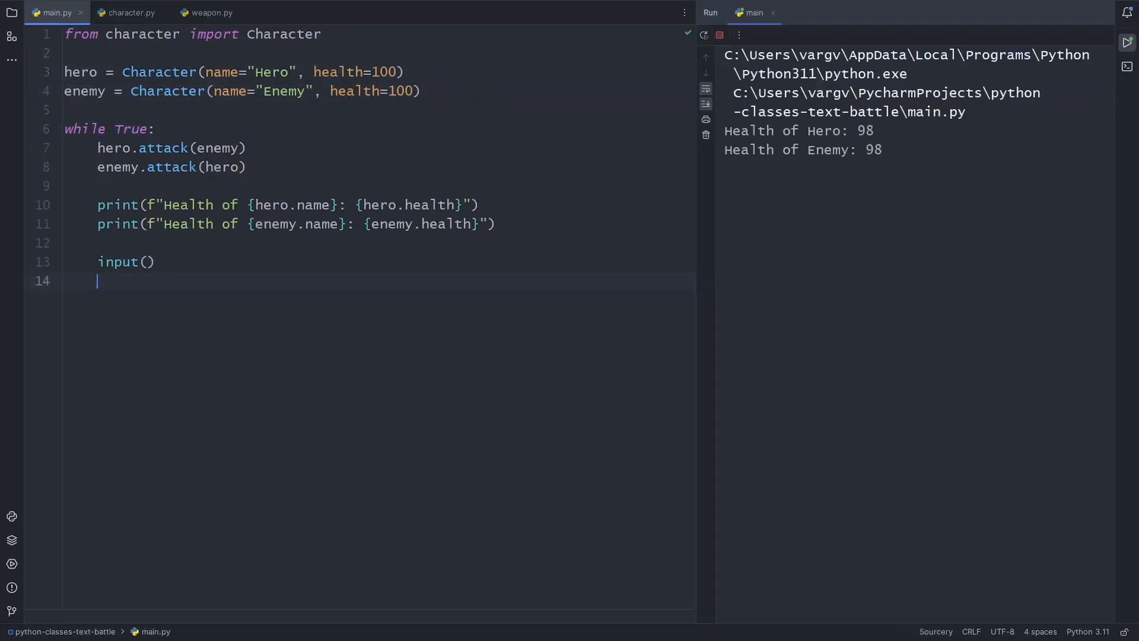
pyautogui.press('enter')
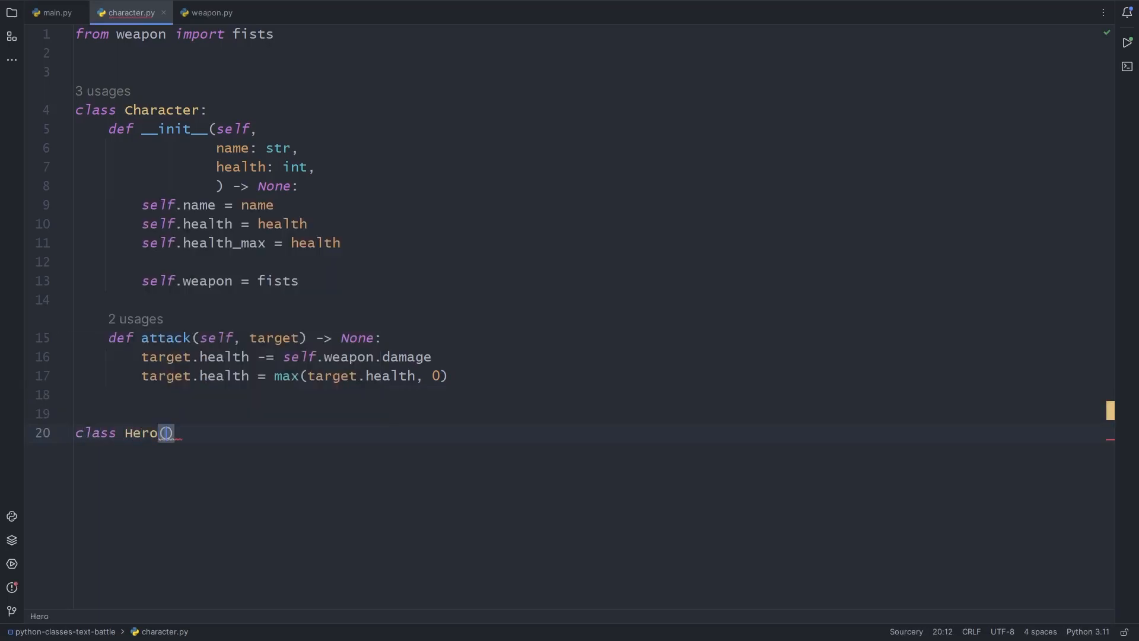
# Define class Hero(Character) with an __init__ taking name: str and storing self.name
pyautogui.write('Char')
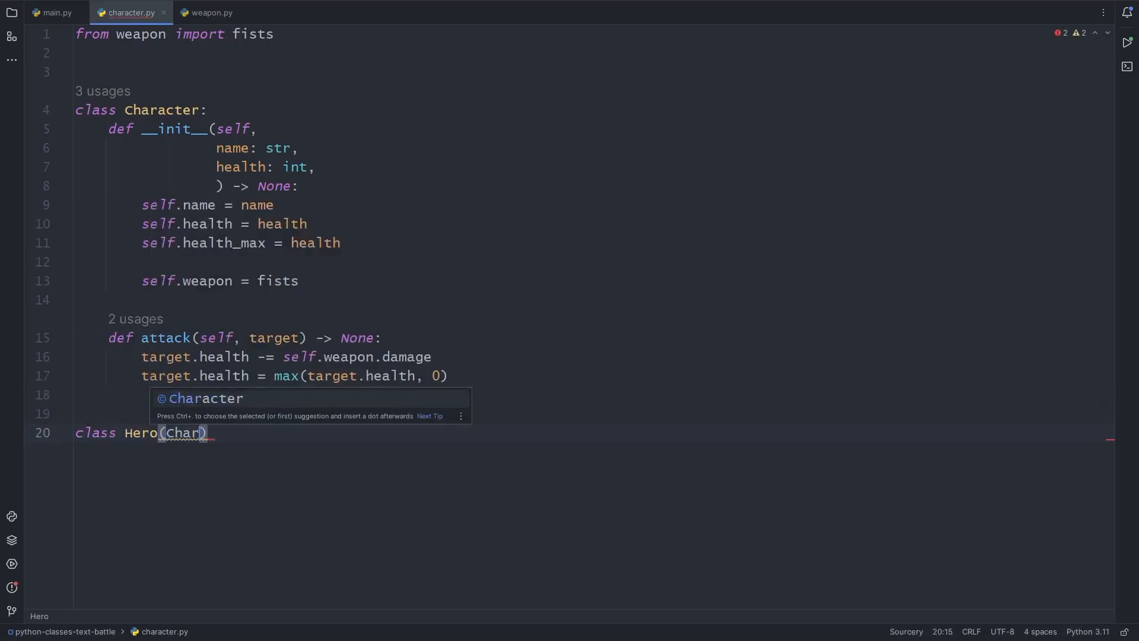
pyautogui.press('Tab')
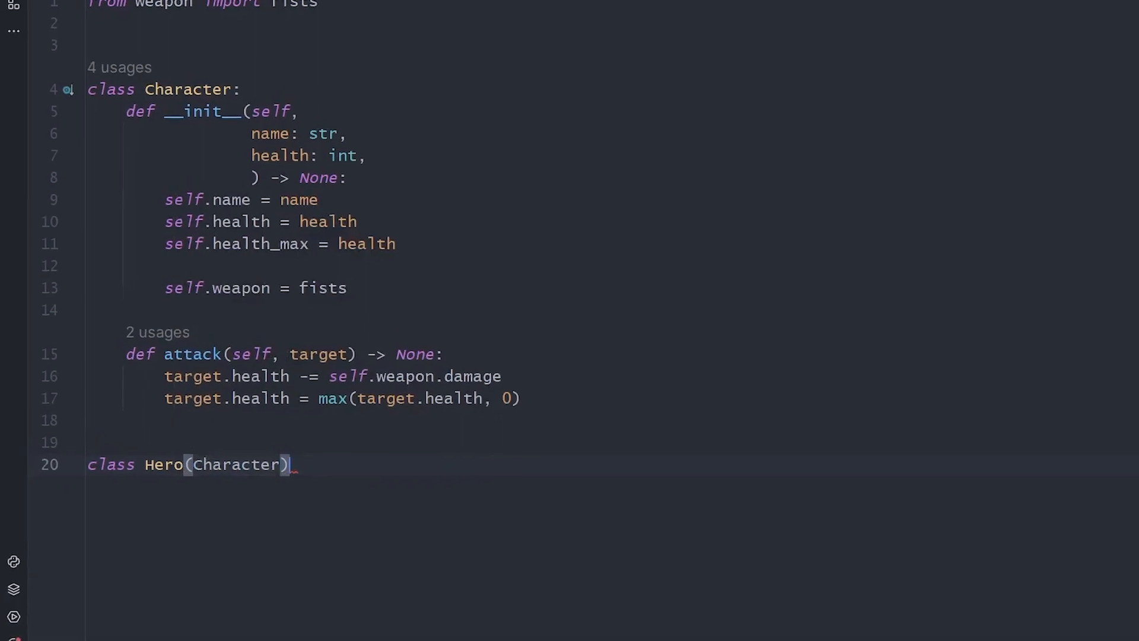
pyautogui.write(':')
pyautogui.press('enter')
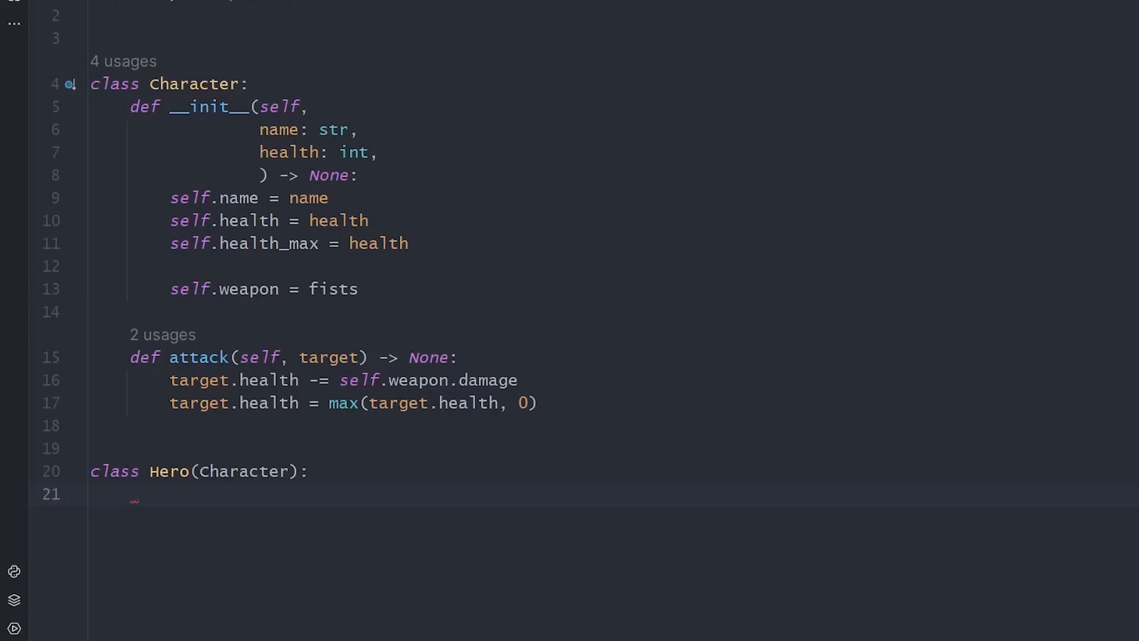
pyautogui.write('def')
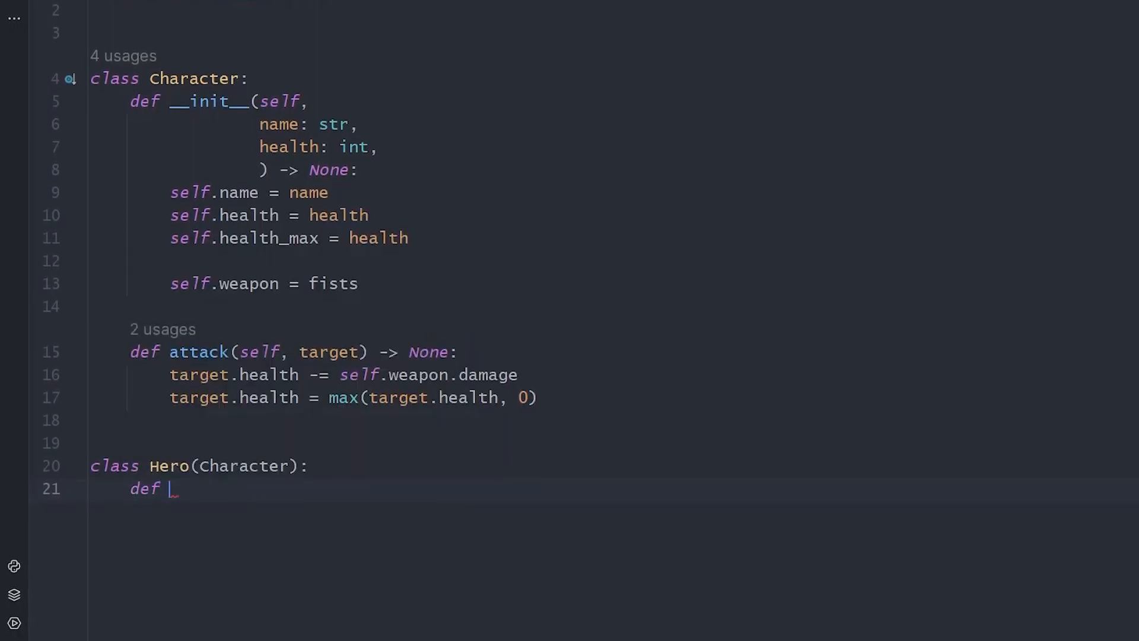
pyautogui.write('__init__(self):')
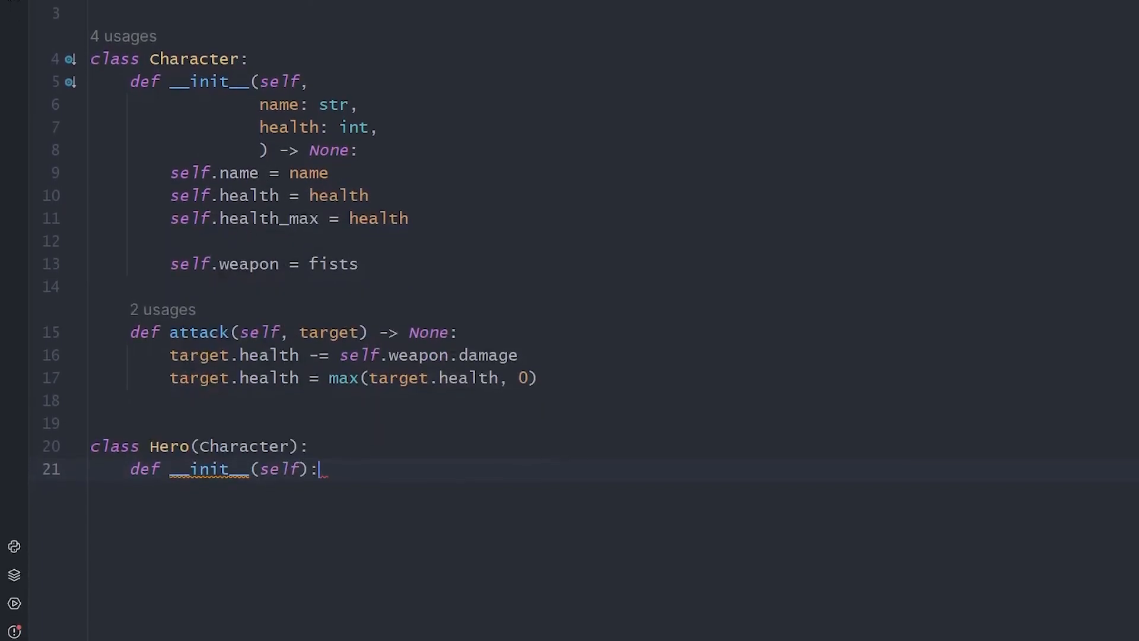
pyautogui.write('name: str,')
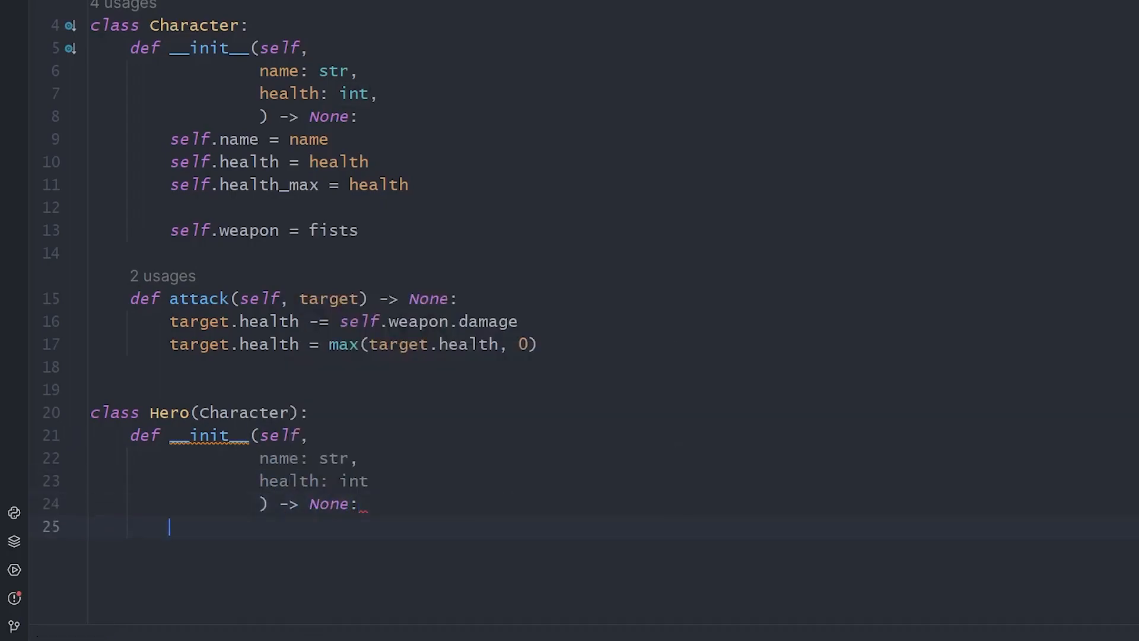
pyautogui.write('self.name = name')
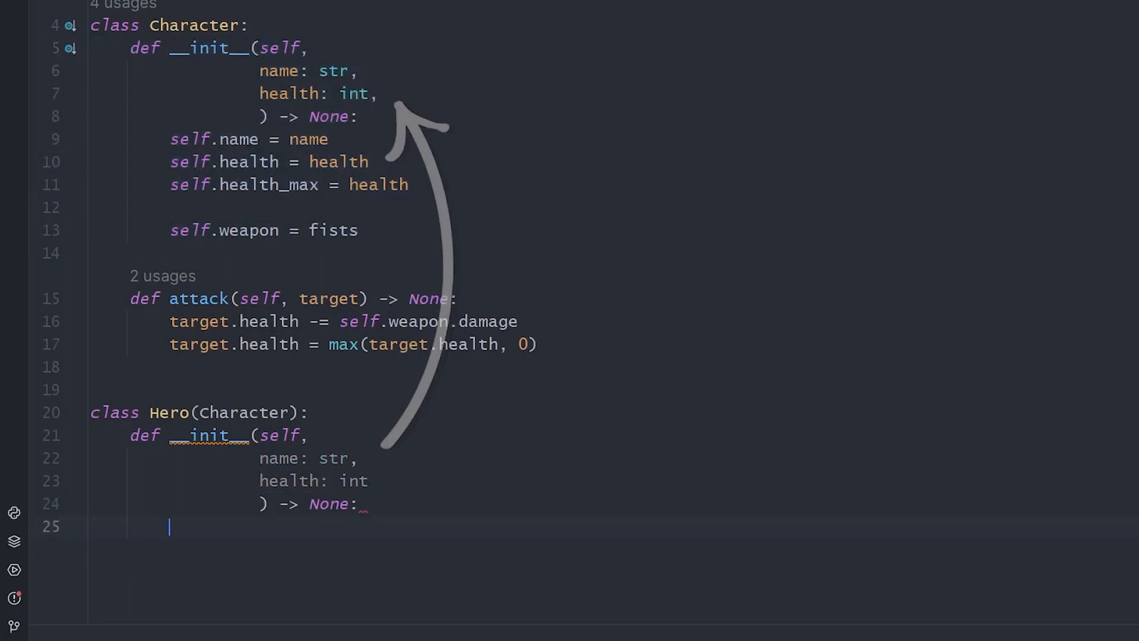
# Call super().__init__ passing name and the suggested health keyword argument
pyautogui.write('super()')
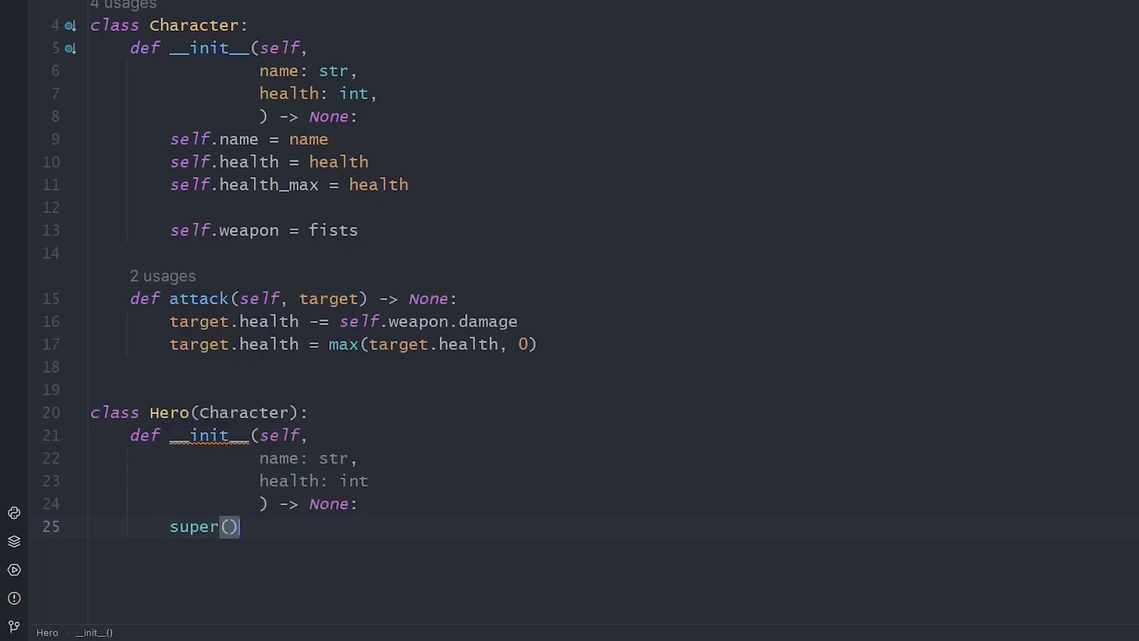
pyautogui.write('.init__(name=name, heal')
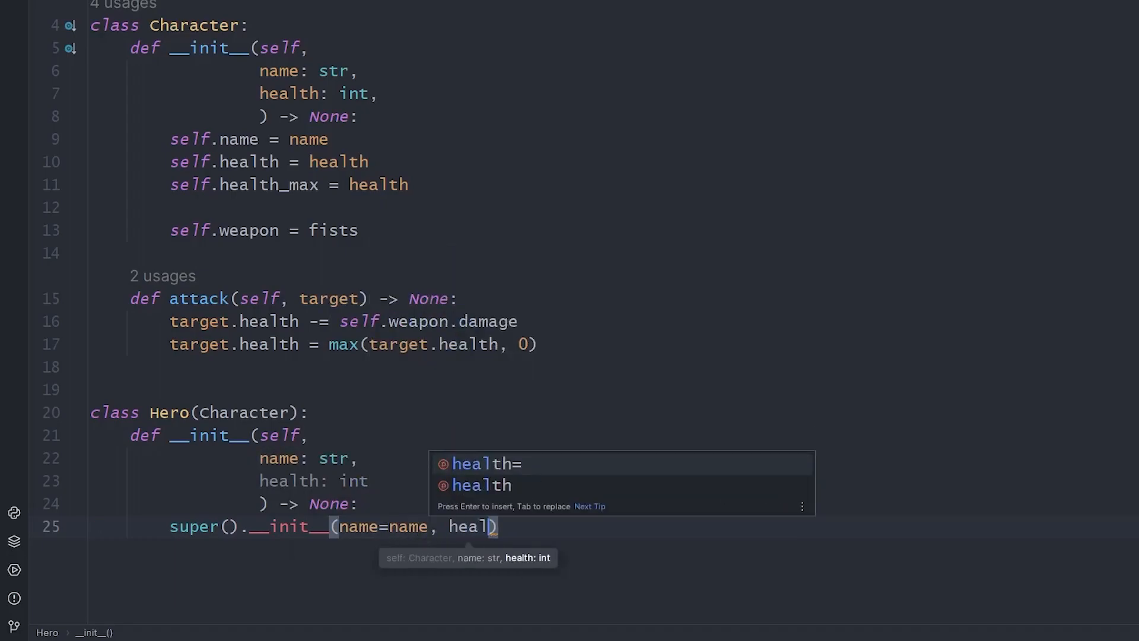
pyautogui.press('Enter')
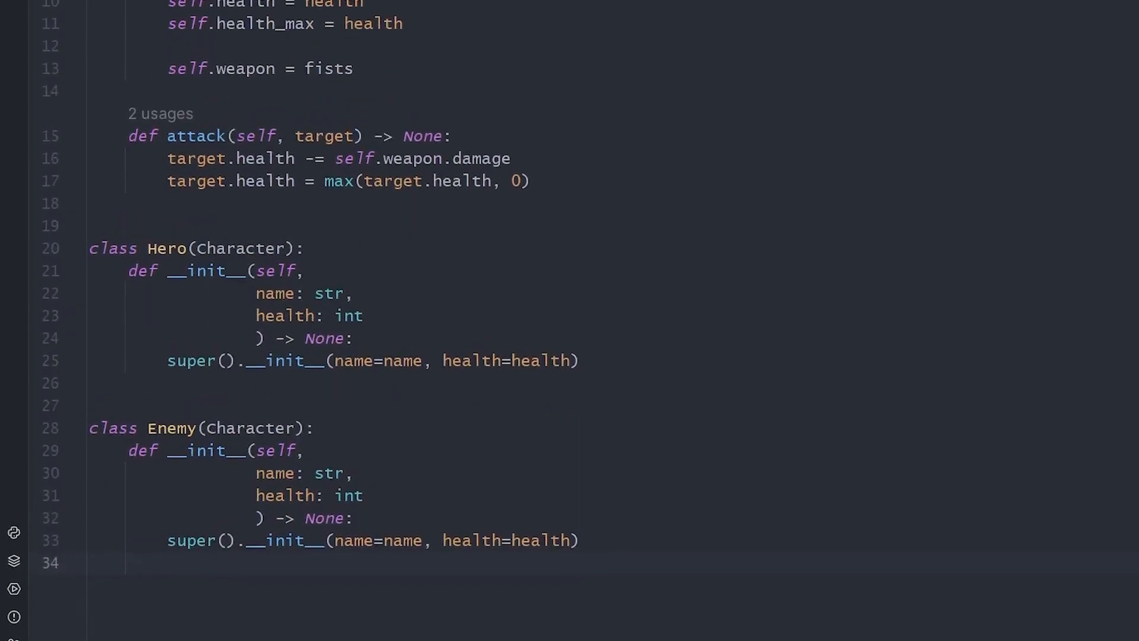
# In main.py add Enemy to the import and build hero and enemy from Hero and Enemy
pyautogui.click(57, 10)
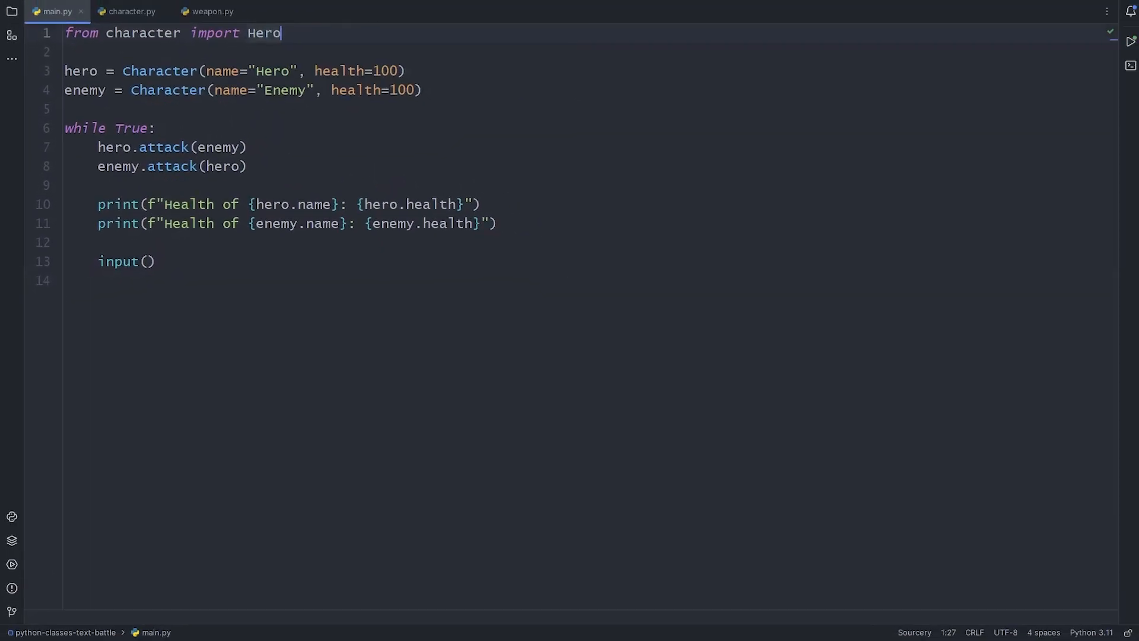
pyautogui.write(', Enemy')
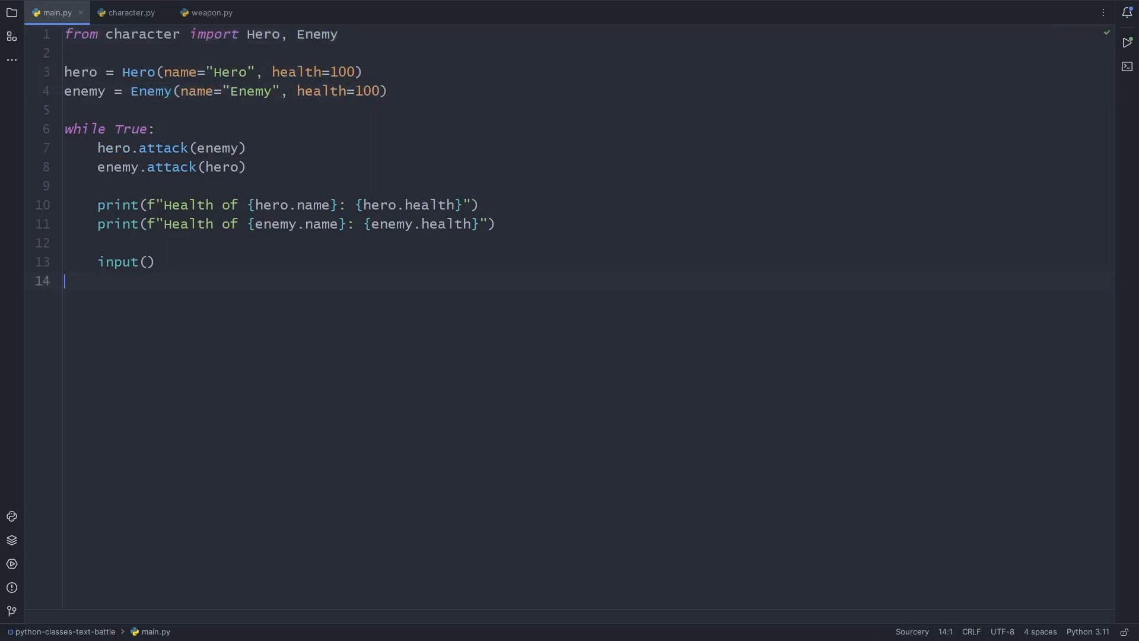
pyautogui.click(11, 562)
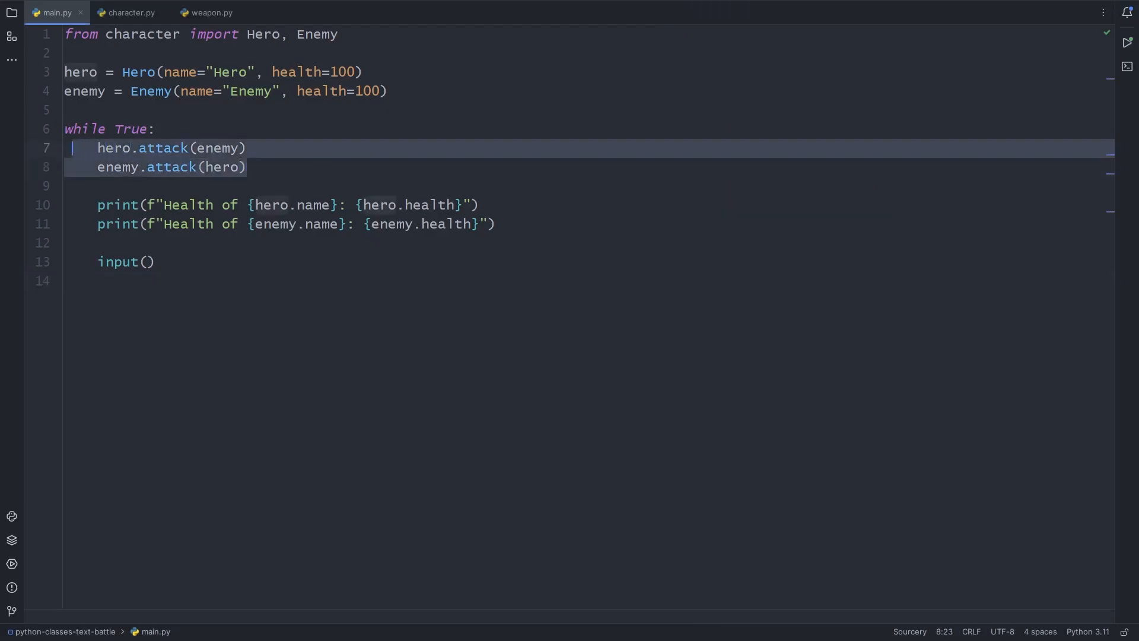
pyautogui.click(128, 12)
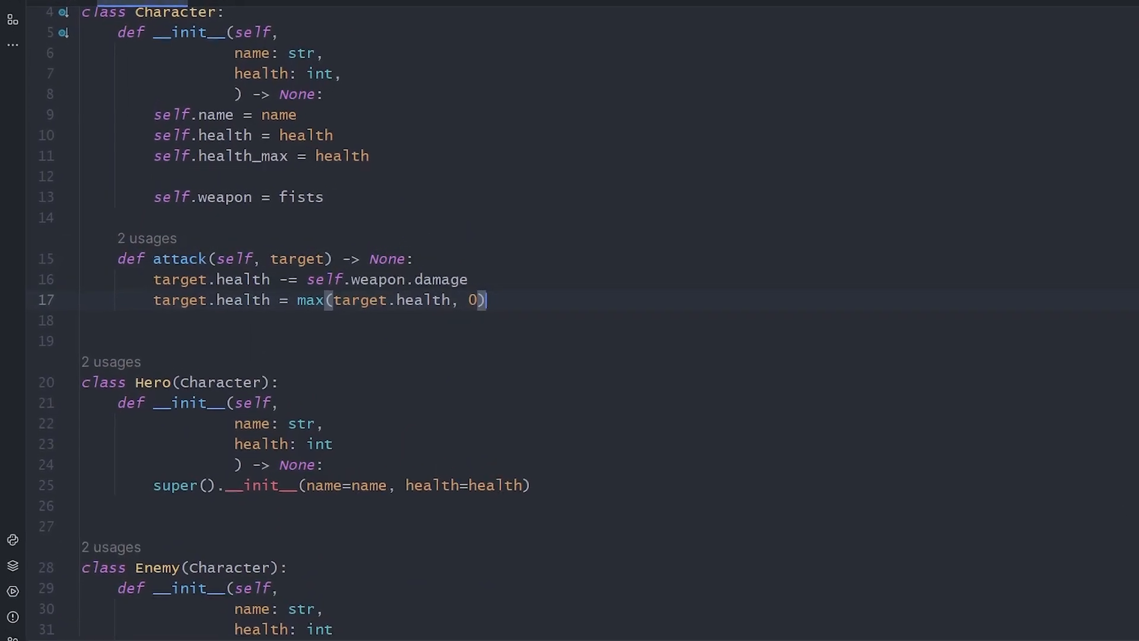
# Print an f-string: {self.name} dealt {self.weapon.damage} damage to {target.name} with {self.weapon.name}
pyautogui.write('print(f""')
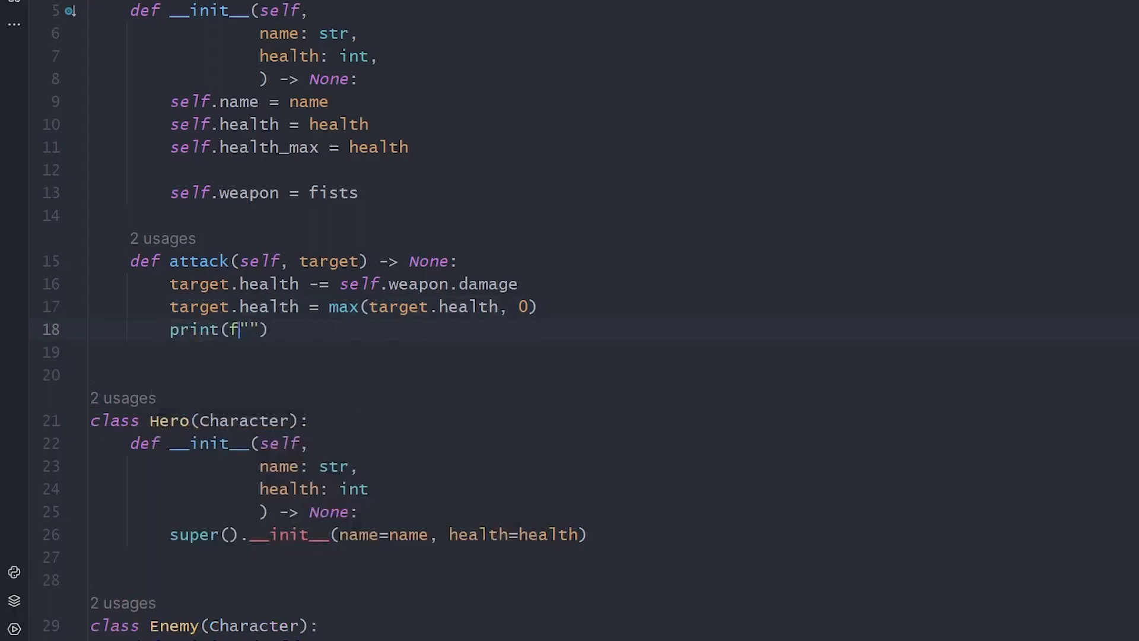
pyautogui.write('{self.name} dealt {self.weapon')
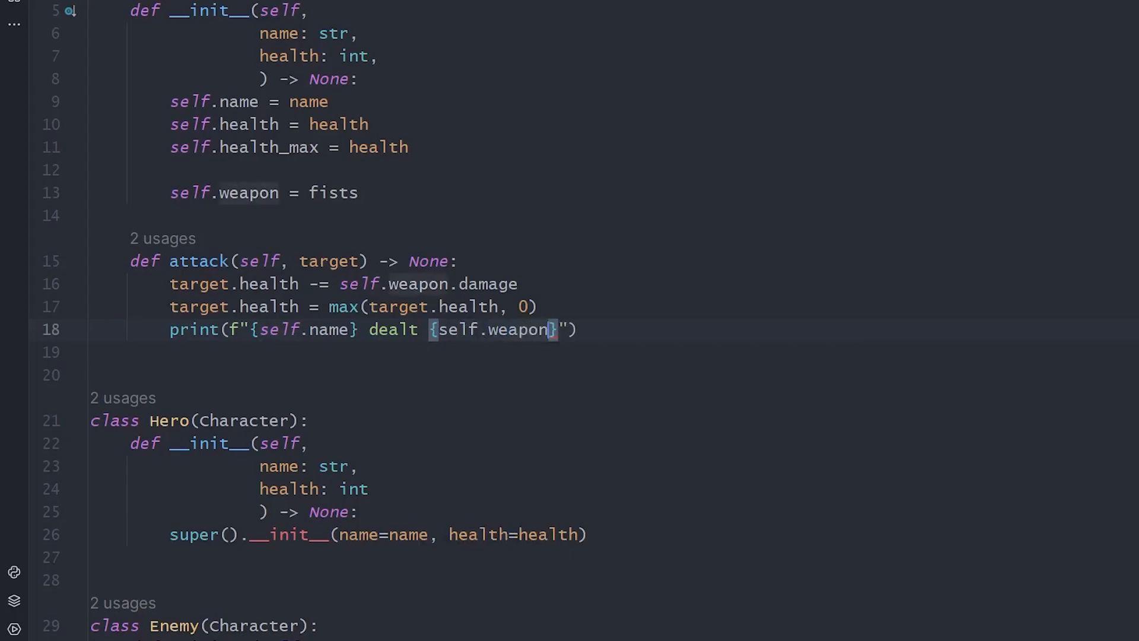
pyautogui.write('.damage} damage to')
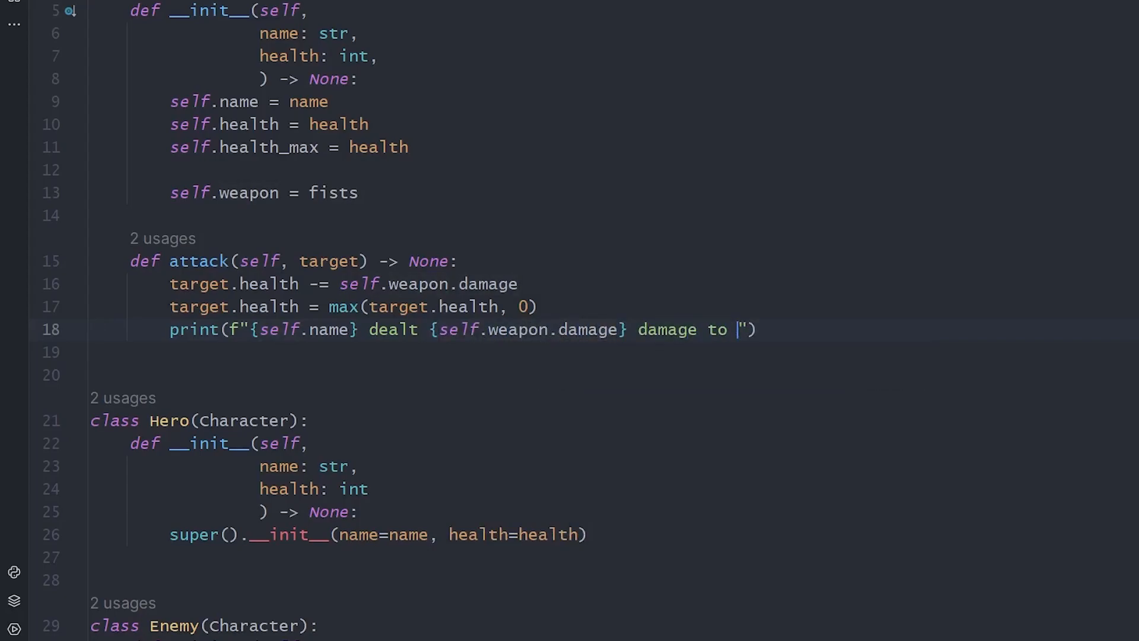
pyautogui.write('{target.name} with {}')
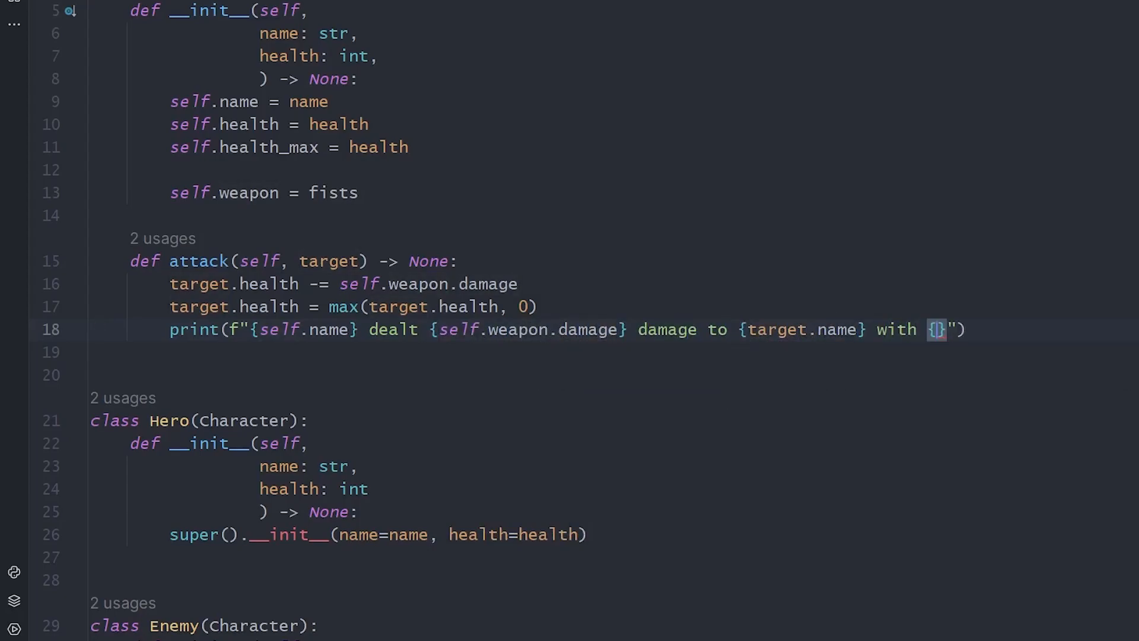
pyautogui.write('self.weapon.name}"')
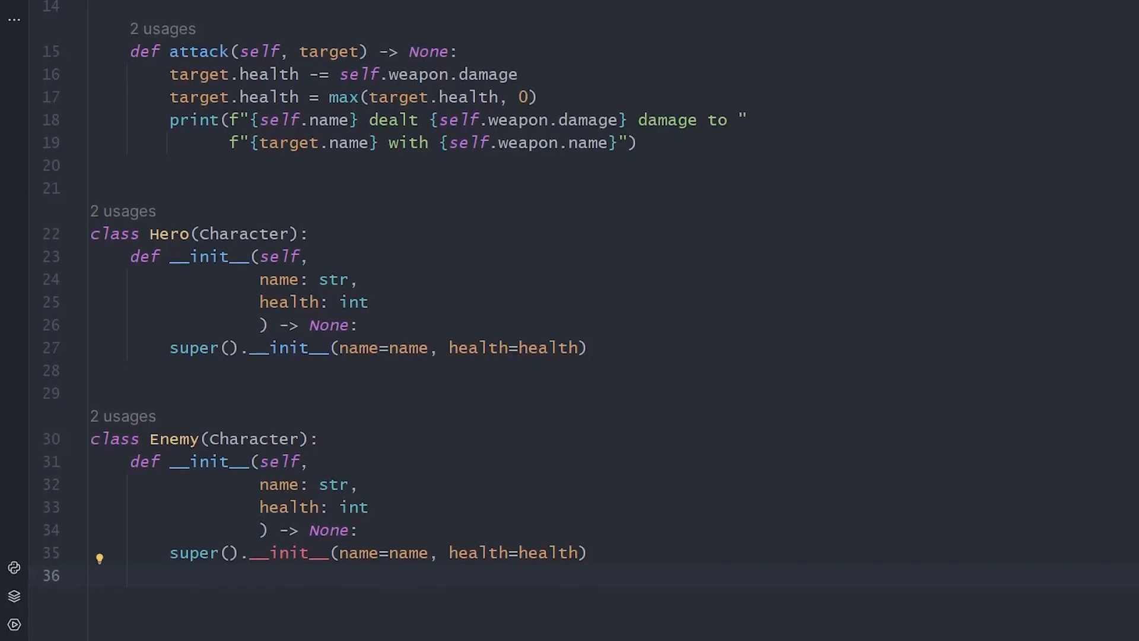
# Add a weapon parameter to Enemy.__init__ and store it as self.weapon
pyautogui.scroll(-3)
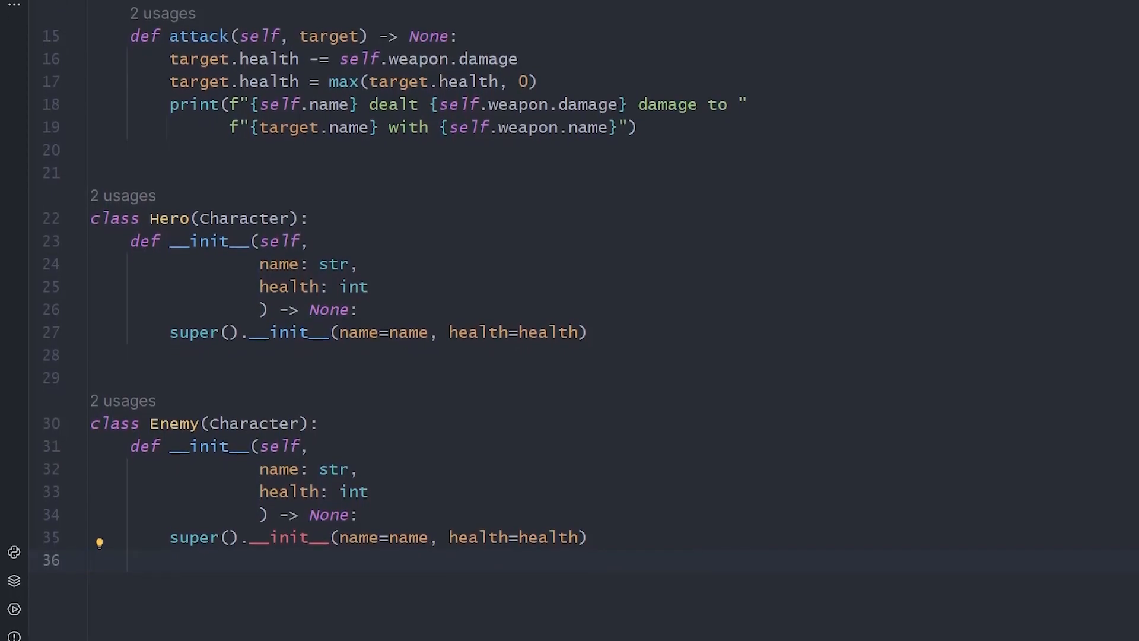
pyautogui.write('weapon,')
pyautogui.write('self.wea')
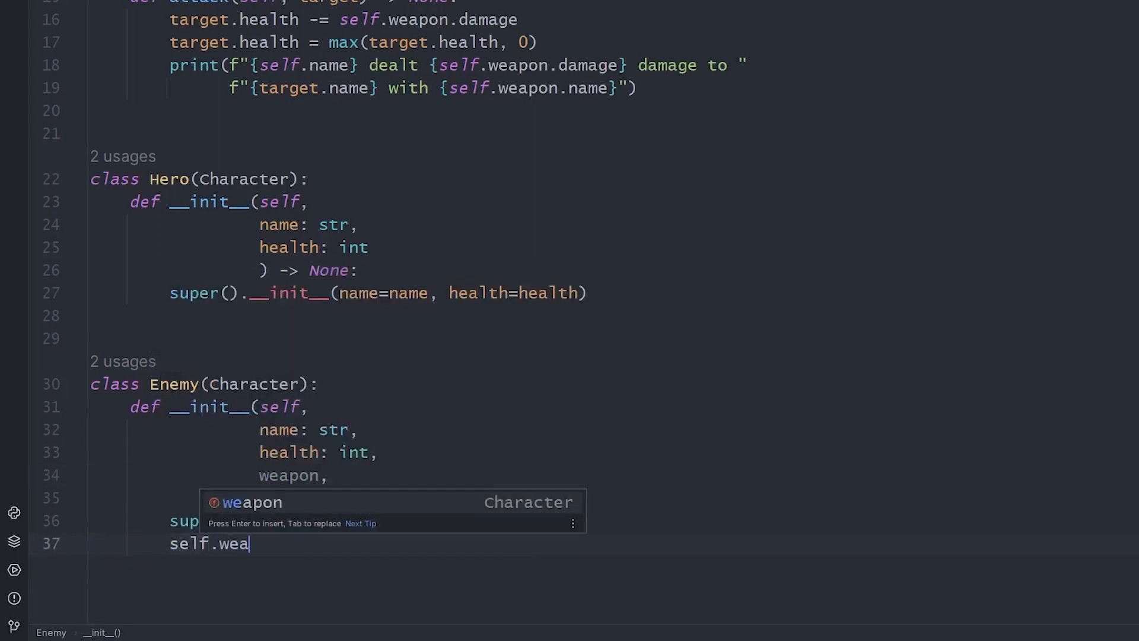
pyautogui.press('Enter')
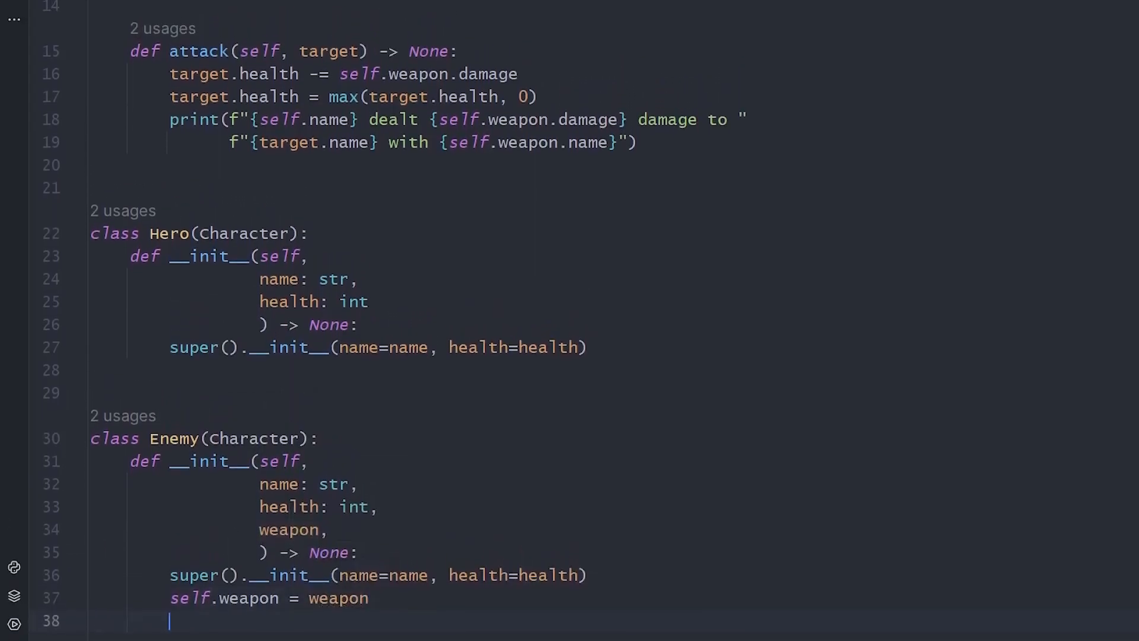
# In main.py import short_bow and create the enemy with weapon=short_bow
pyautogui.click(68, 14)
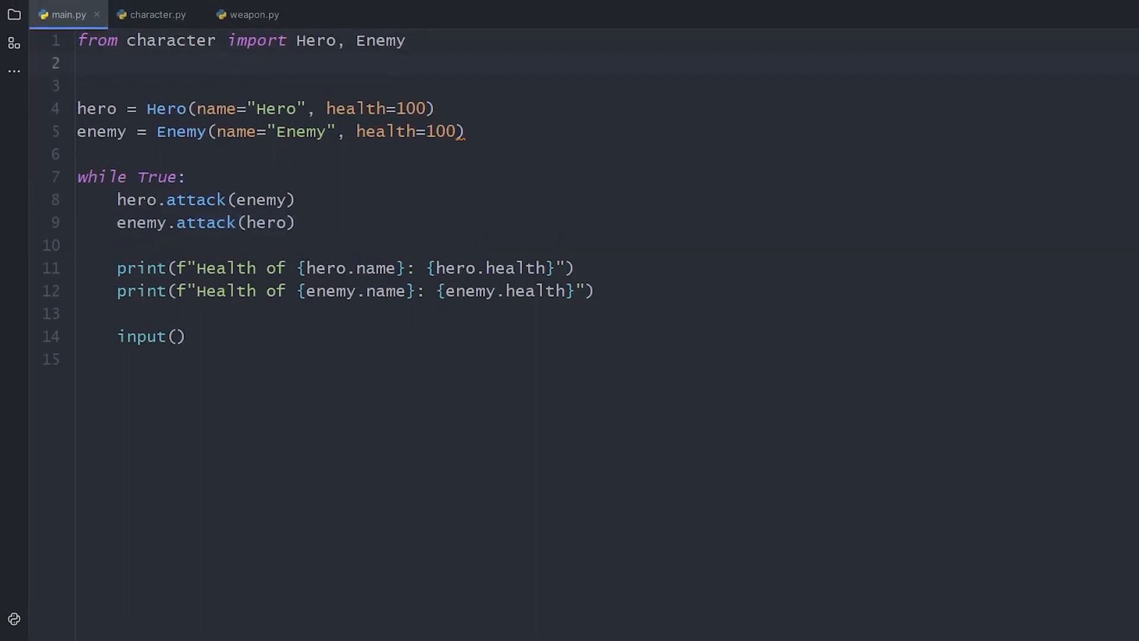
pyautogui.write('from weapon import short_bow')
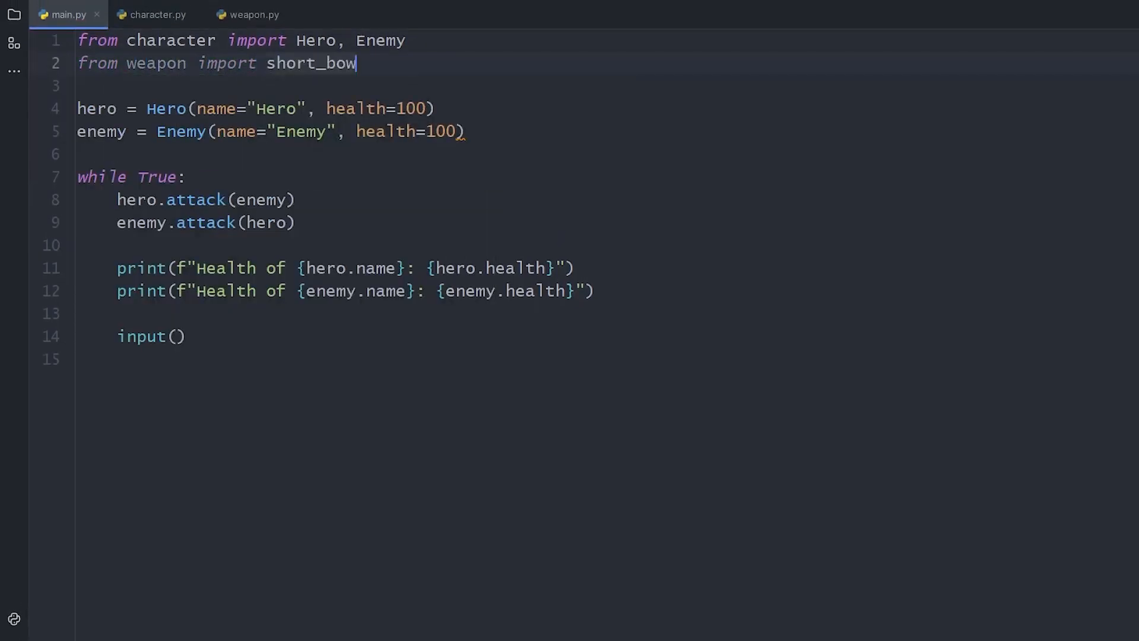
pyautogui.write(',')
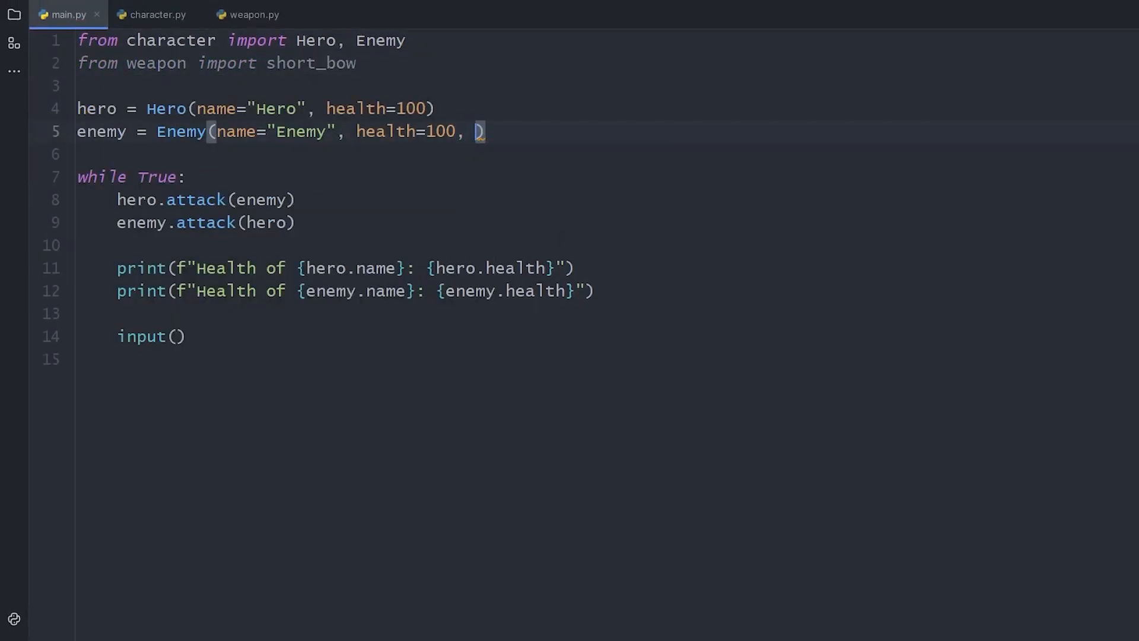
pyautogui.write('weapon=short_bow')
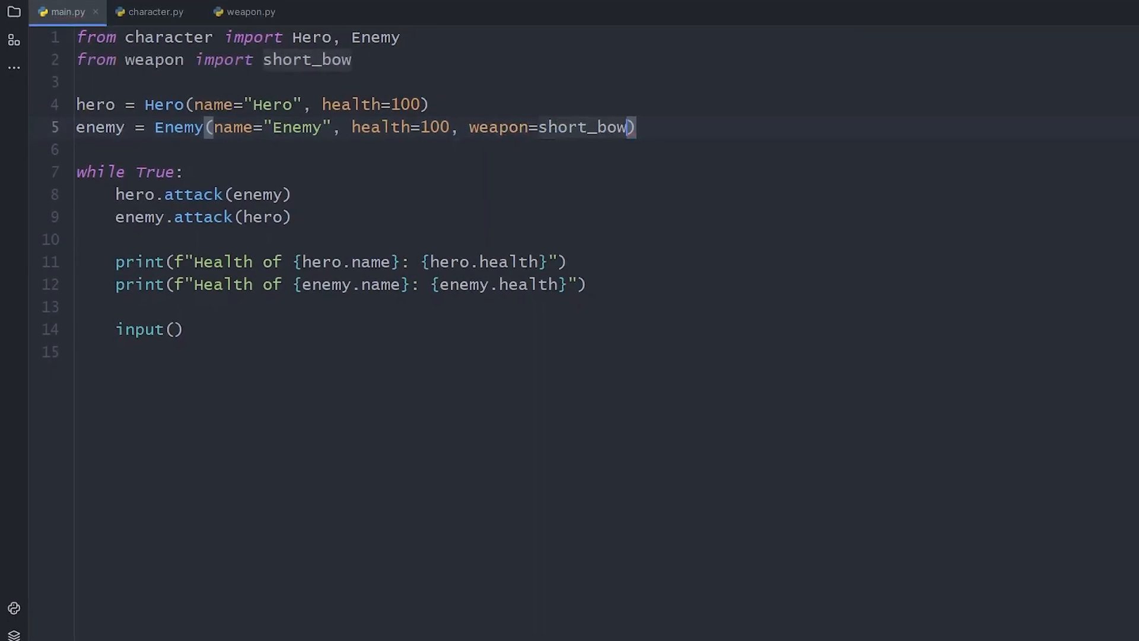
# Run the battle so Short Bow deals 4 damage per round, then return to character.py
pyautogui.click(1119, 41)
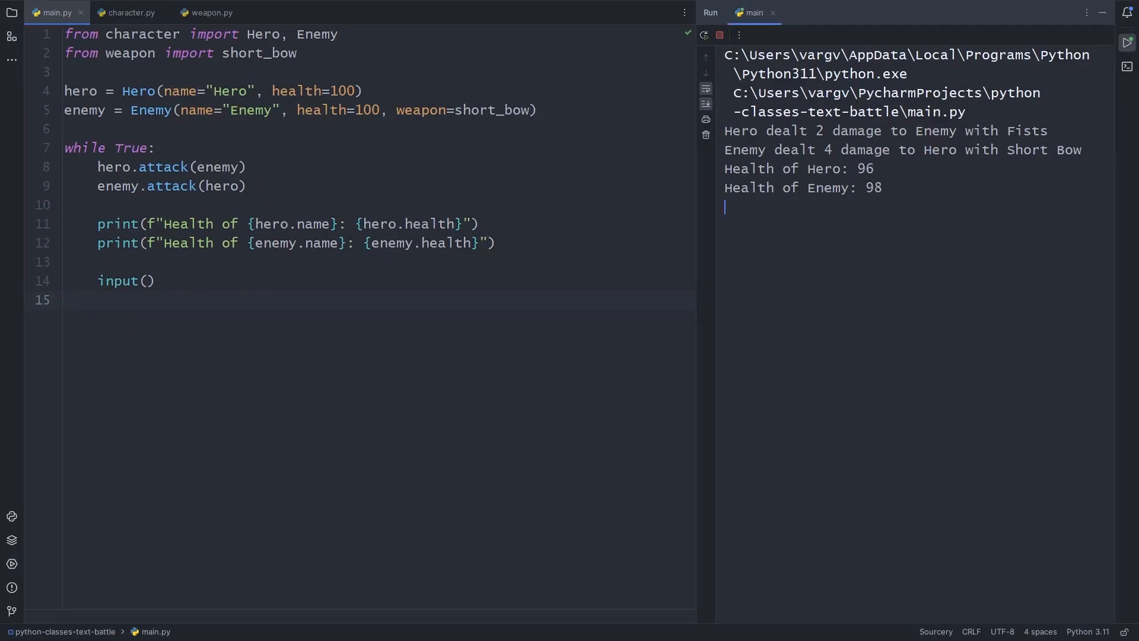
pyautogui.press('enter')
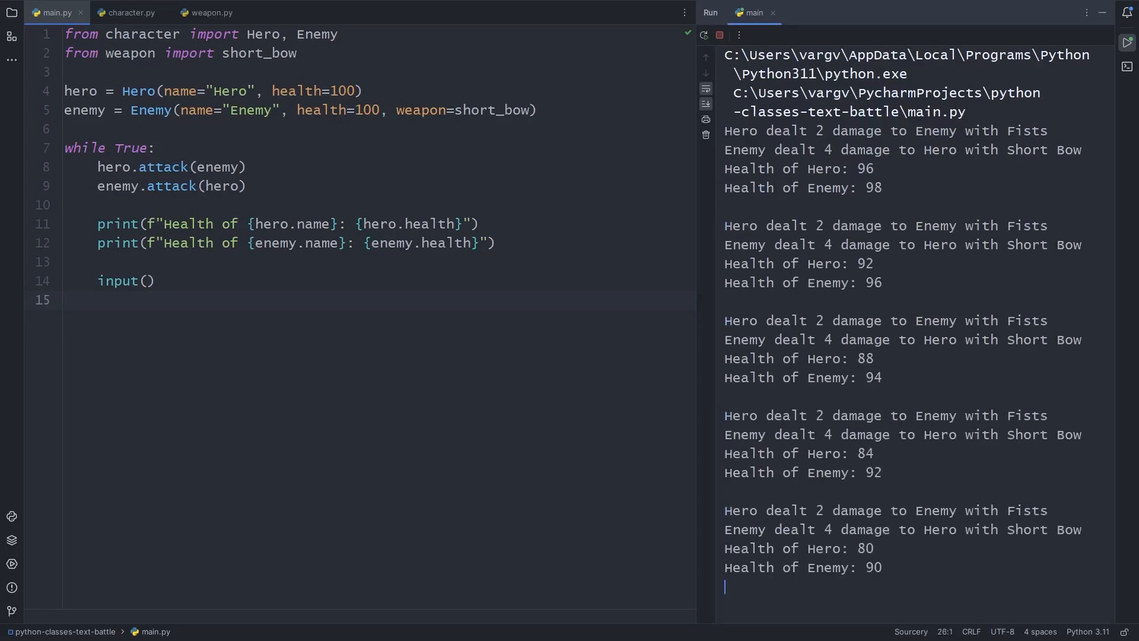
pyautogui.click(129, 12)
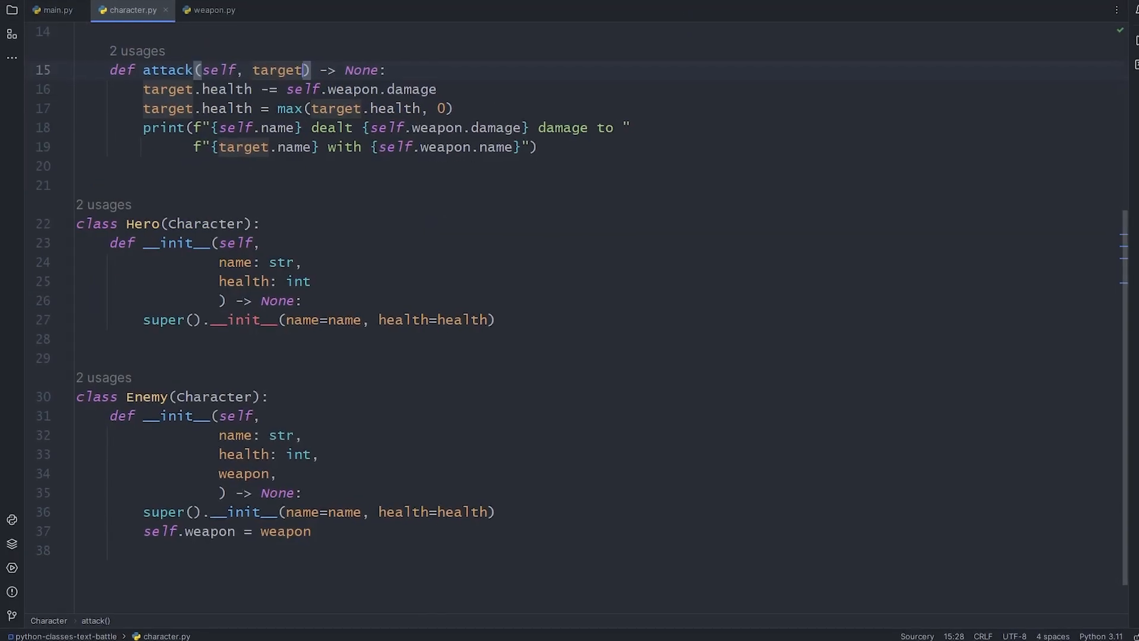
# Add Hero.equip(self, weapon) setting self.weapon and printing an equipped message ending in '!'
pyautogui.write('def')
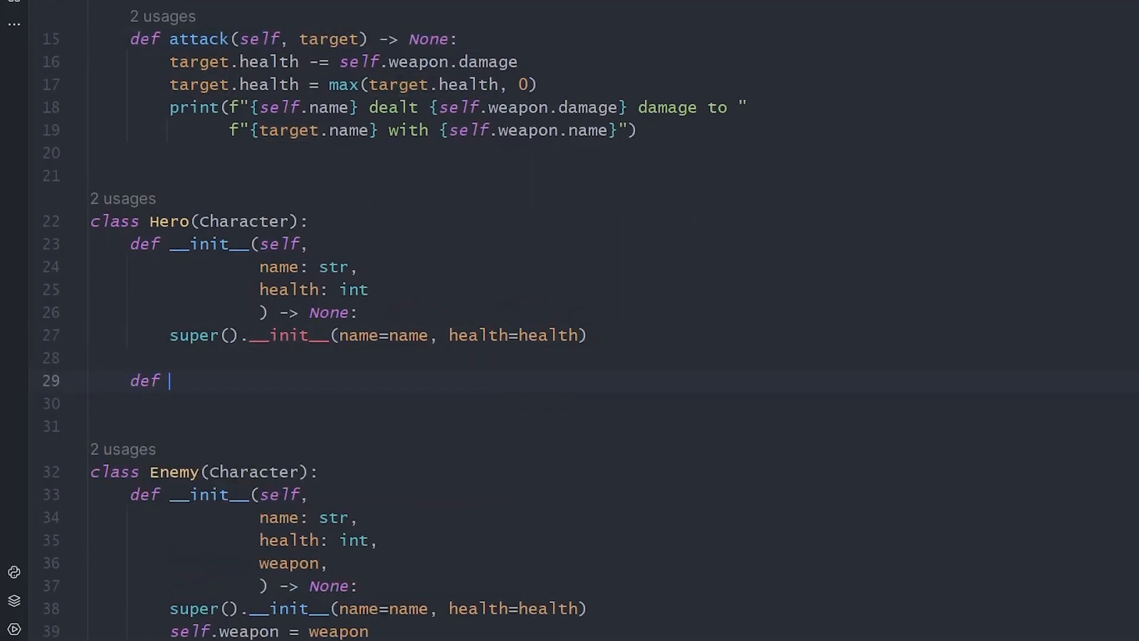
pyautogui.write('equip(self, wea):')
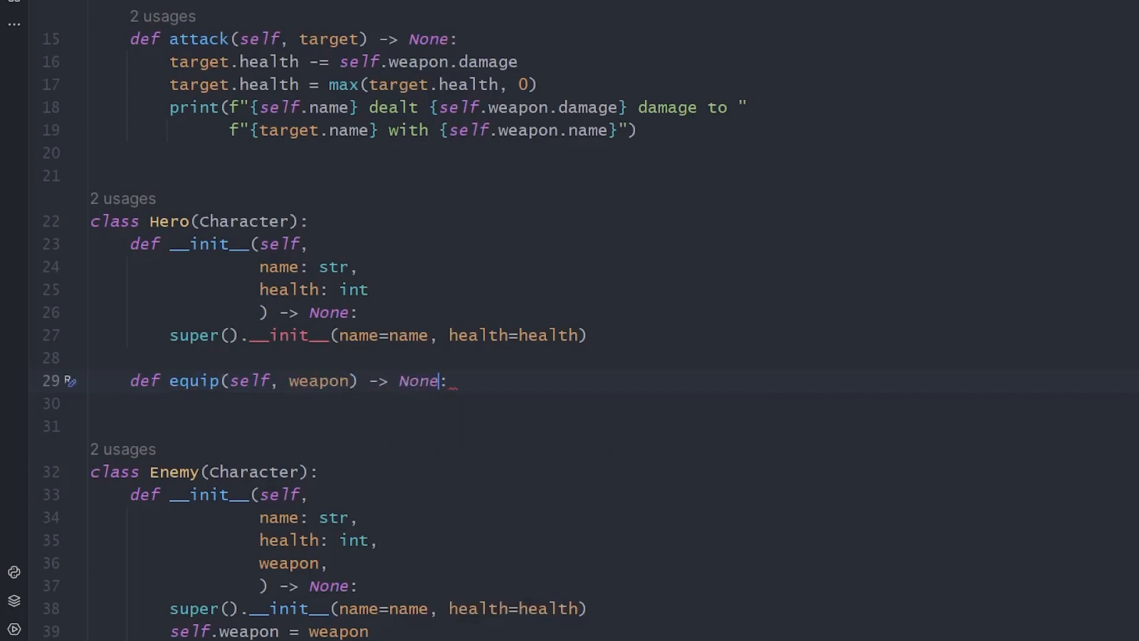
pyautogui.write('self.weapon = weapon')
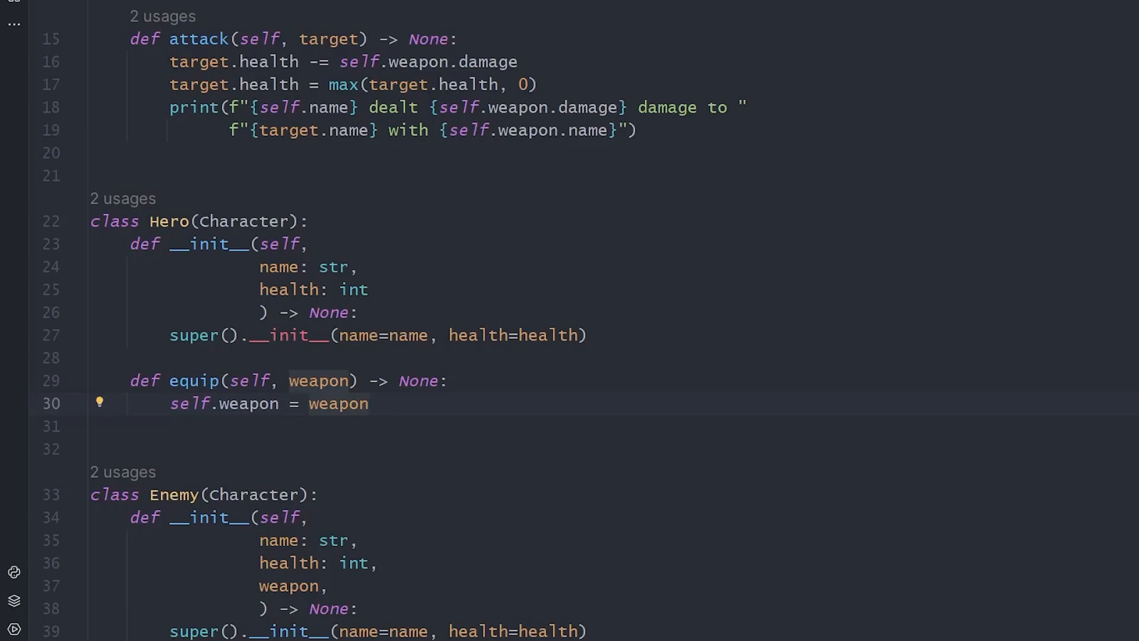
pyautogui.write('print()')
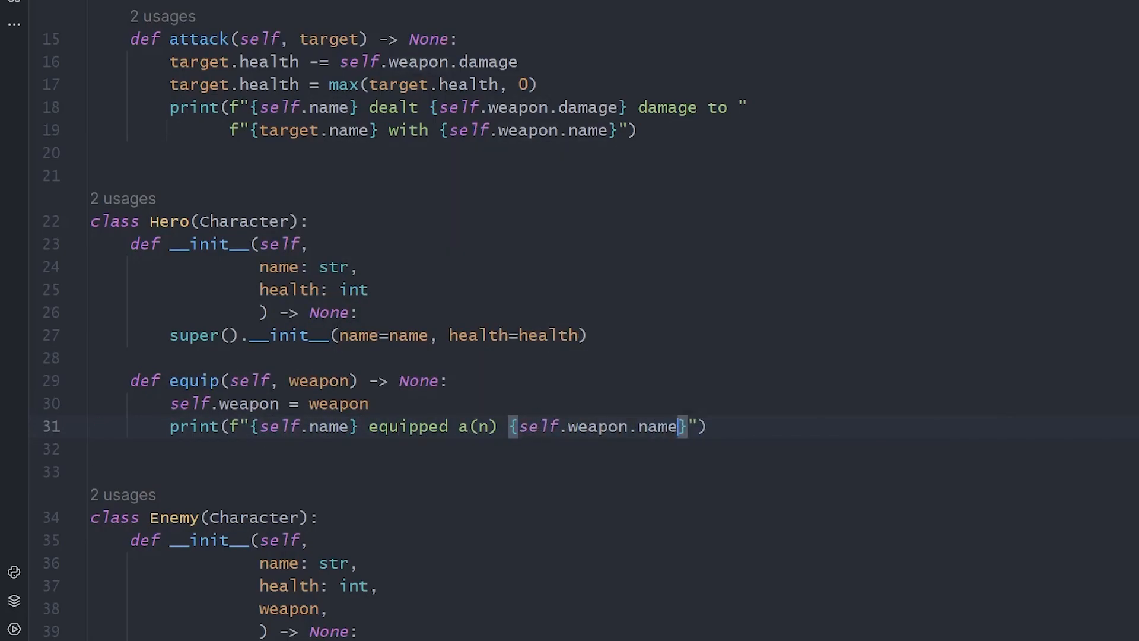
pyautogui.write('!')
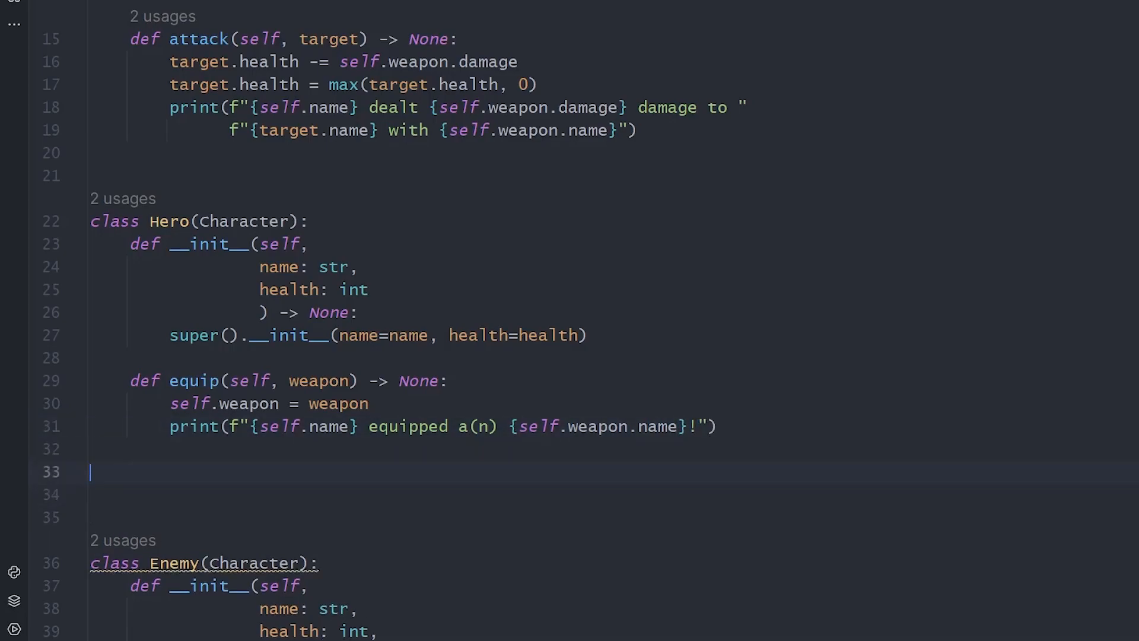
# Add Hero.drop restoring self.weapon from self.default_weapon, and store default_weapon = self.weapon
pyautogui.write('def drop(self):')
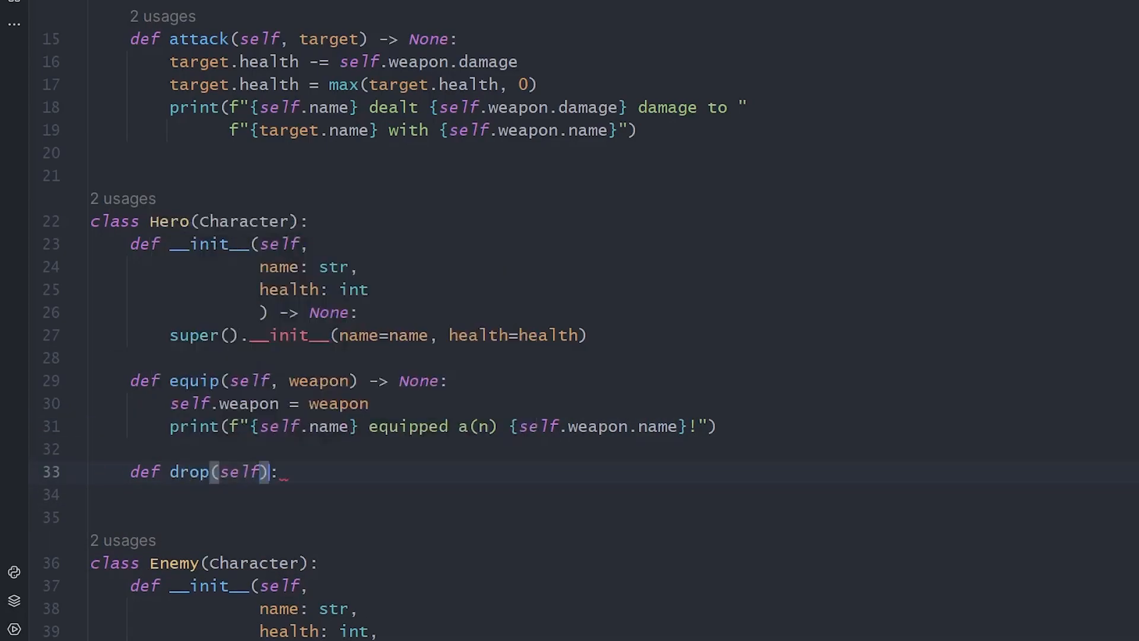
pyautogui.write('self.weapon = self.d')
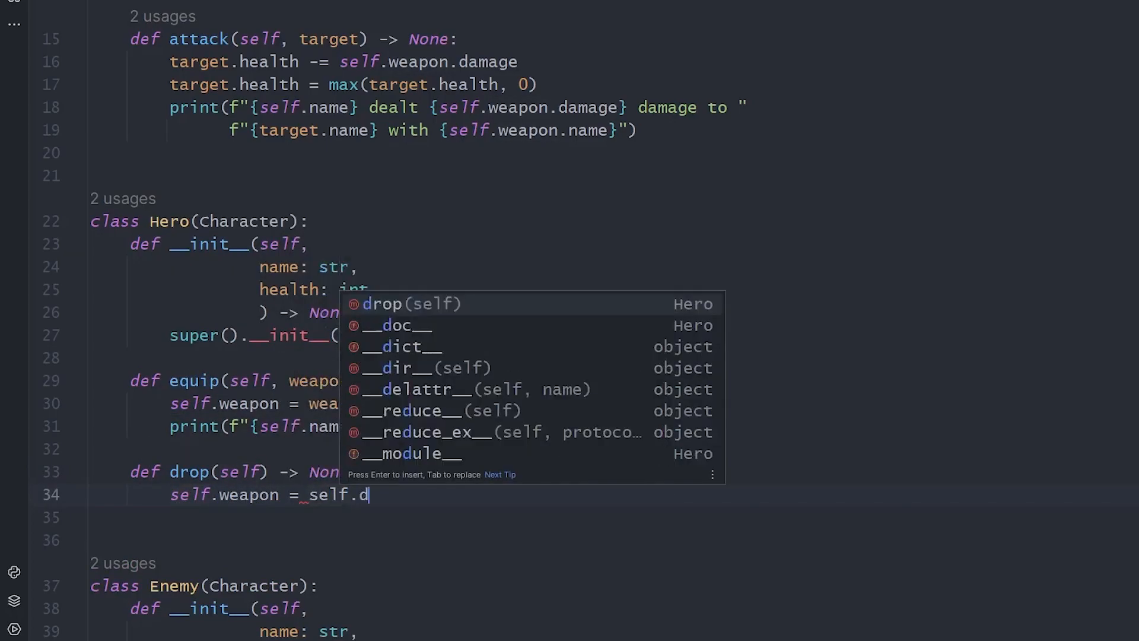
pyautogui.write('efault_weapon')
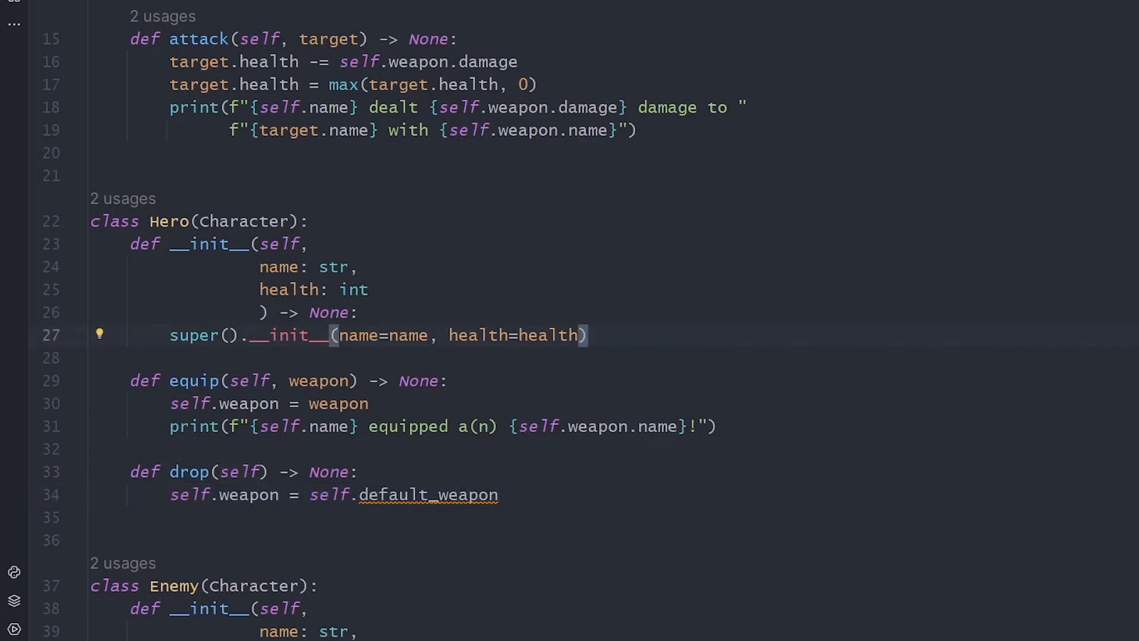
pyautogui.write('self.default_w')
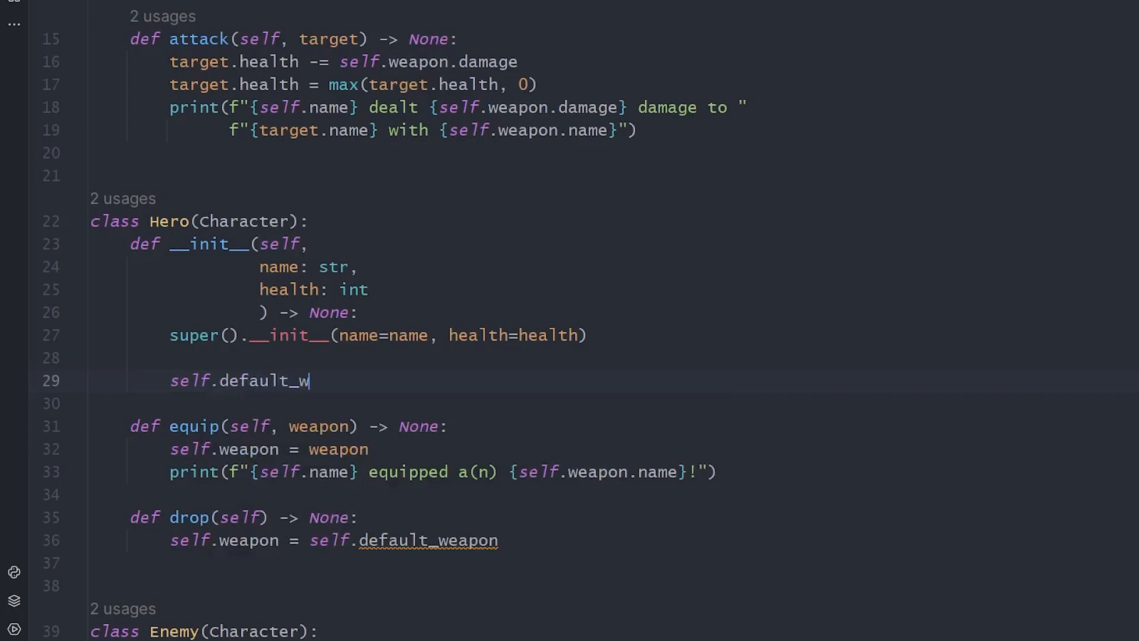
pyautogui.write('eapon = self.weapon')
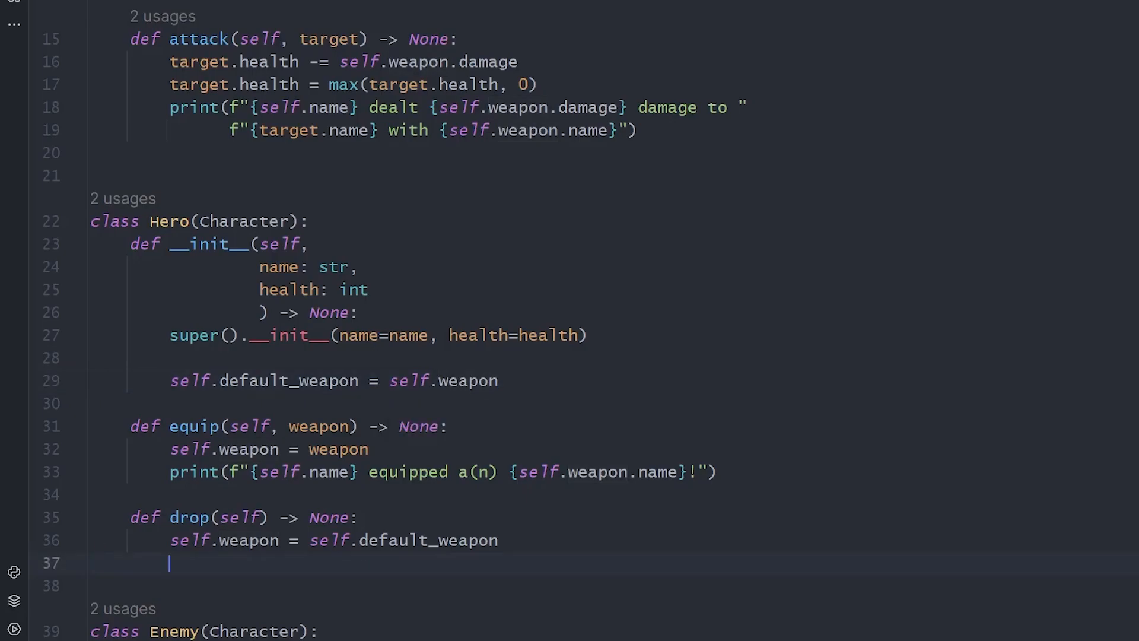
# Print an f-string announcing {self.name} dropped the {self.weapon} in drop
pyautogui.write('print(f"{self}")')
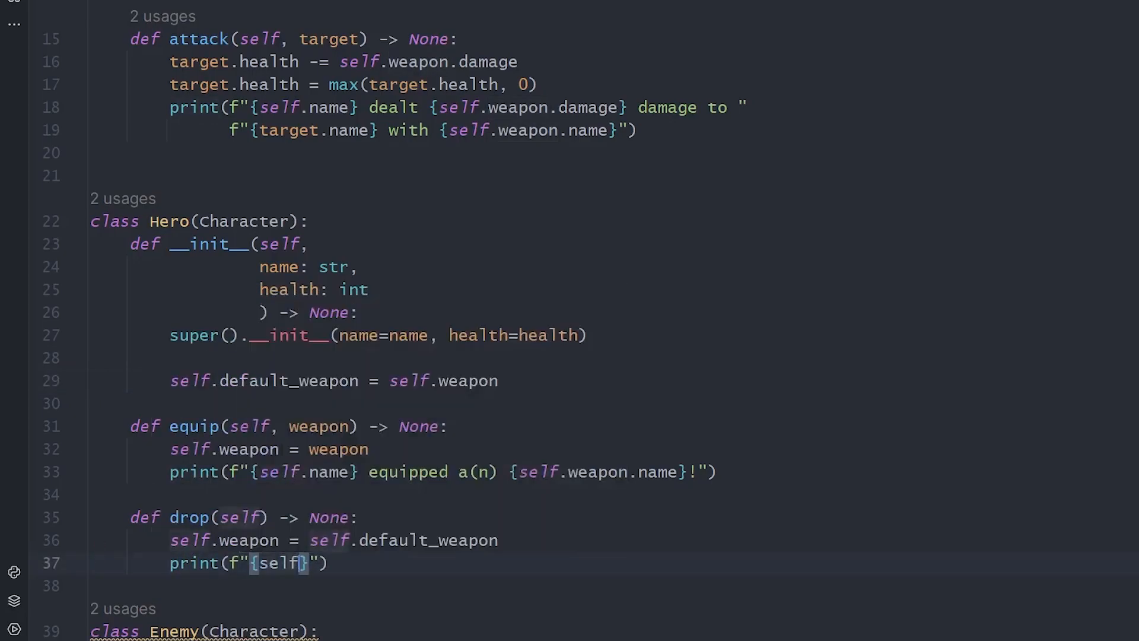
pyautogui.write('.name} dropped')
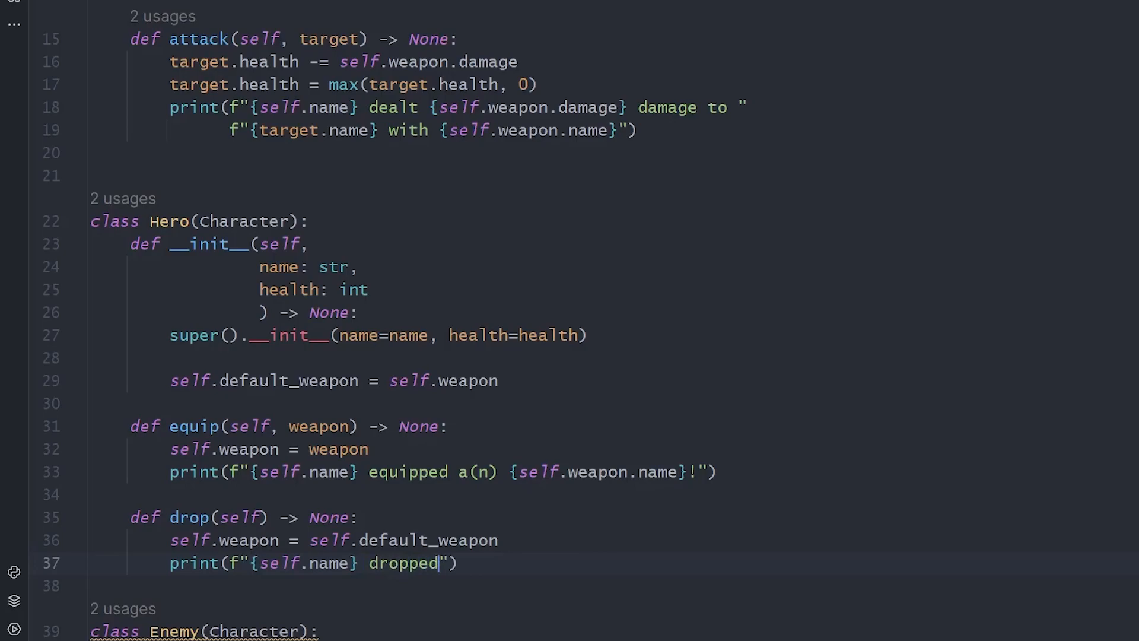
pyautogui.write('{self.weapon}')
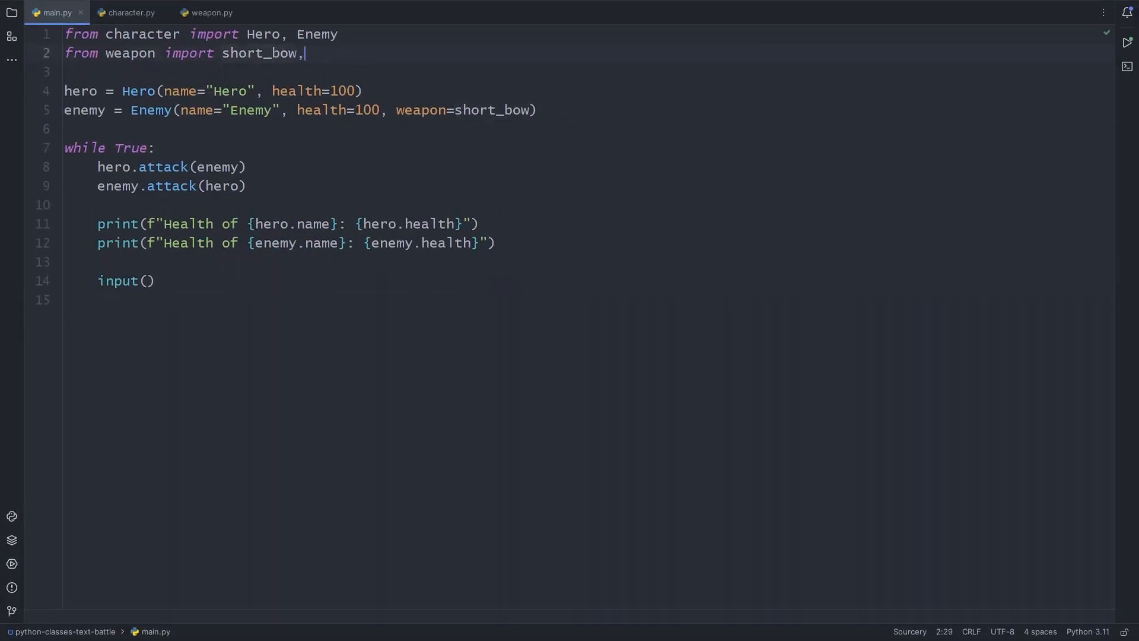
# Import iron_sword for the hero and advance the run through rounds showing Iron Sword then Fists dropped
pyautogui.write('iron_sword')
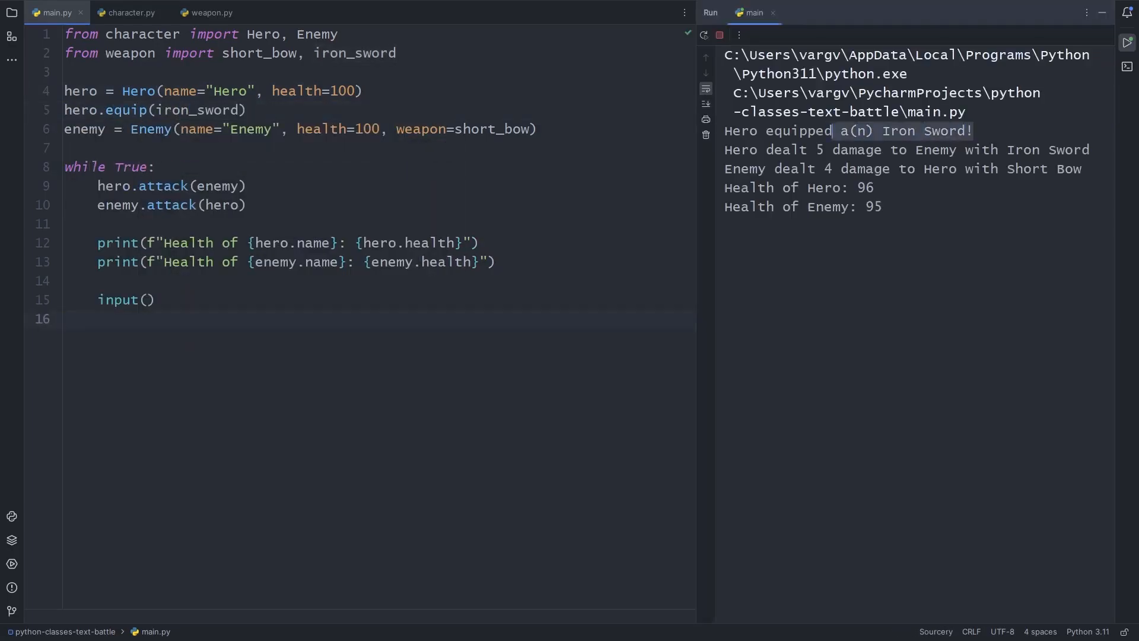
pyautogui.press('enter')
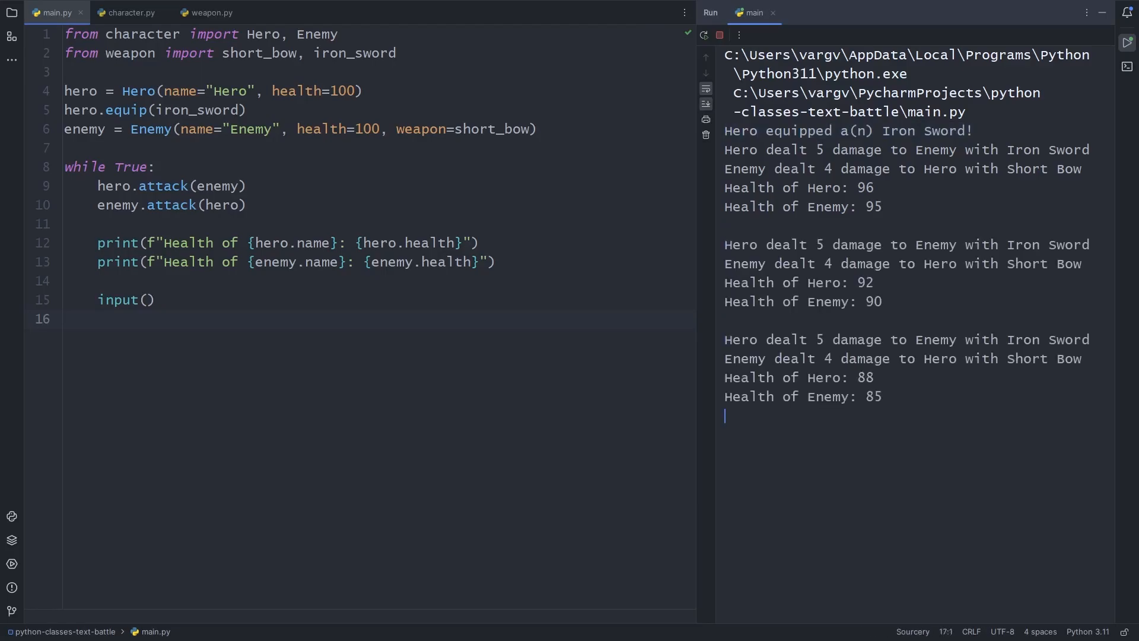
pyautogui.press('enter')
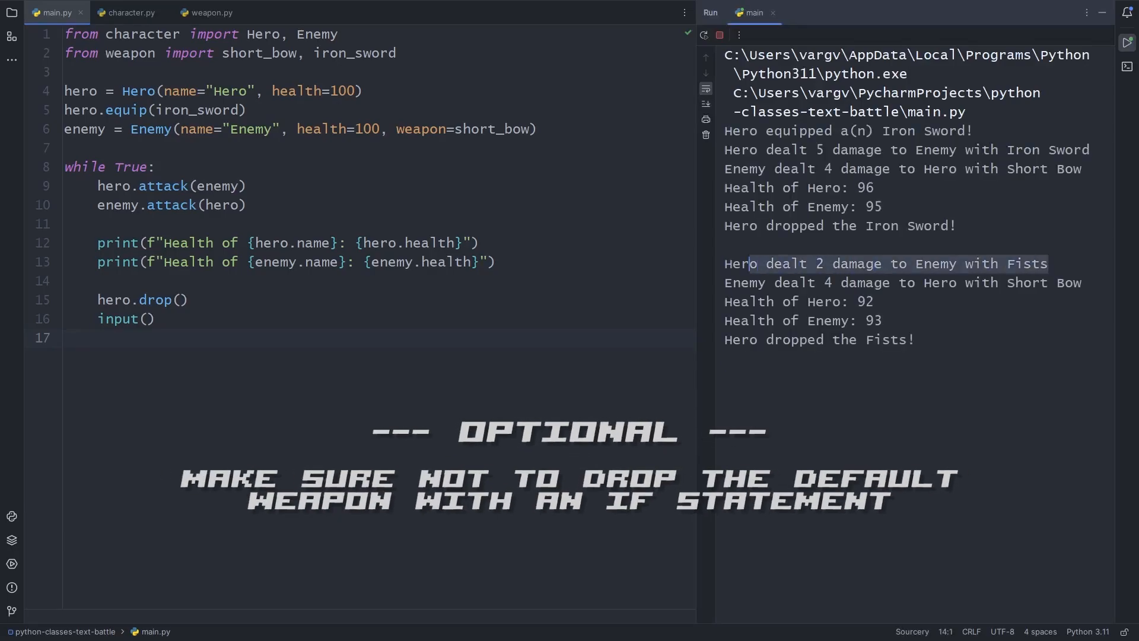
pyautogui.press('enter')
pyautogui.write('import ')
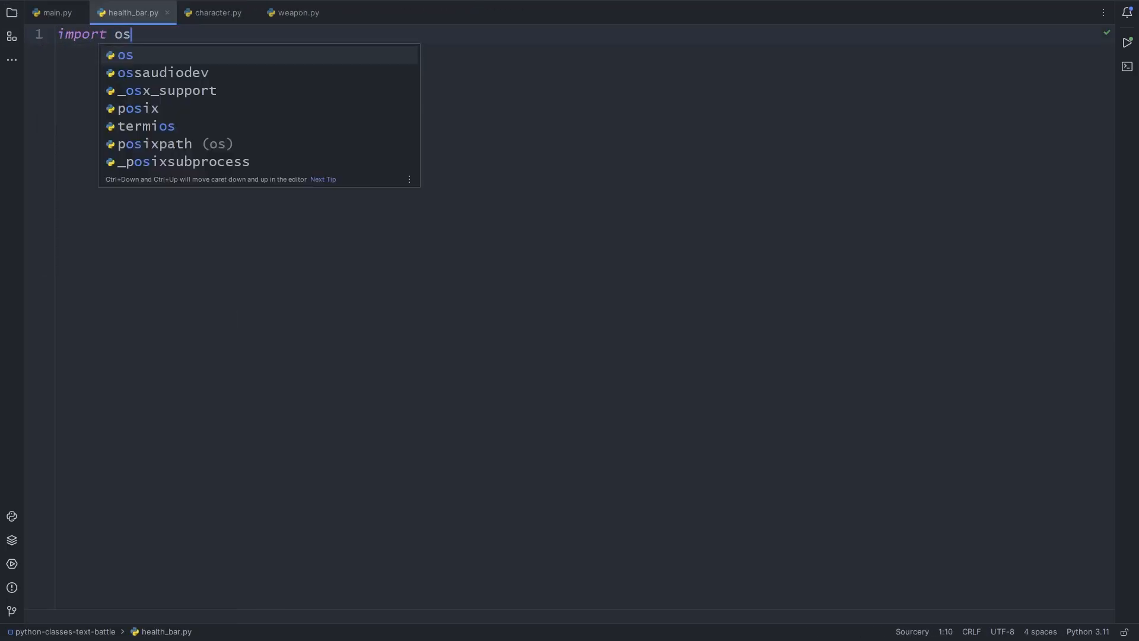
# Call os.system("") and start class HealthBar in health_bar.py
pyautogui.write('os.sys')
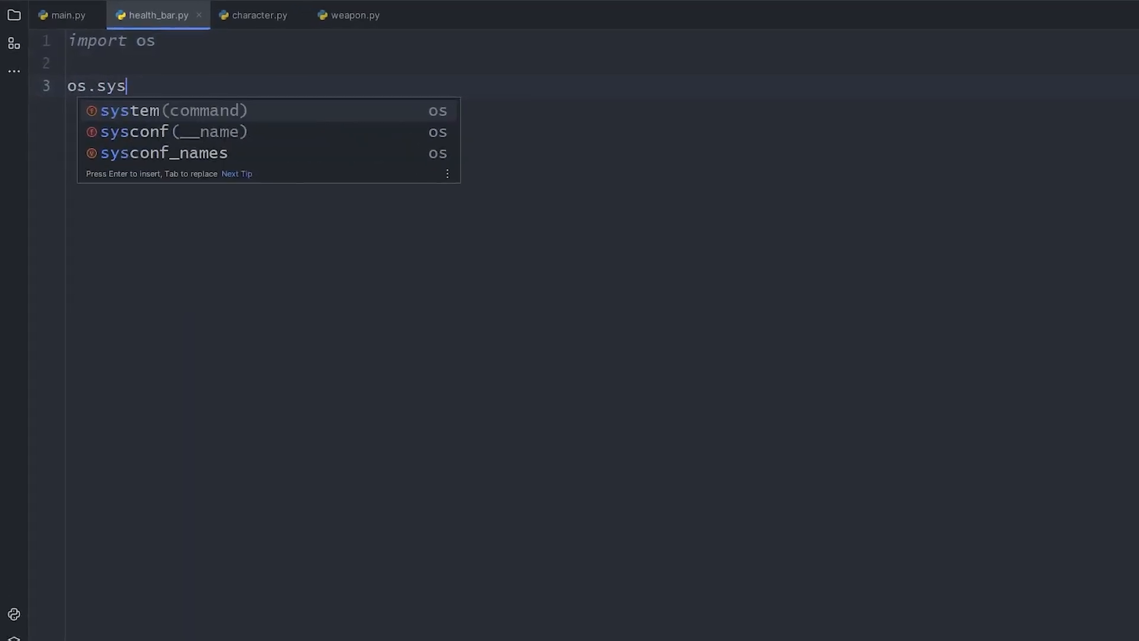
pyautogui.press('Enter')
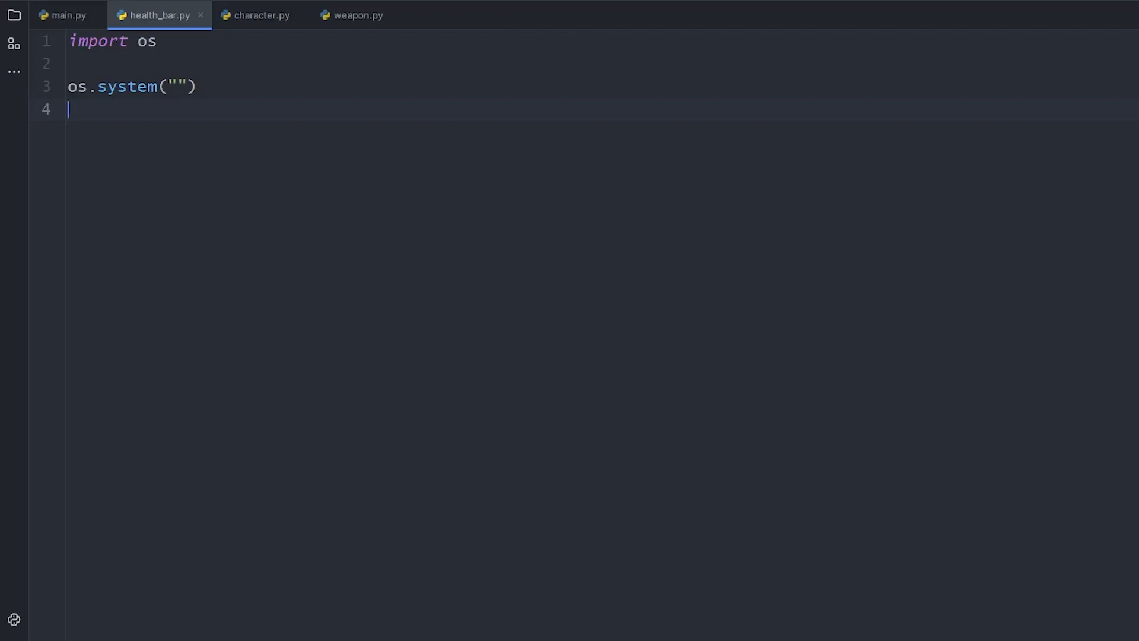
pyautogui.press('enter')
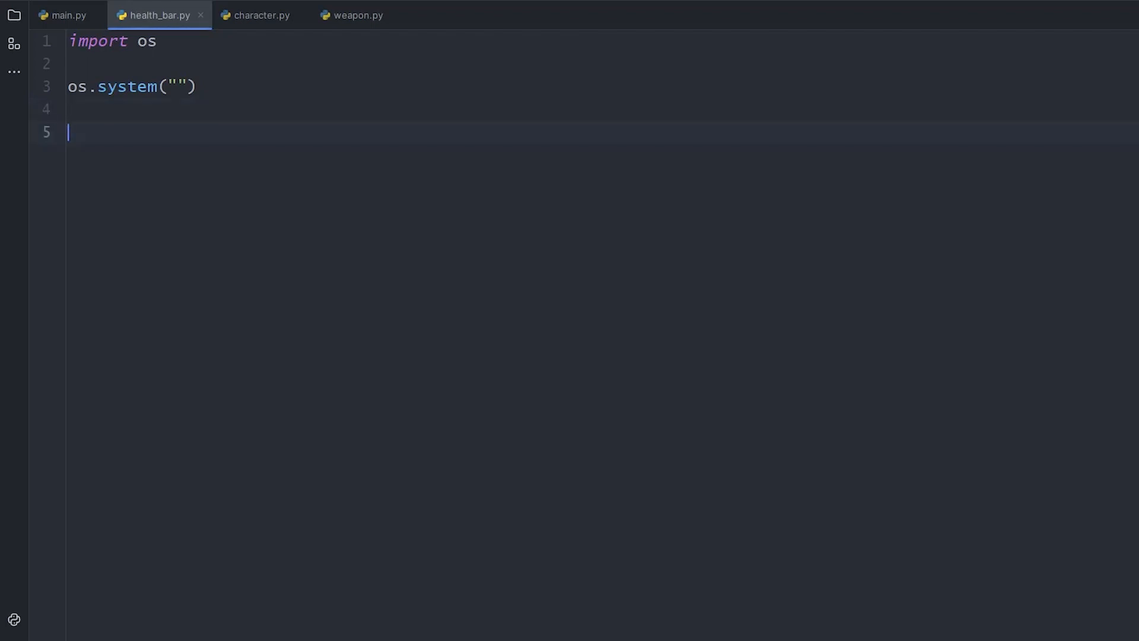
pyautogui.write('class Health')
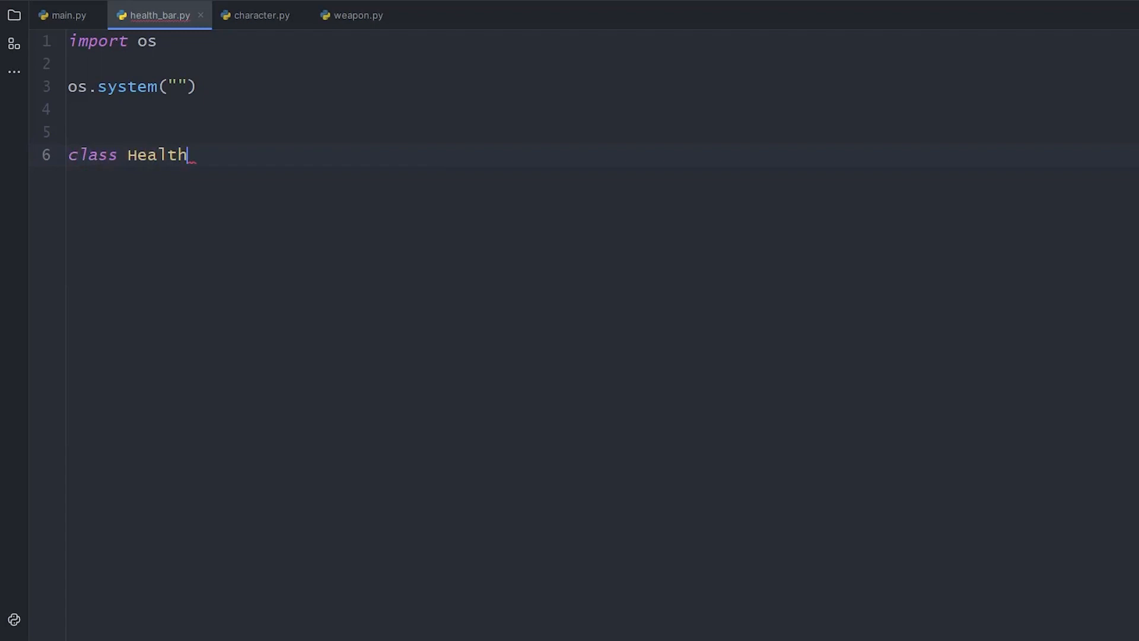
pyautogui.write('Bar:')
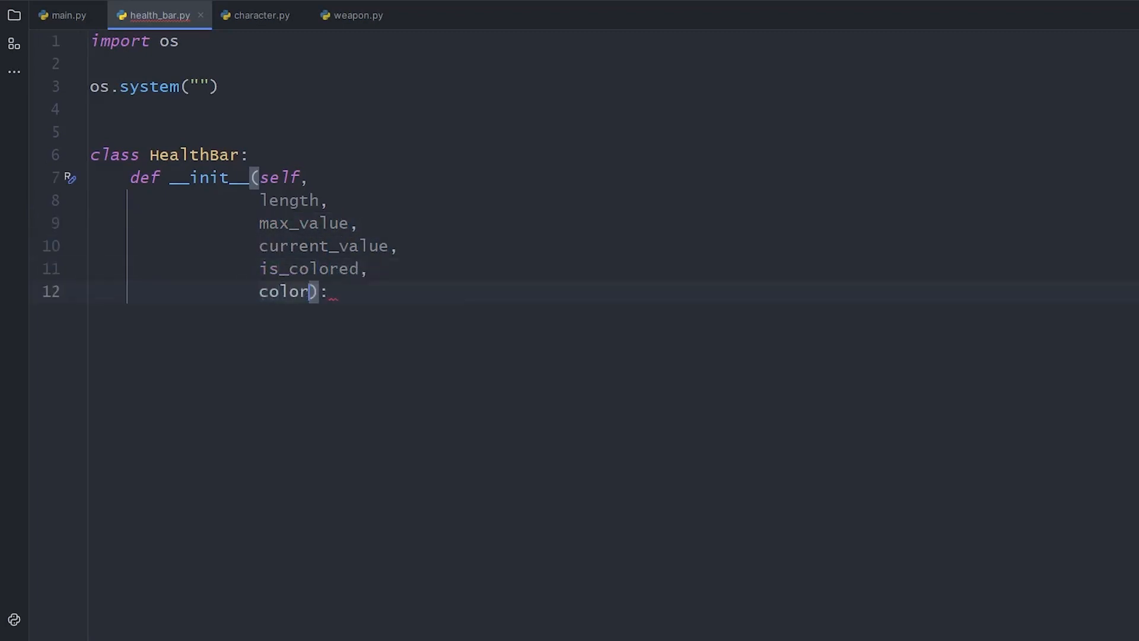
# Type-hint __init__ with -> None, length: int and is_colored: bool
pyautogui.write('-> None')
pyautogui.write('entity,')
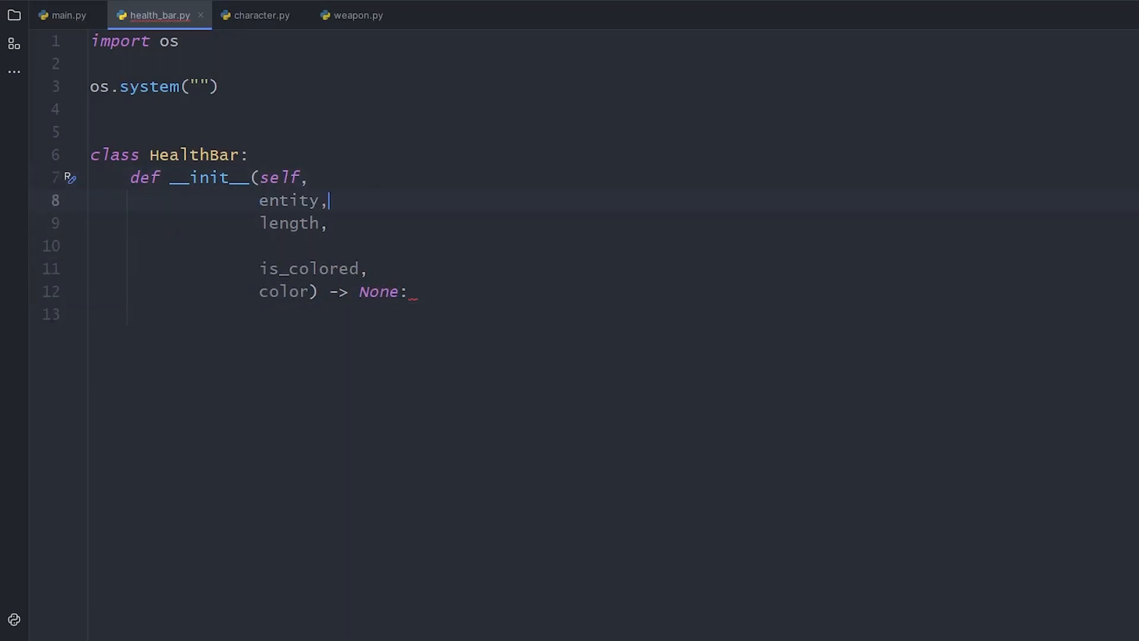
pyautogui.write(': int')
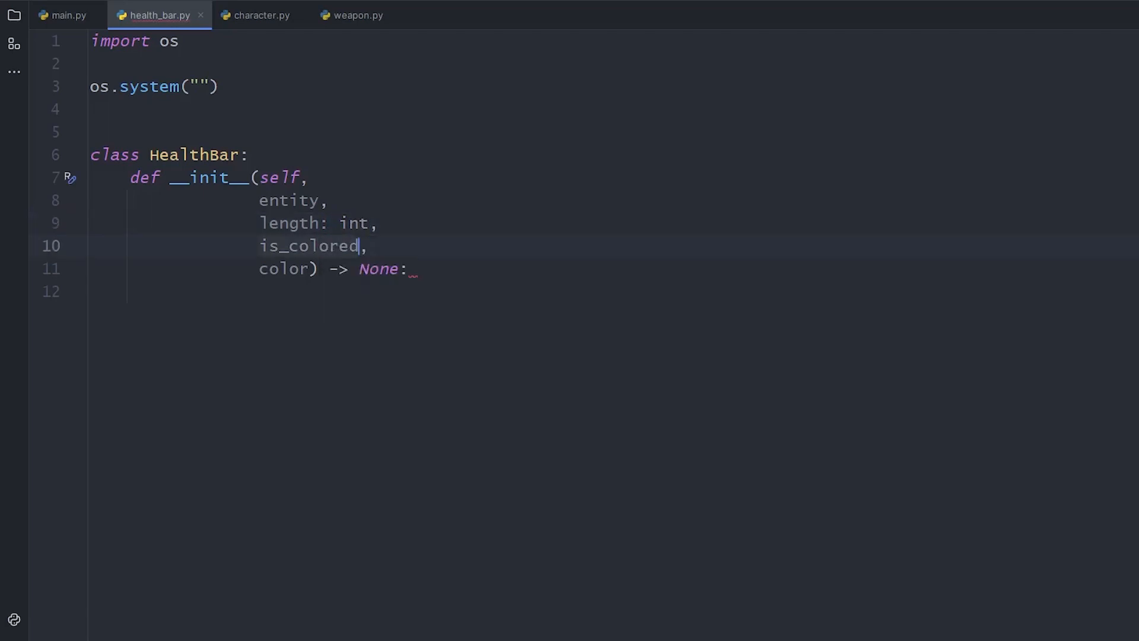
pyautogui.write(': bool = True')
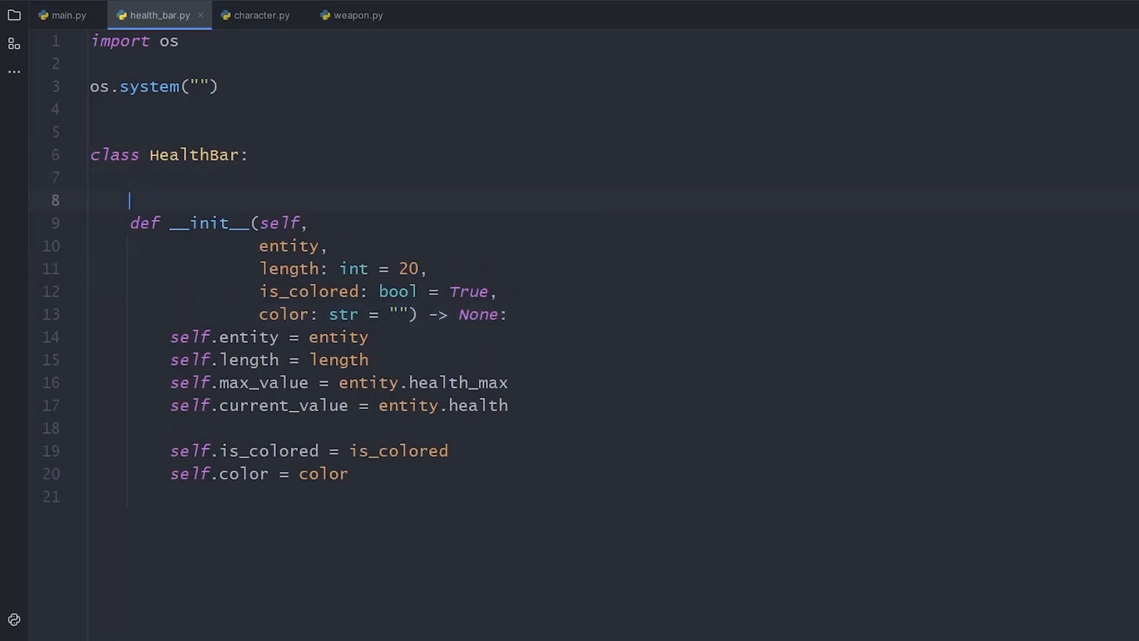
# Declare class attributes symbol_remaining, symbol_lost: str = "_" and barrier = "|"
pyautogui.write('symbol_remaining: str = "█')
pyautogui.write('symbol_lost: s')
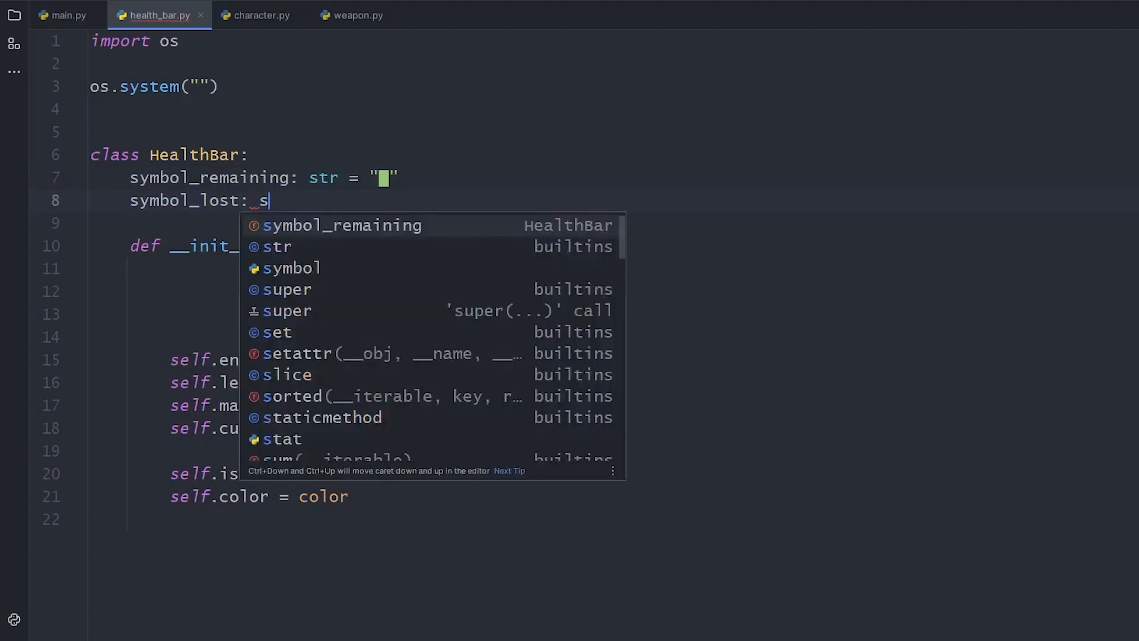
pyautogui.write('tr = "_"')
pyautogui.click(613, 223)
pyautogui.write('barrier: str = "')
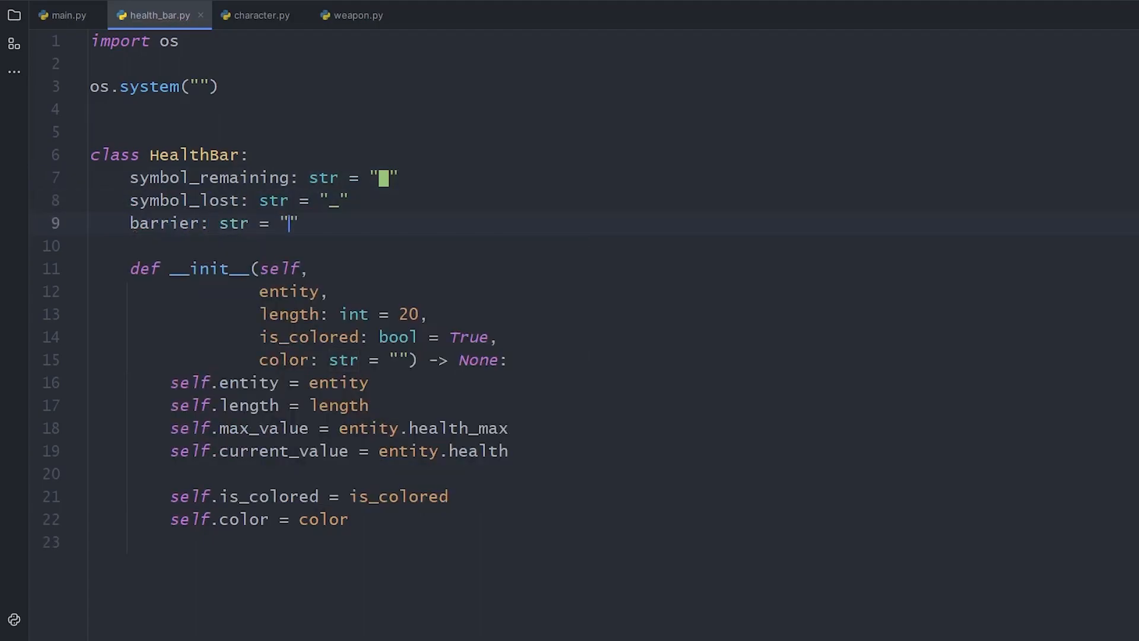
pyautogui.write('|')
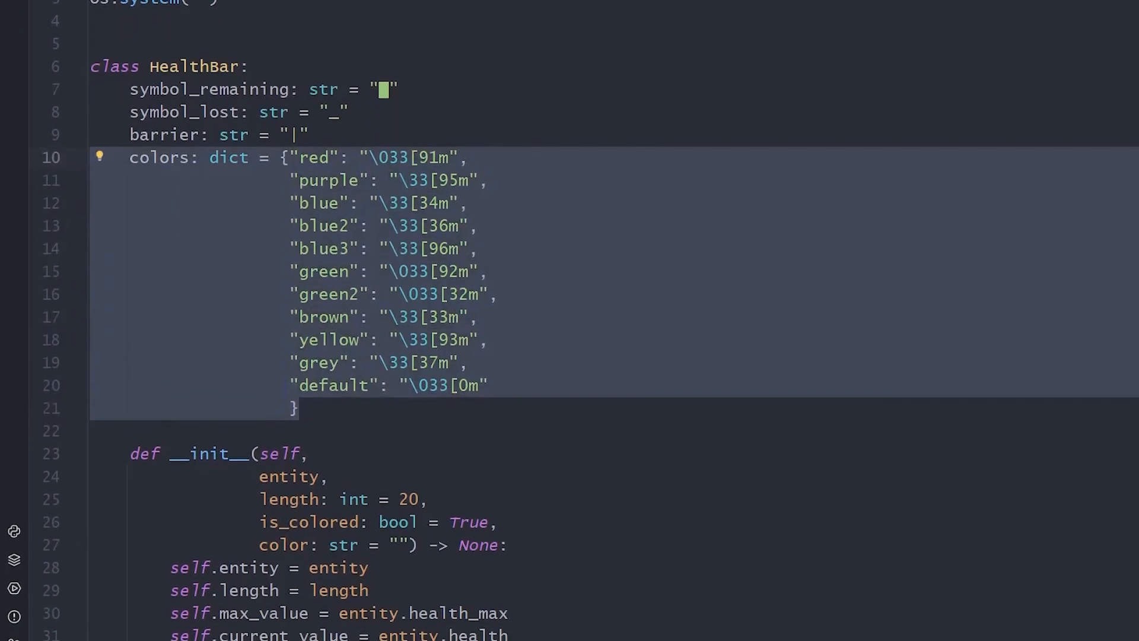
# Fold the colors dict and set self.color = self.colors.get(color) or self.colors["default"], then start def update(self)
pyautogui.scroll(-3)
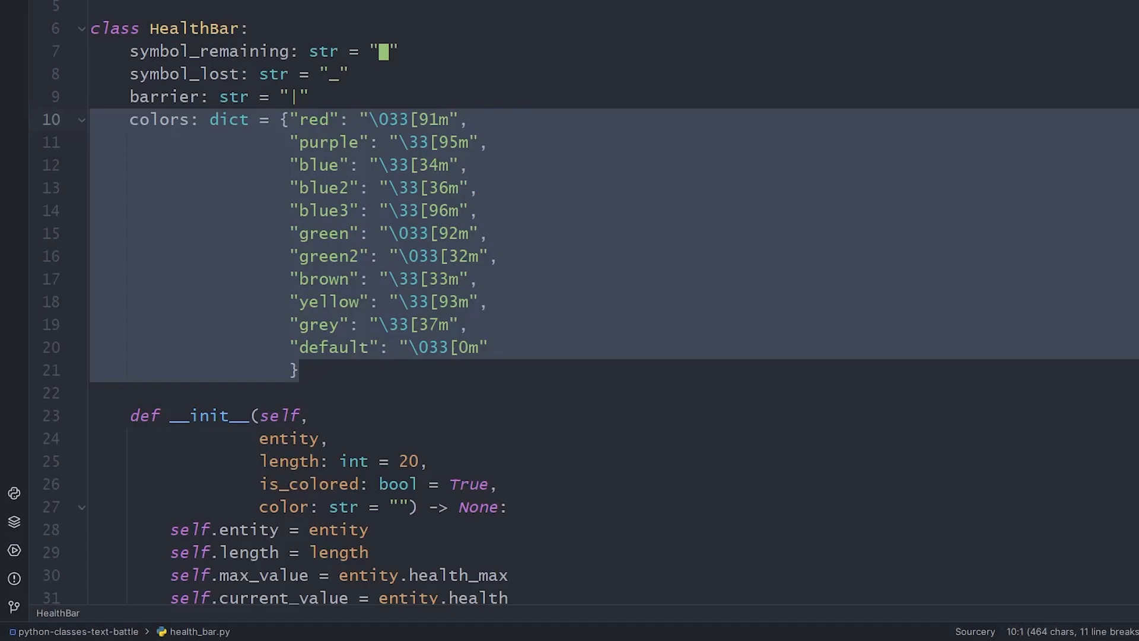
pyautogui.click(82, 120)
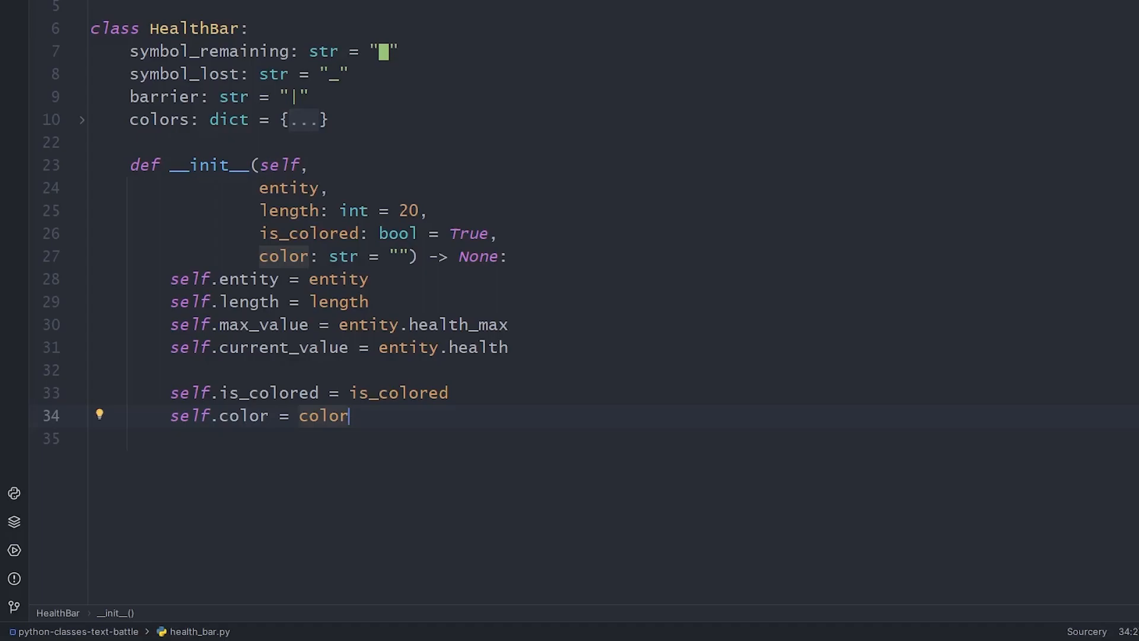
pyautogui.write('self.colors')
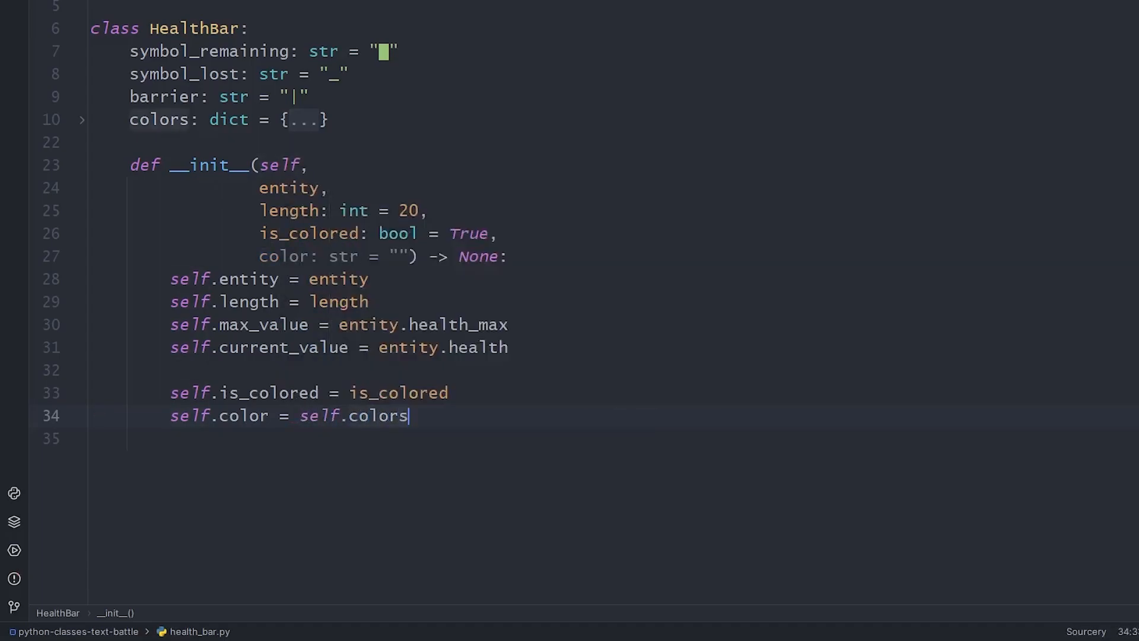
pyautogui.write('.get(color)')
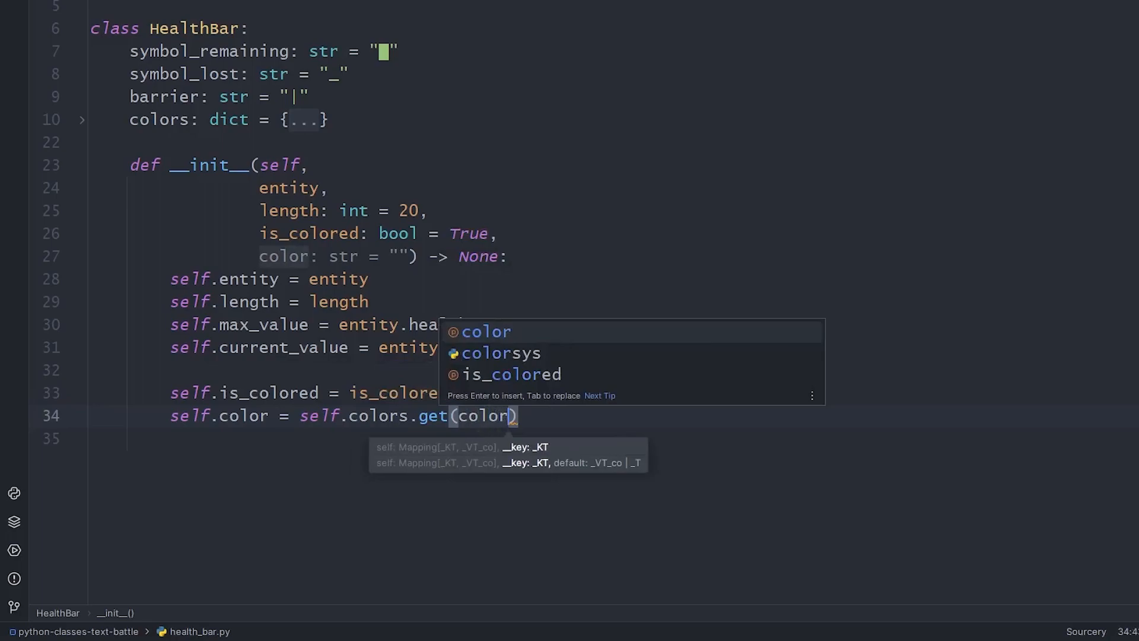
pyautogui.press('Escape')
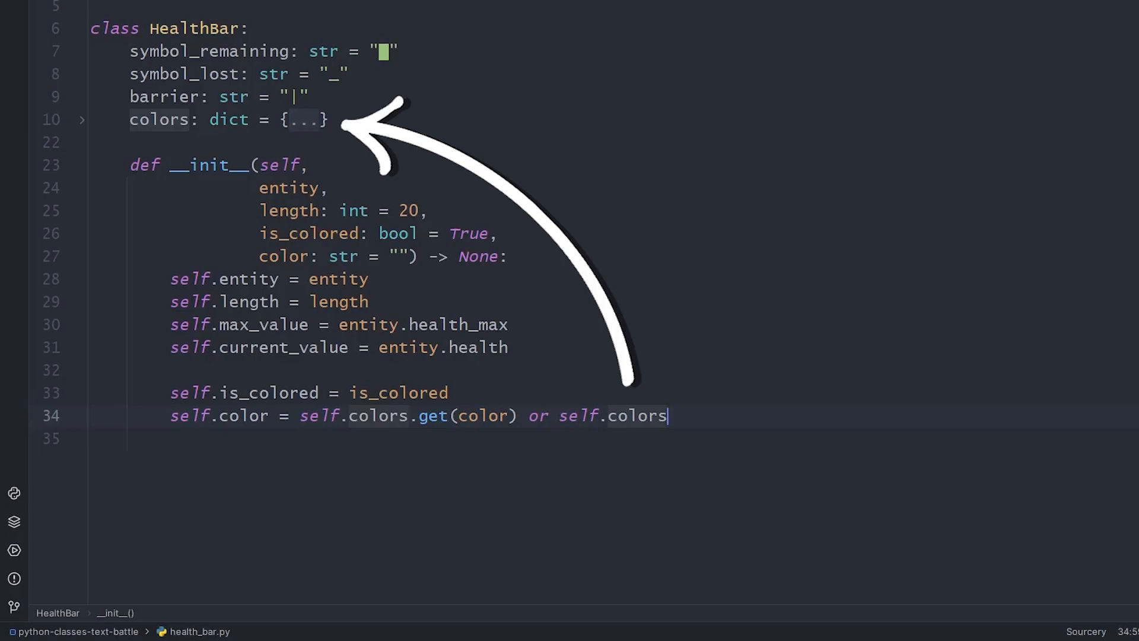
pyautogui.write('["default"]')
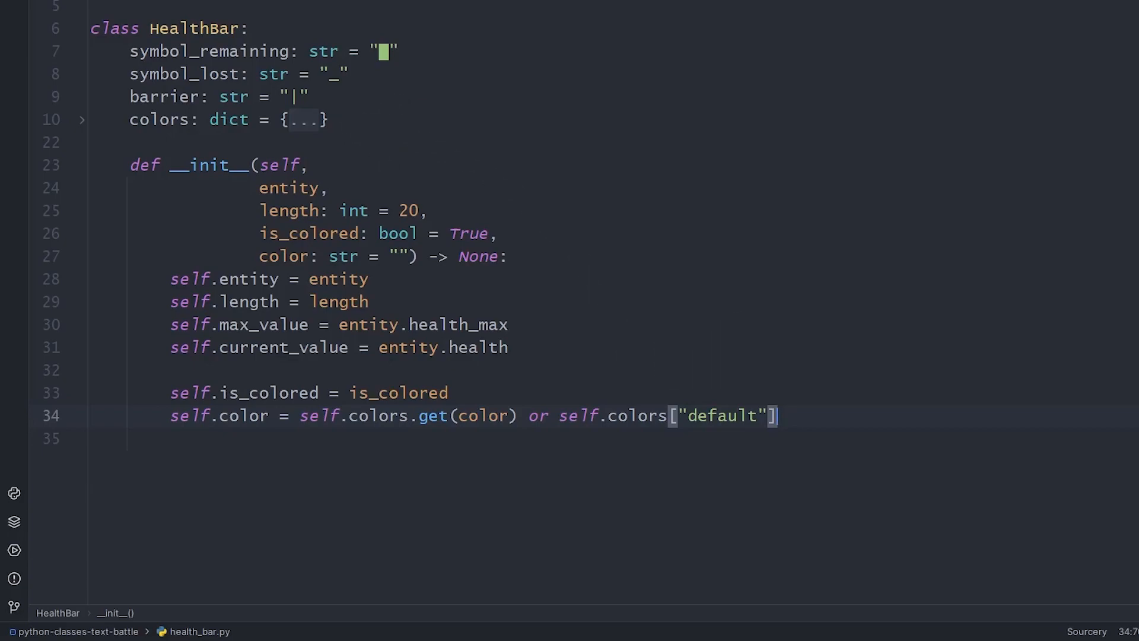
pyautogui.write('def update(self):')
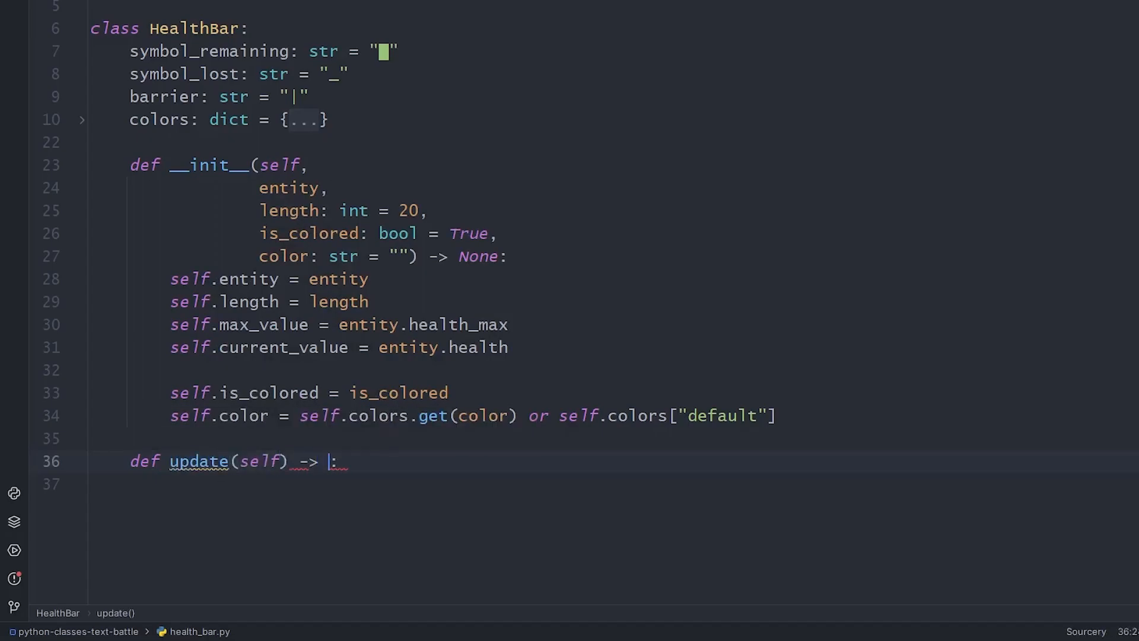
# Compute remaining_bars from current_value over max and lost_bars as length minus remaining
pyautogui.write('self.current_value = self.entity.hp')
pyautogui.write('def draw(self) -> :')
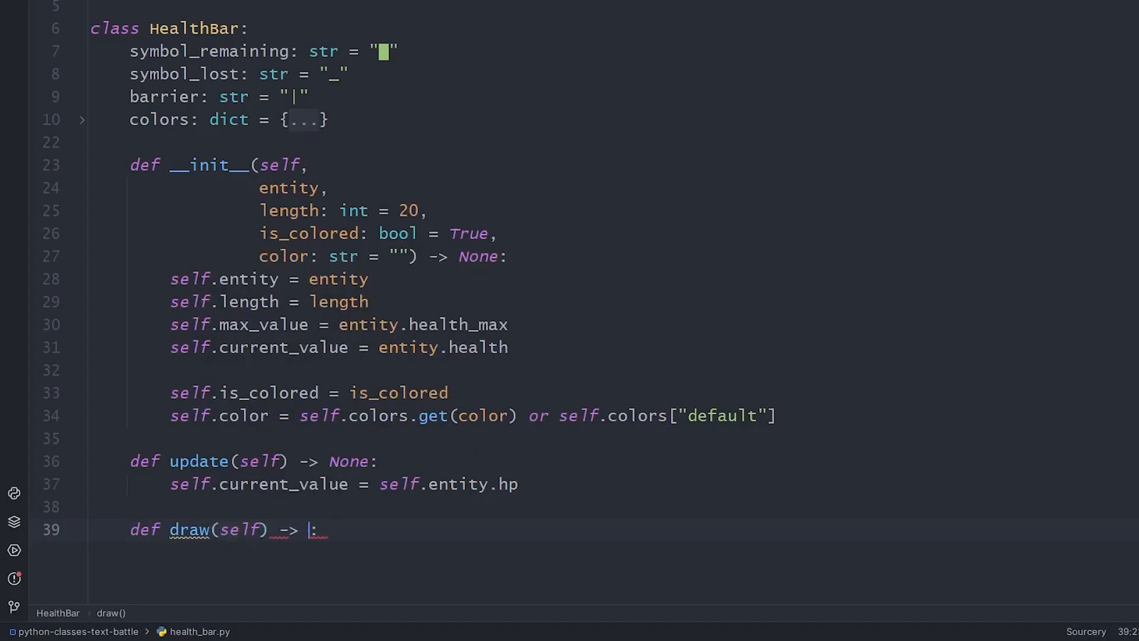
pyautogui.write('None')
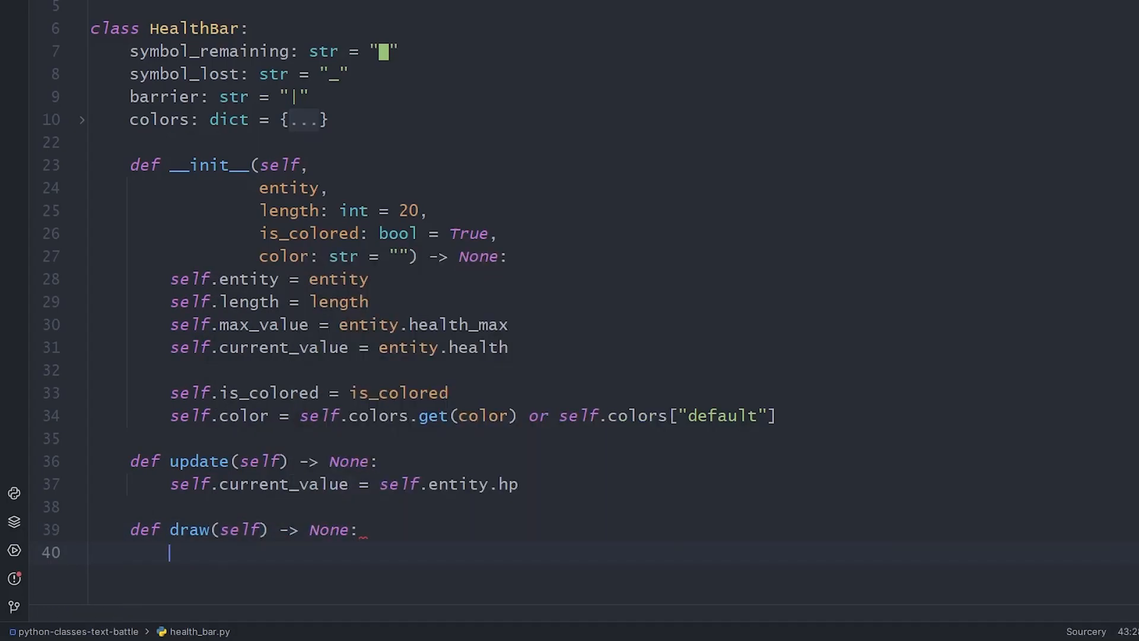
pyautogui.write('remaining_ba')
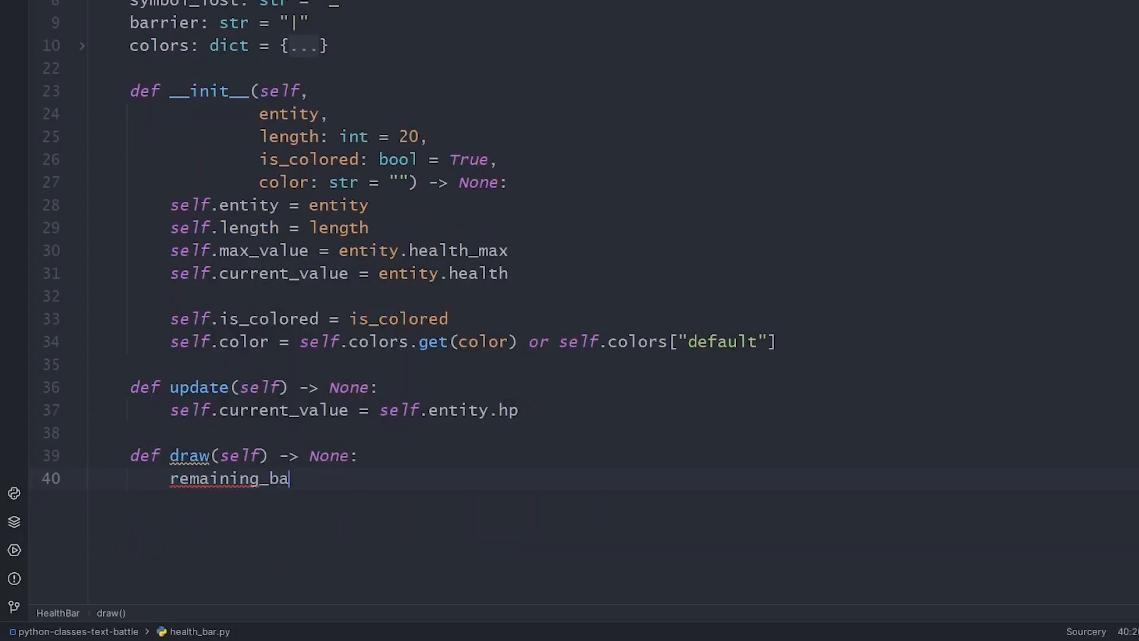
pyautogui.write('rs = round(')
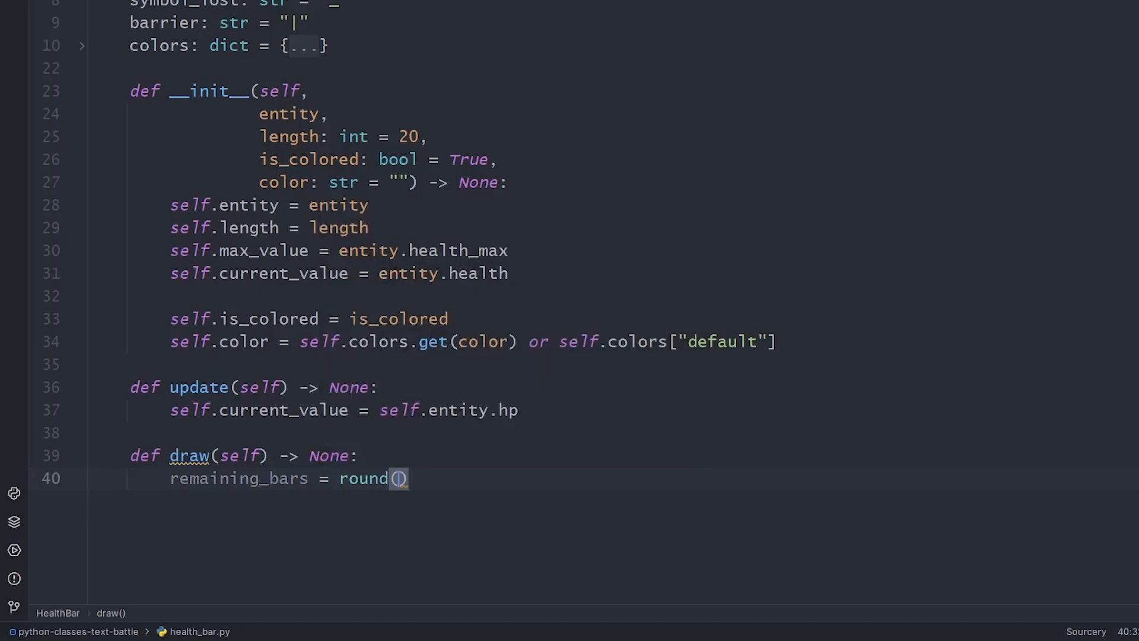
pyautogui.write('self.current_value / self')
pyautogui.write('lost_bars = self.le')
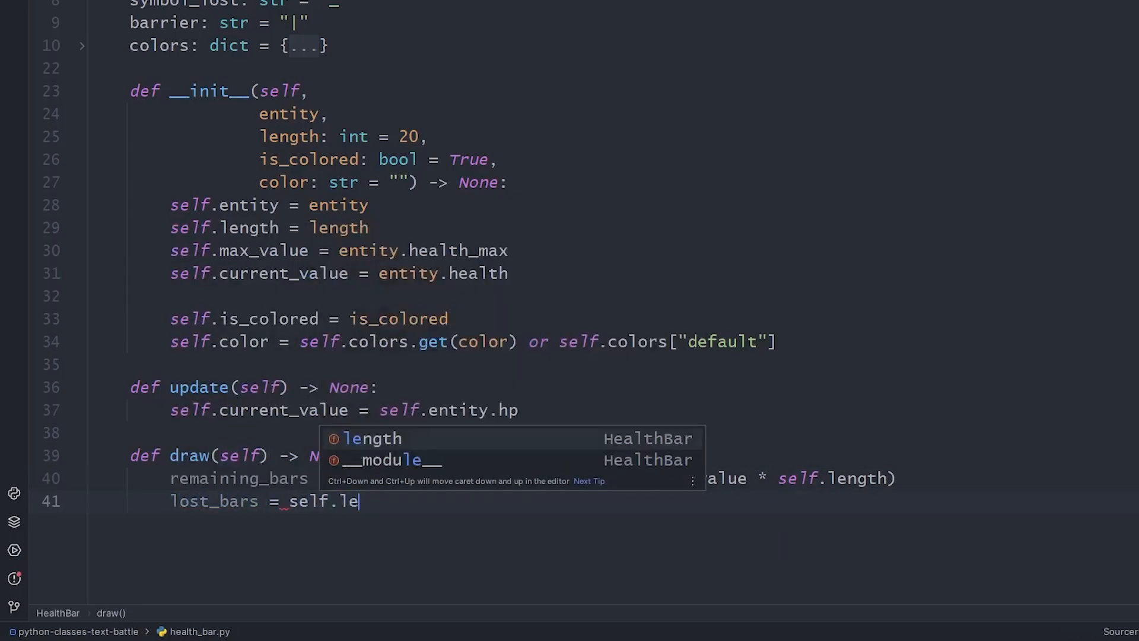
pyautogui.write('ngth - remaining_bars')
pyautogui.write('print(f"{self.entity.name}\'s HEALTH')
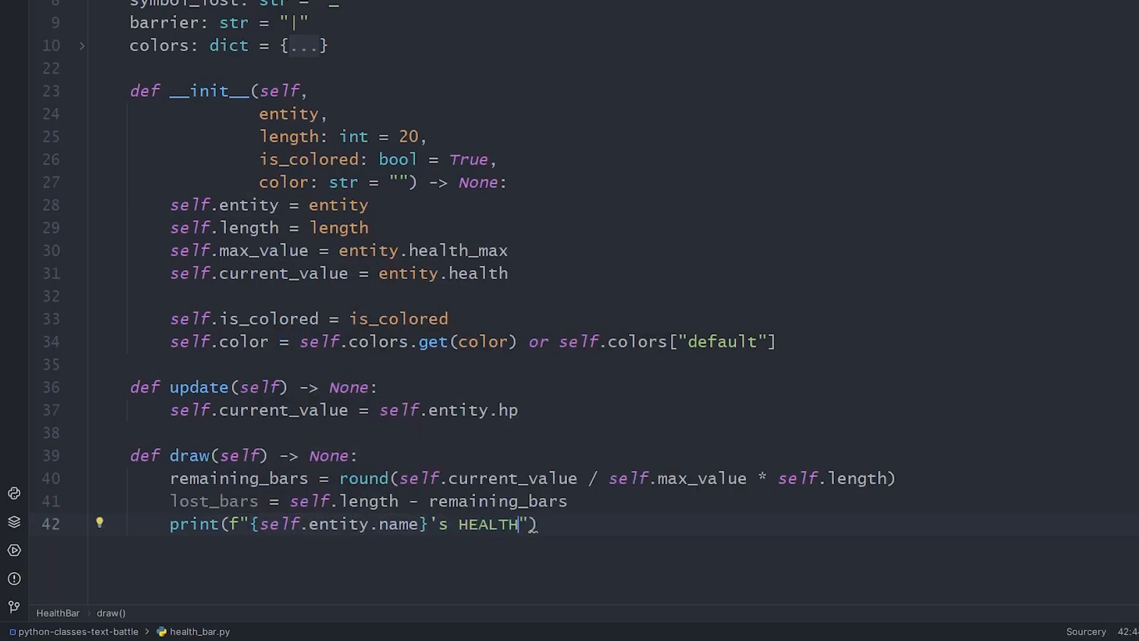
# Print the entity's name with its health fraction in an f-string
pyautogui.write(': {self.entity}')
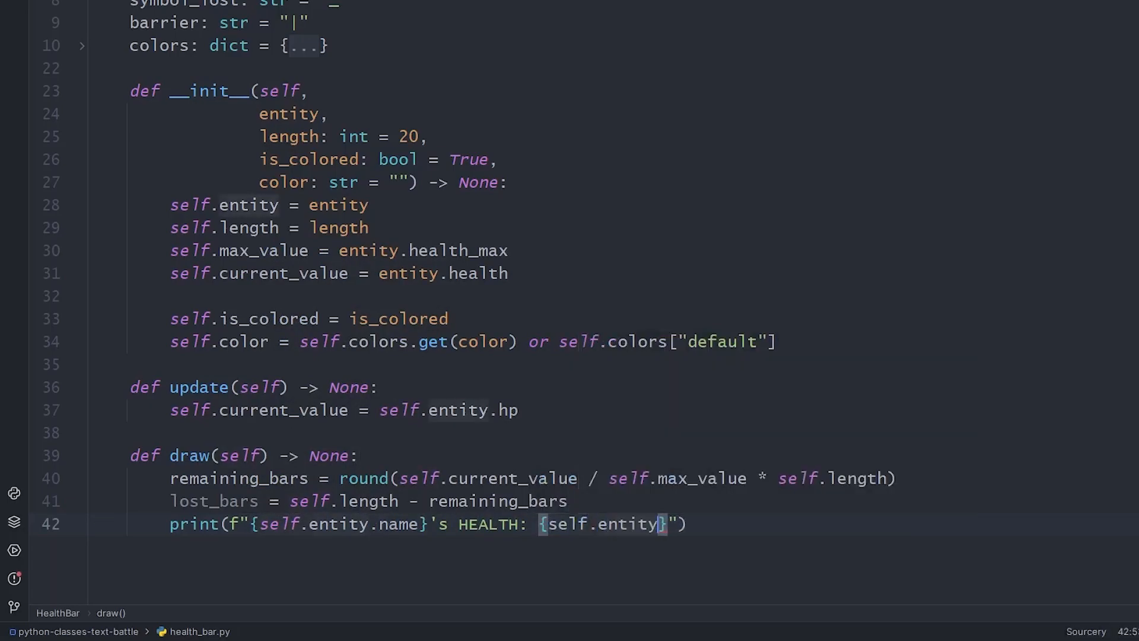
pyautogui.write('.health}/')
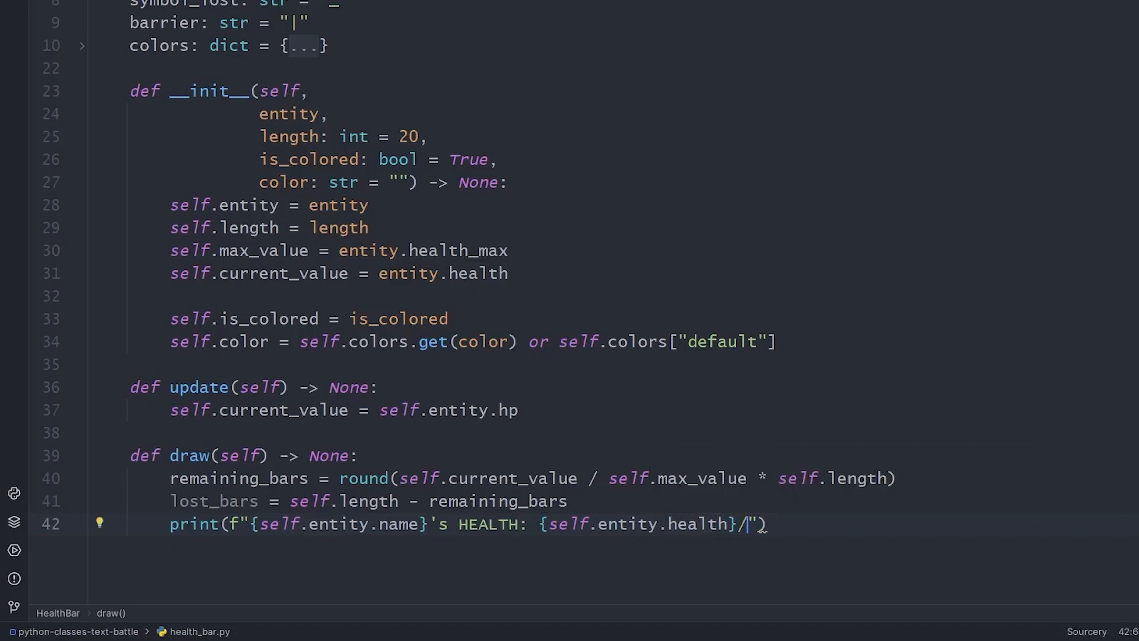
pyautogui.write('{self.entity.health_max}')
pyautogui.write('print(f"{self.barrier')
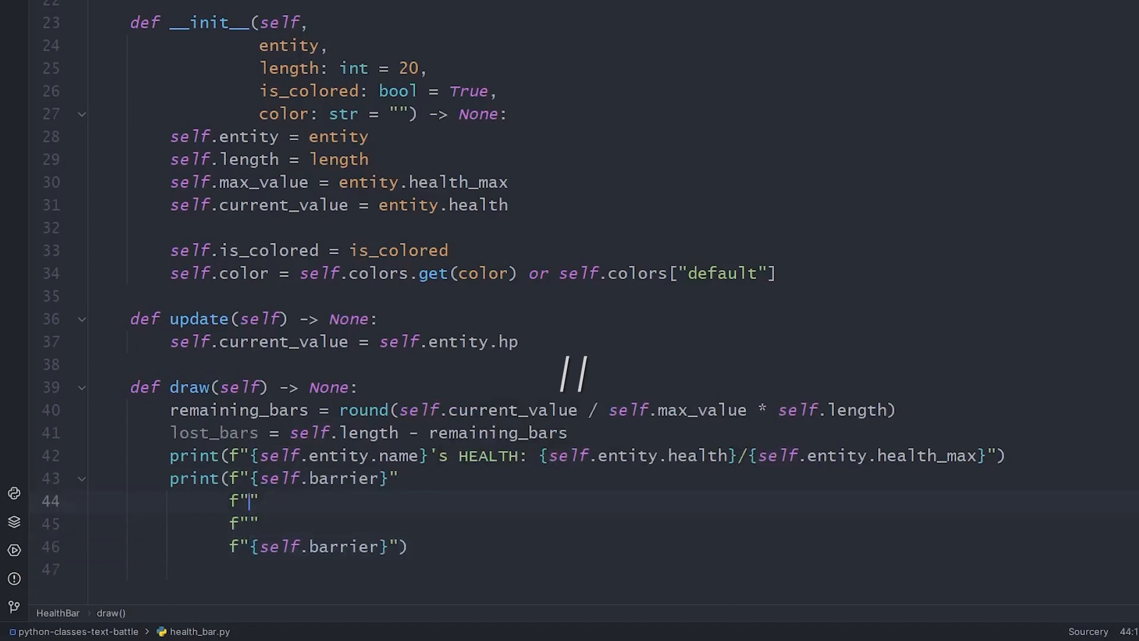
# Print the bar between barriers: colour if is_colored, remaining and lost symbols, then default colour
pyautogui.write('remaining_bars * }')
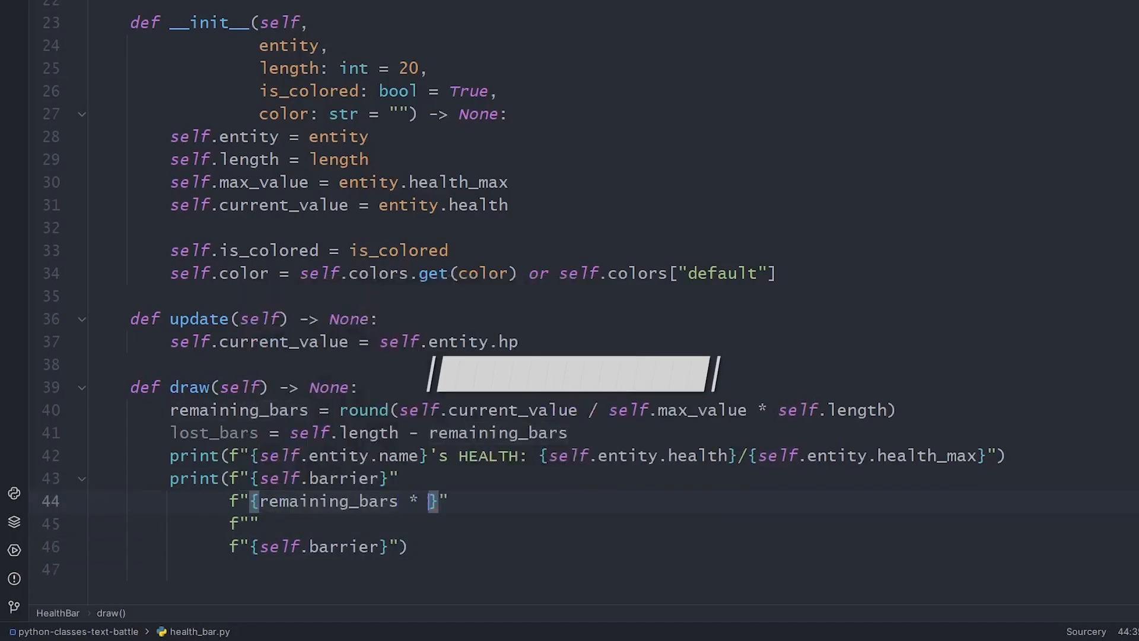
pyautogui.write('self.symbol_remaining')
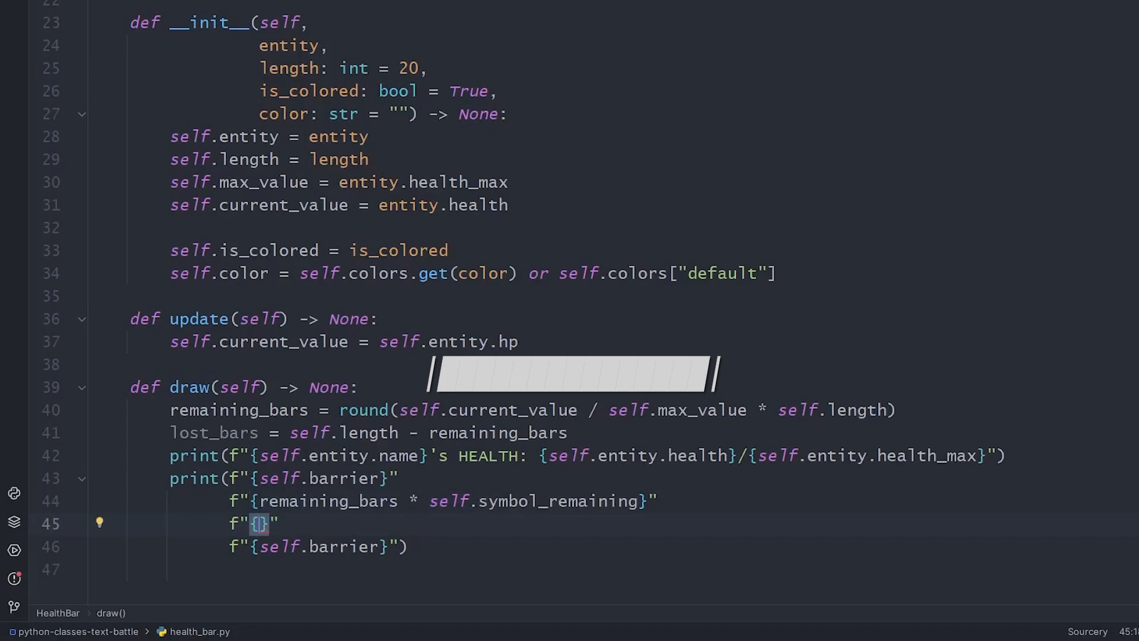
pyautogui.write('lost_bars * _self.symbol_lost')
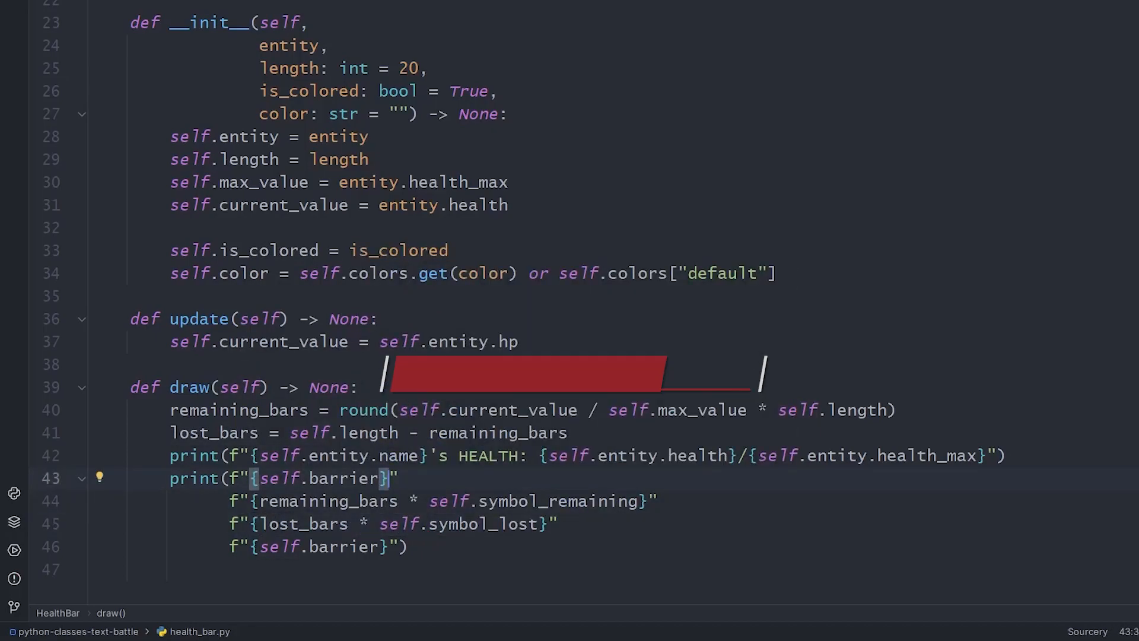
pyautogui.press('Enter')
pyautogui.write('f"{self.color ')
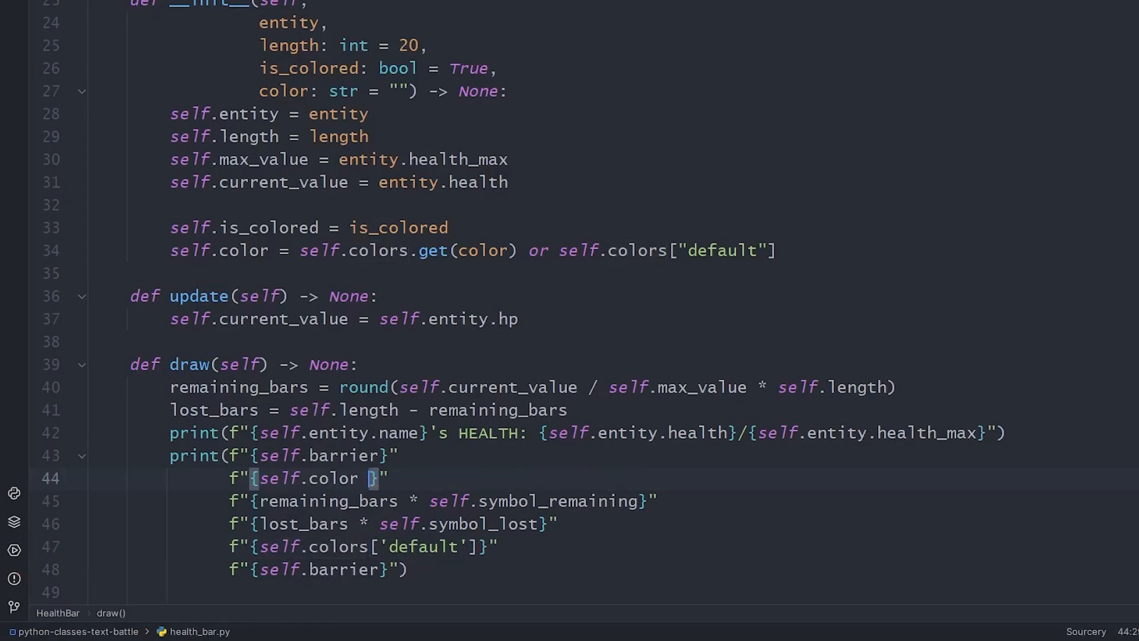
pyautogui.write("if self.is_colored else '|'")
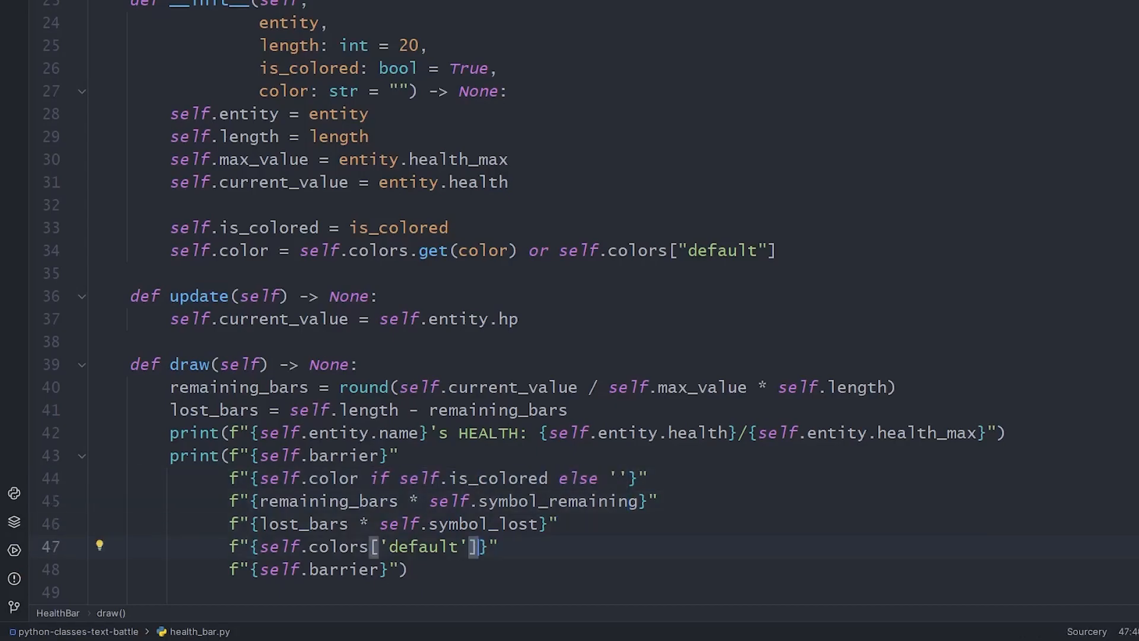
pyautogui.write("if self.is_colored else ''")
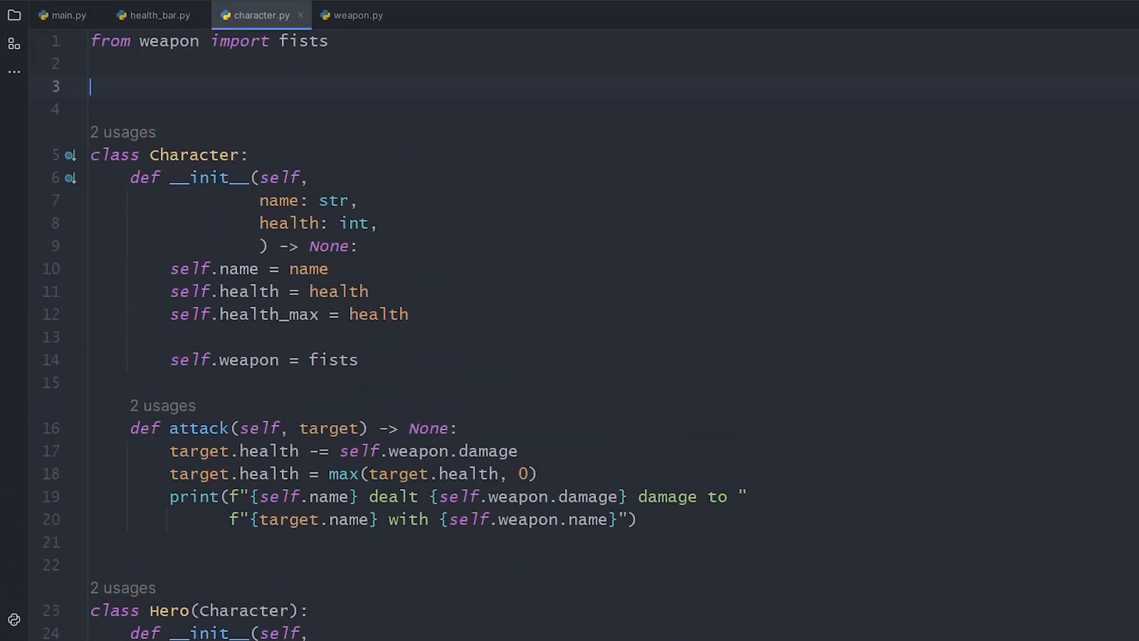
# Import HealthBar in character.py and give the Hero a green HealthBar
pyautogui.write('from health_bar impor')
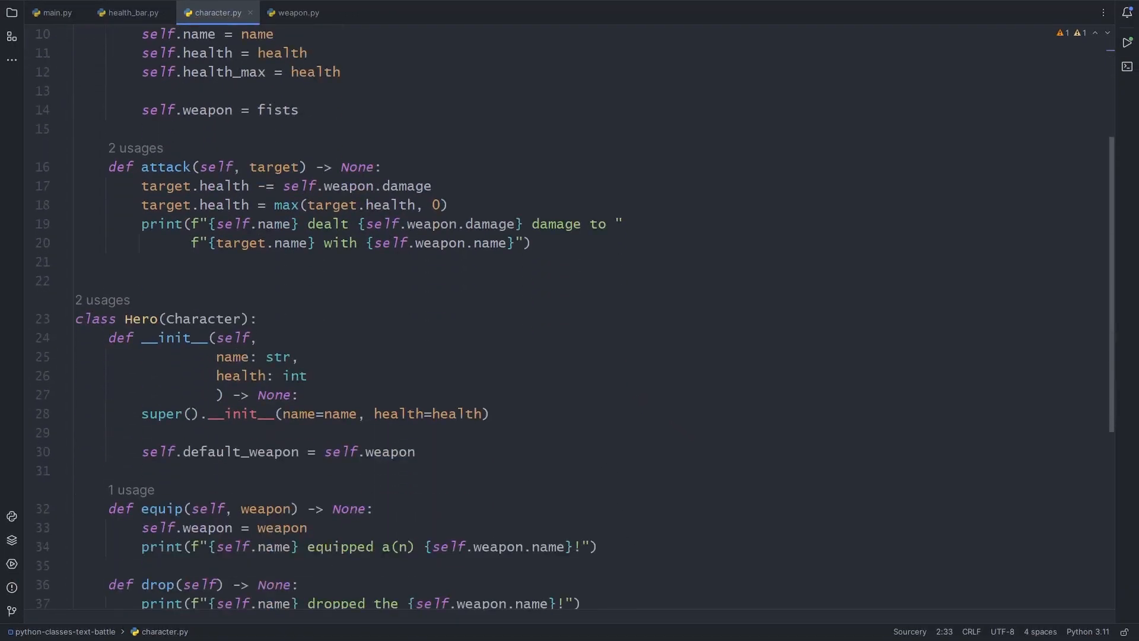
pyautogui.write('self.healt')
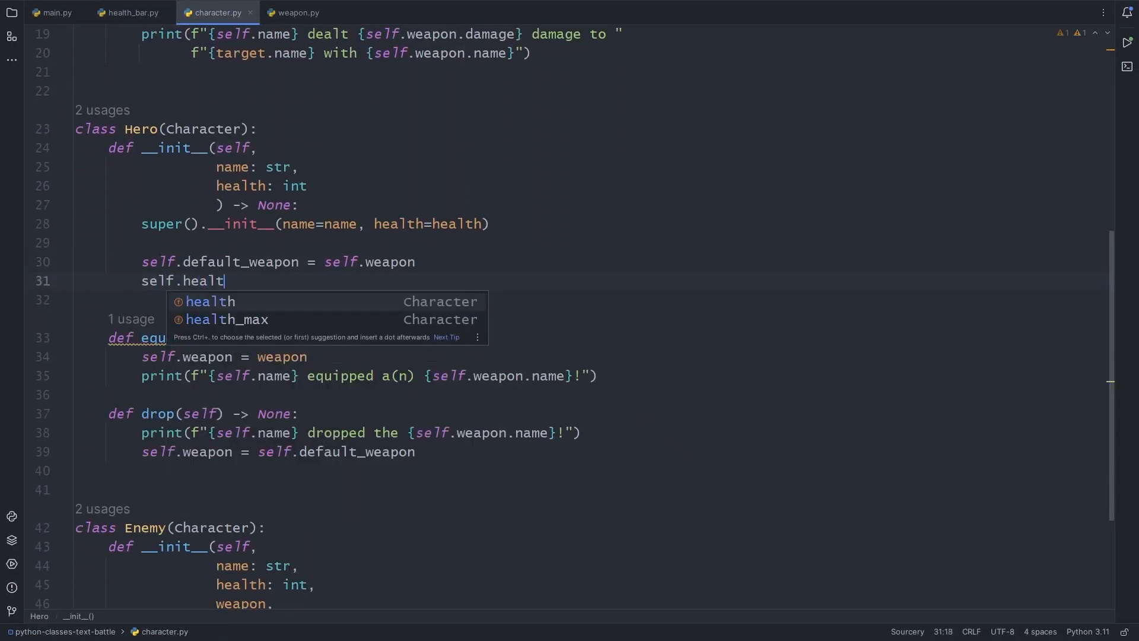
pyautogui.write('_bar = HealthBar(self)')
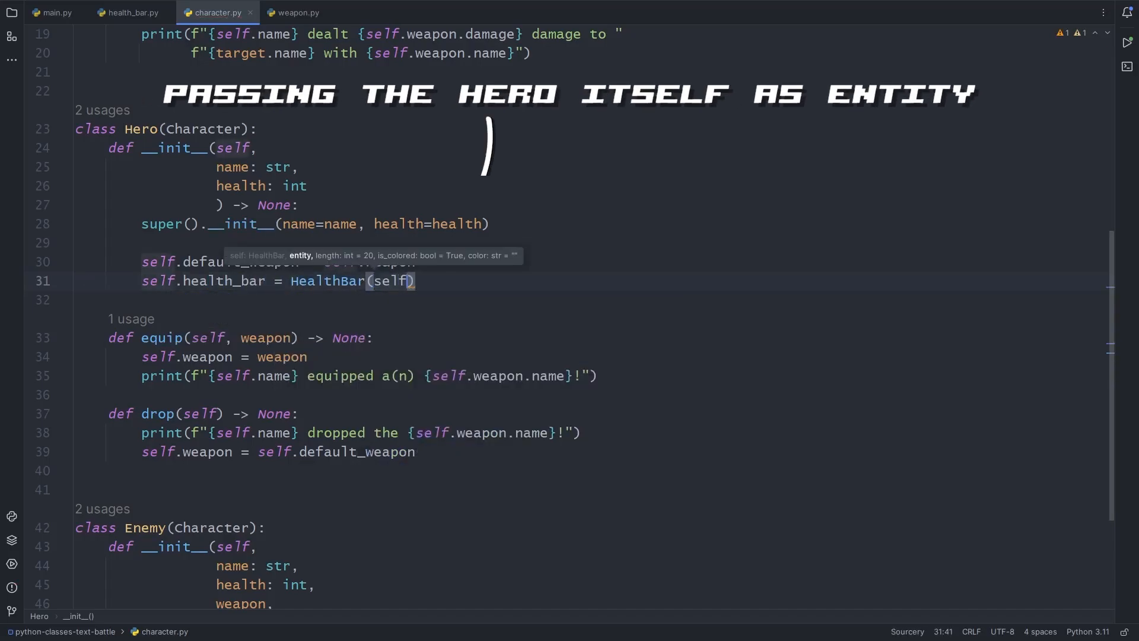
pyautogui.write(', color=""')
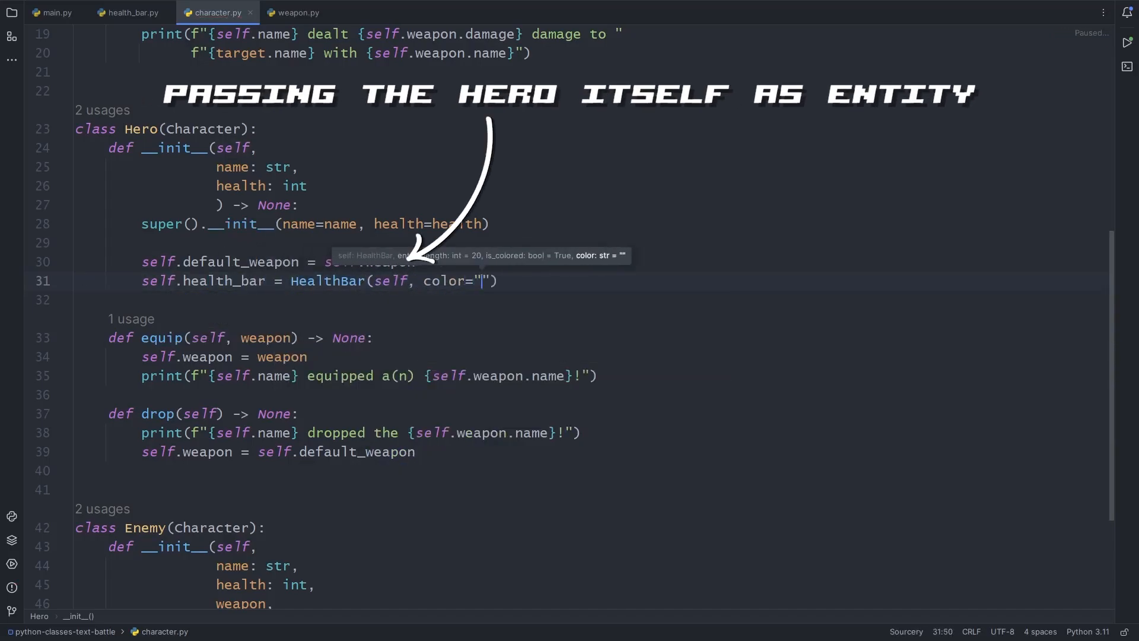
pyautogui.write('green')
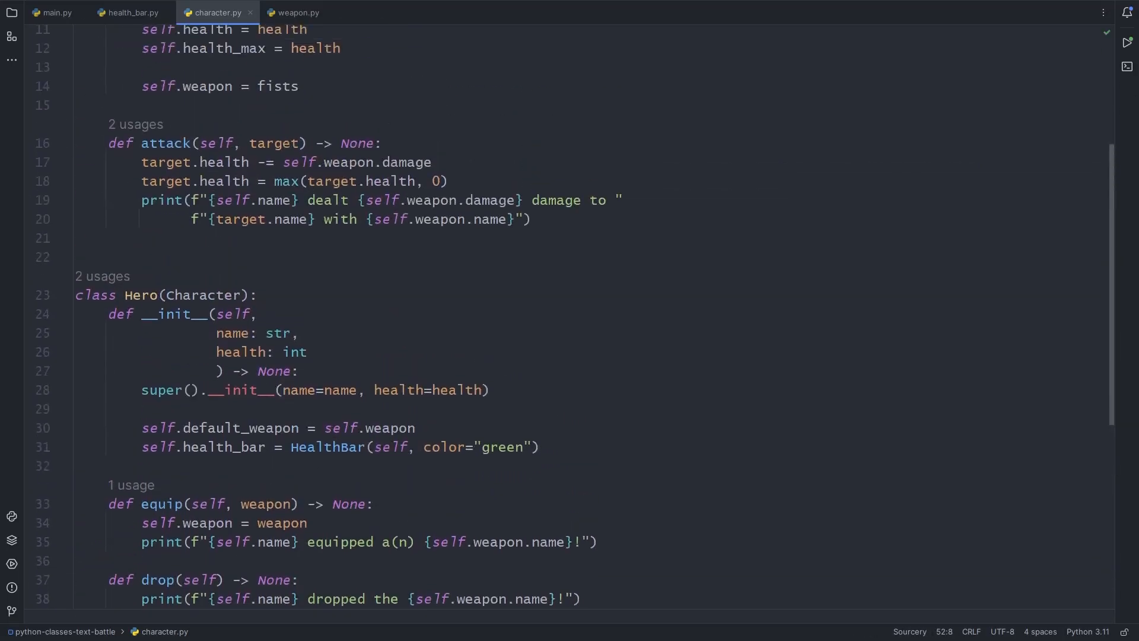
# Call target.health_bar.update() in attack(), then switch to main.py
pyautogui.write('ta')
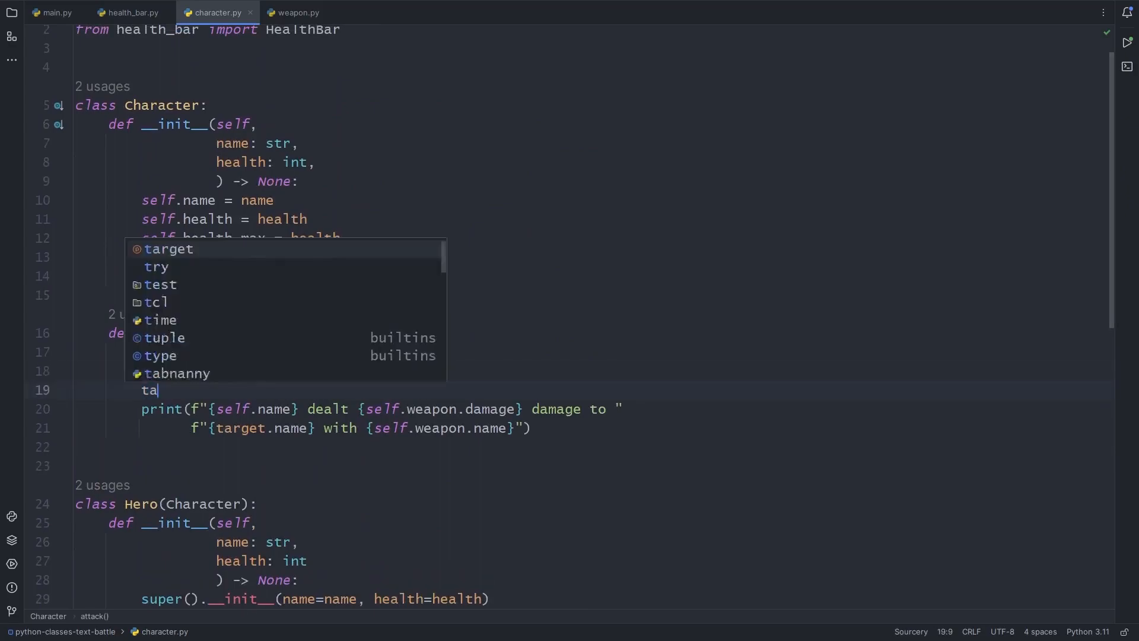
pyautogui.write('rget.health_bar')
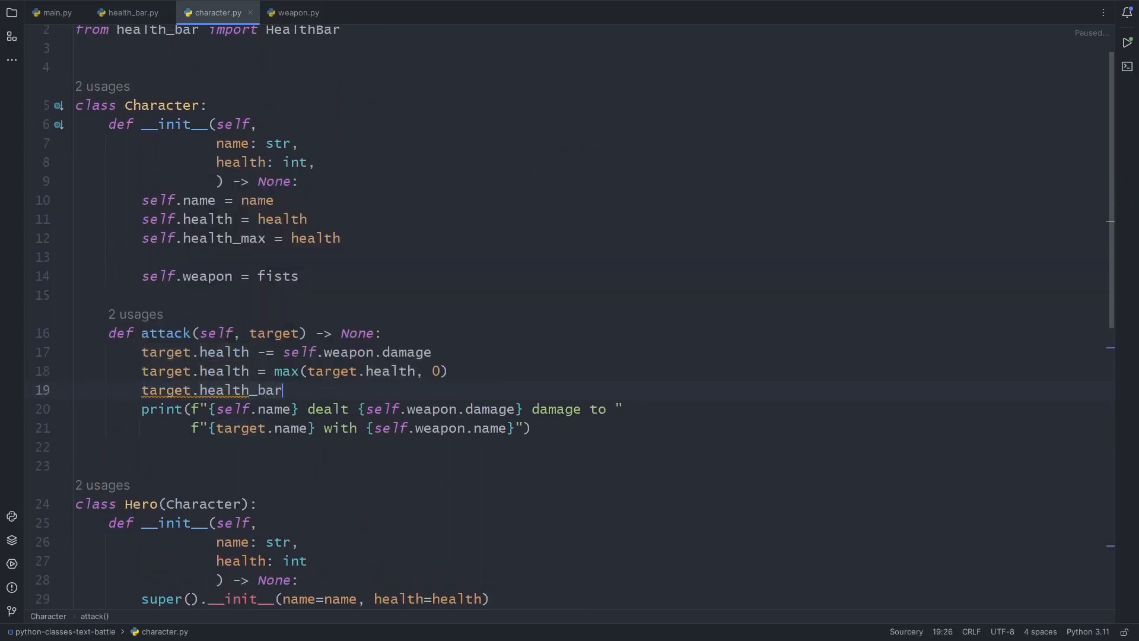
pyautogui.write('.update()')
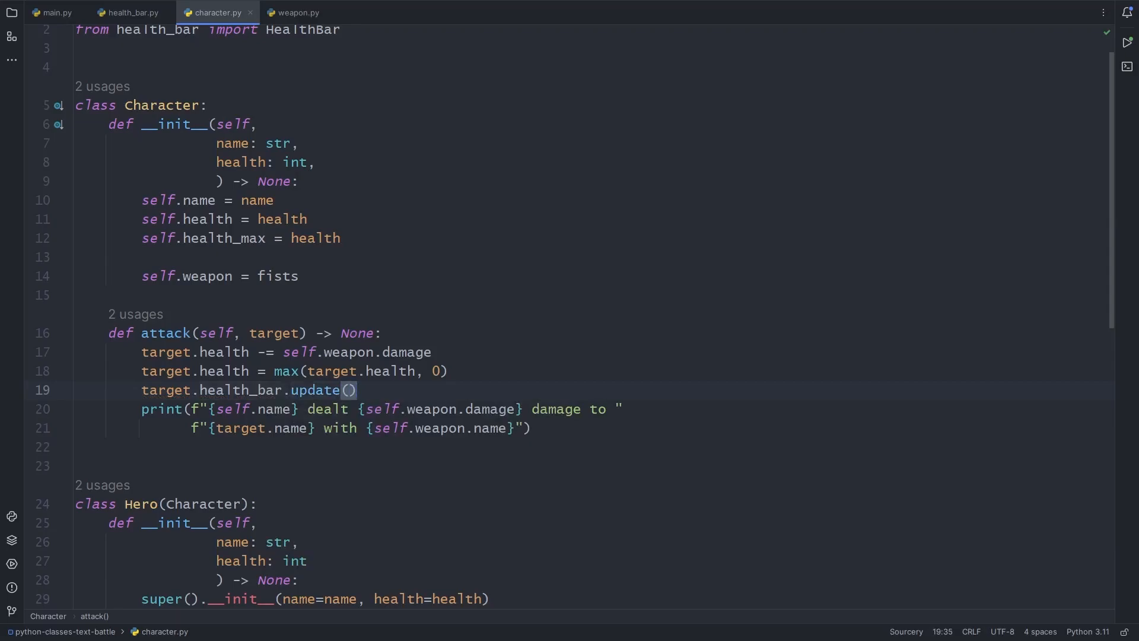
pyautogui.click(132, 12)
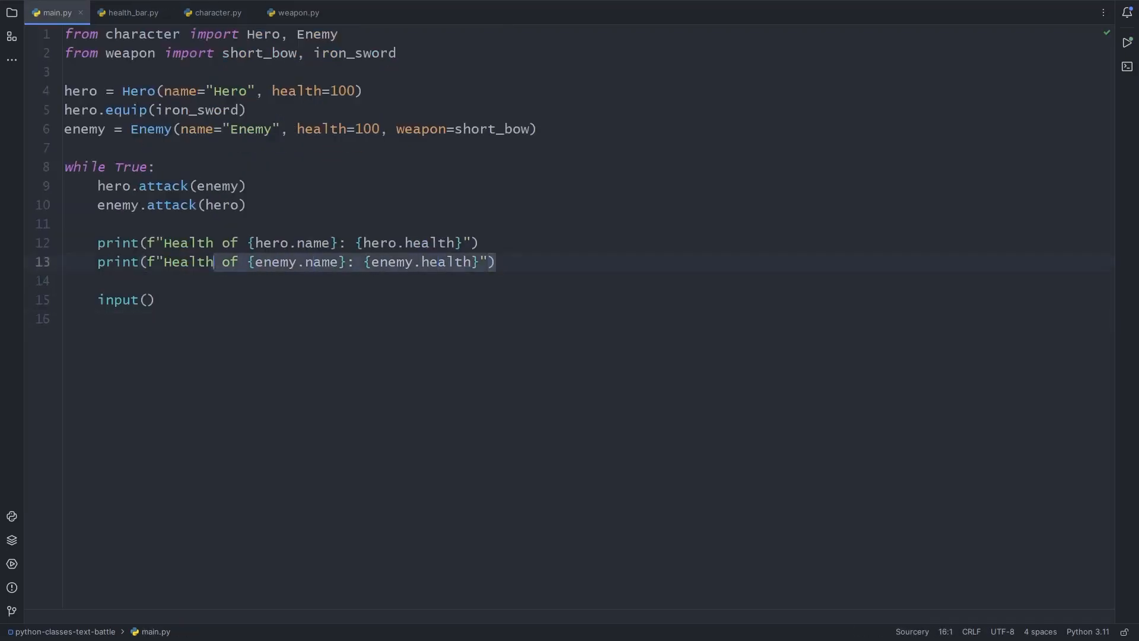
# Replace the health prints with hero and enemy health_bar.draw() and run the game
pyautogui.write('hero.health_bar.')
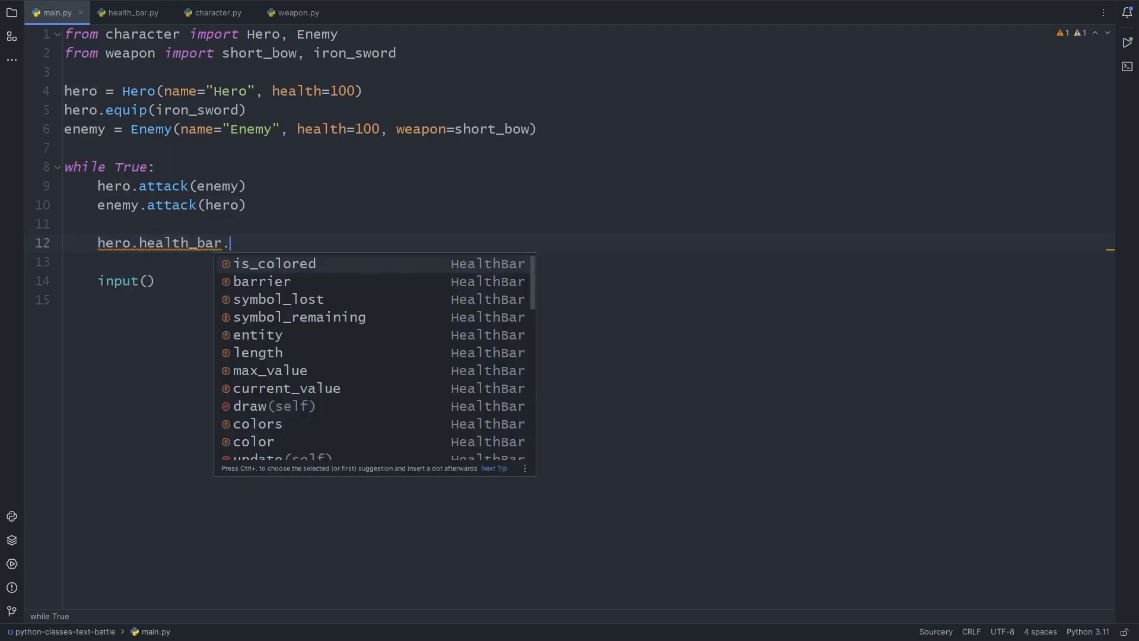
pyautogui.write('draw()')
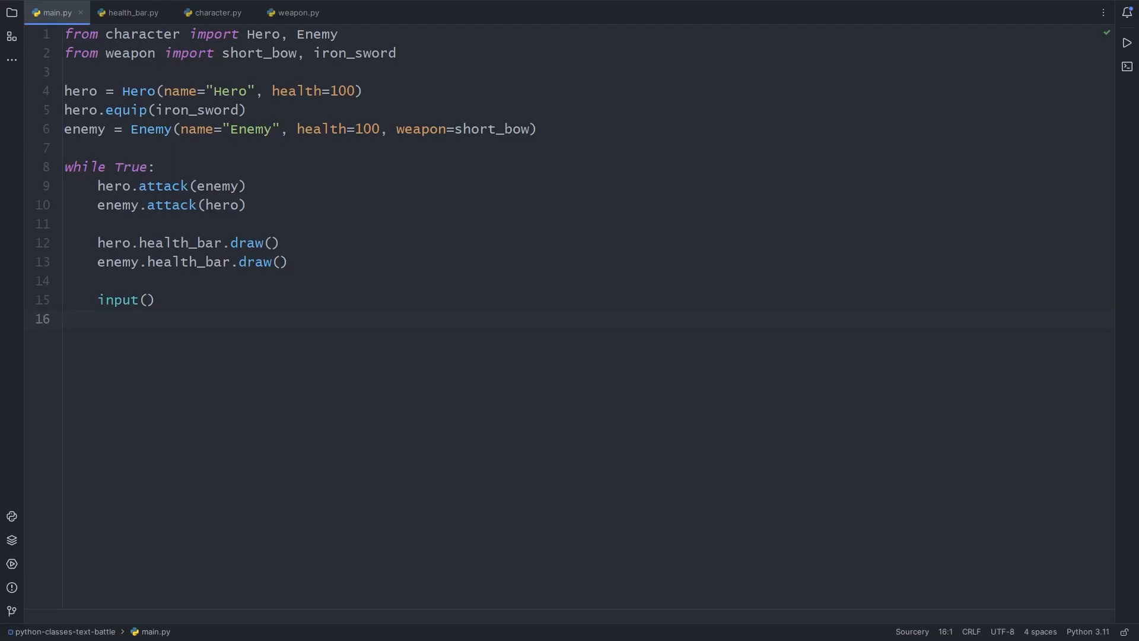
pyautogui.click(1125, 43)
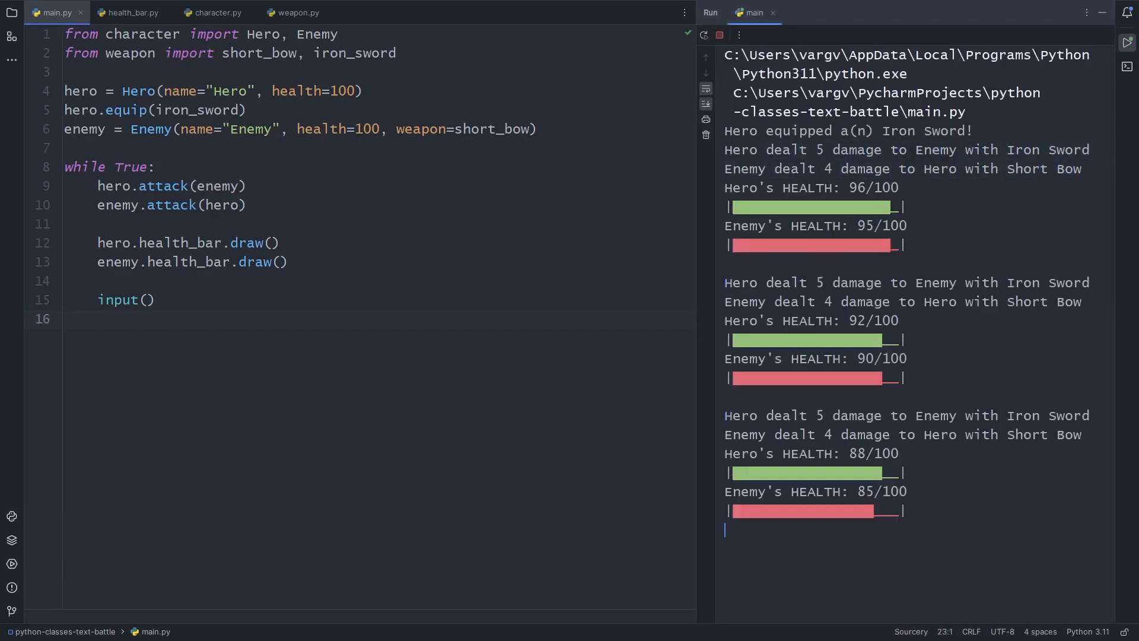
pyautogui.scroll(-3)
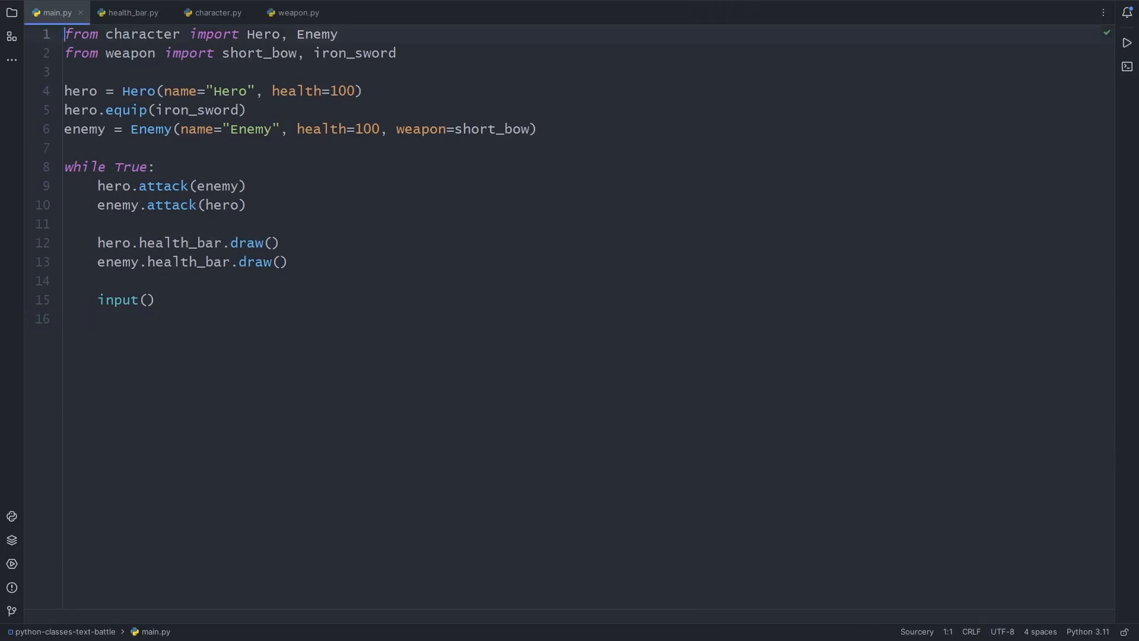
# Import os and clear the screen each turn with os.system("cls"), play a few turns in the console, then close it
pyautogui.write('import os')
pyautogui.write('os.system("cls")')
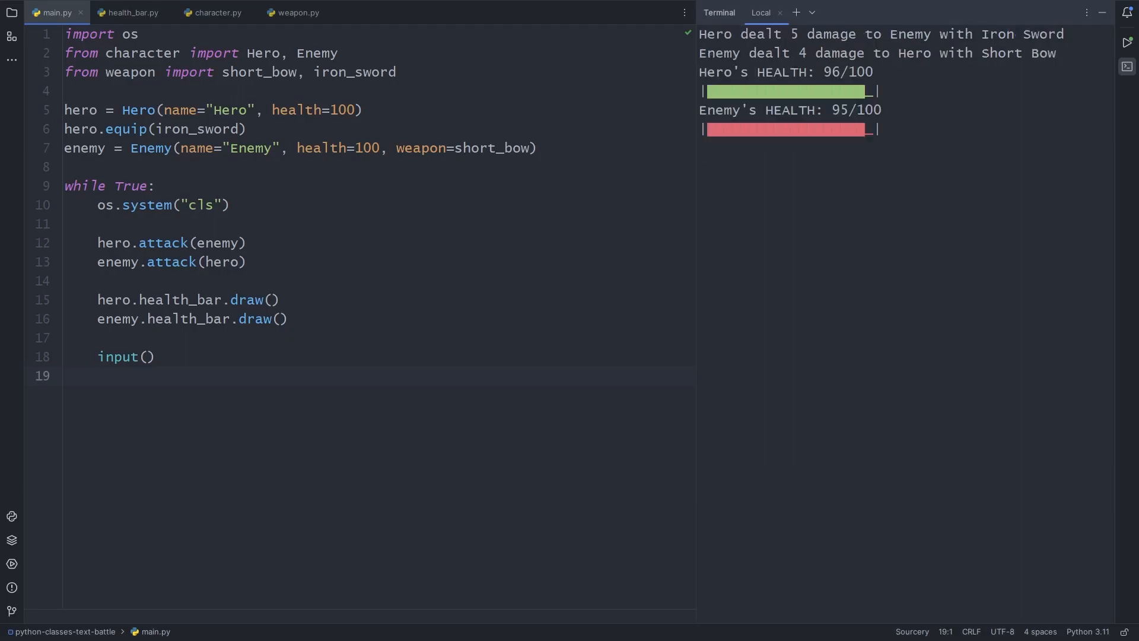
pyautogui.press('enter')
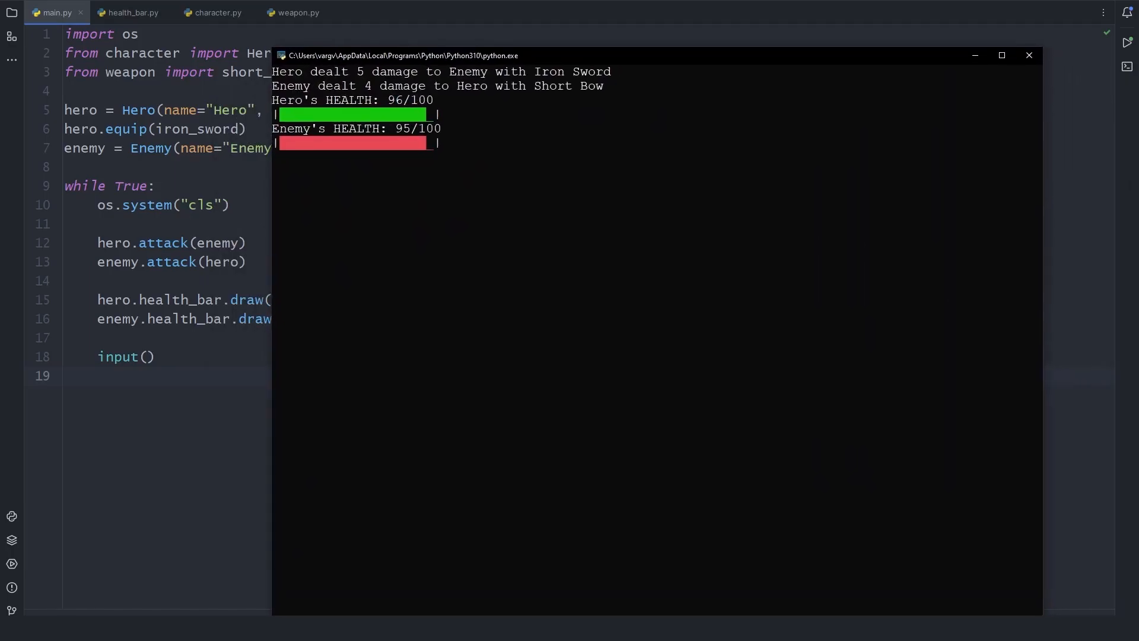
pyautogui.press('enter')
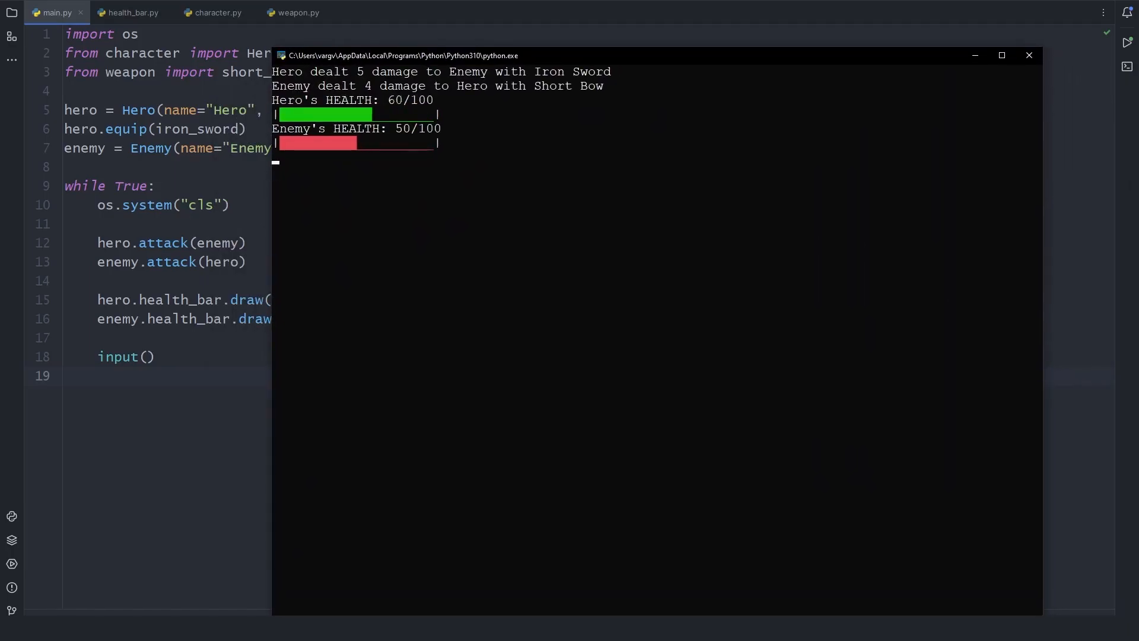
pyautogui.click(1029, 55)
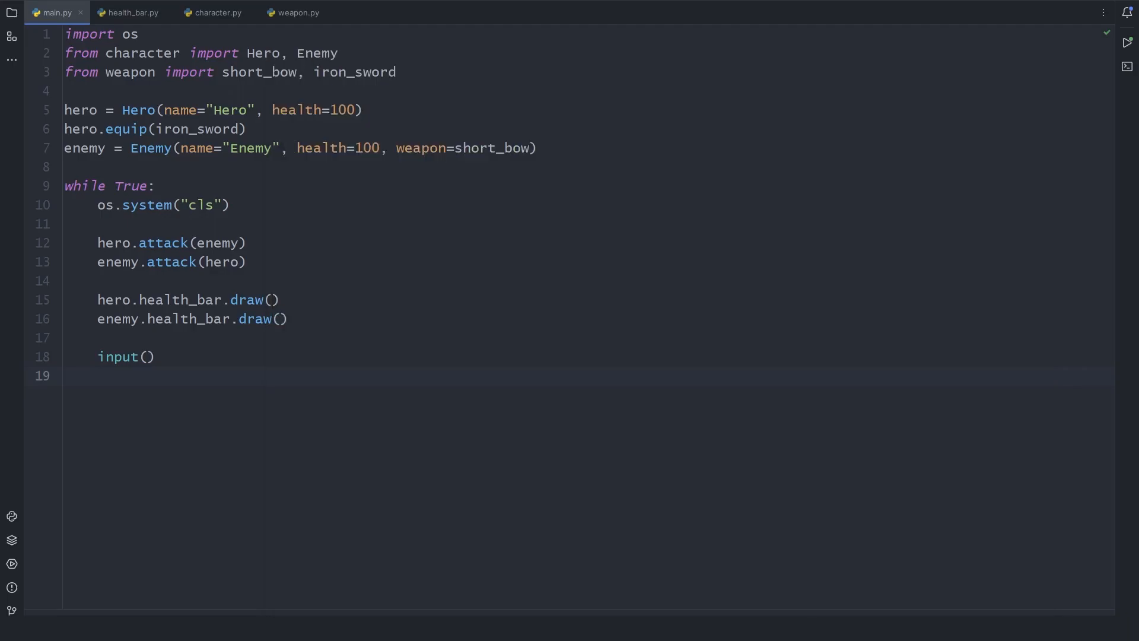